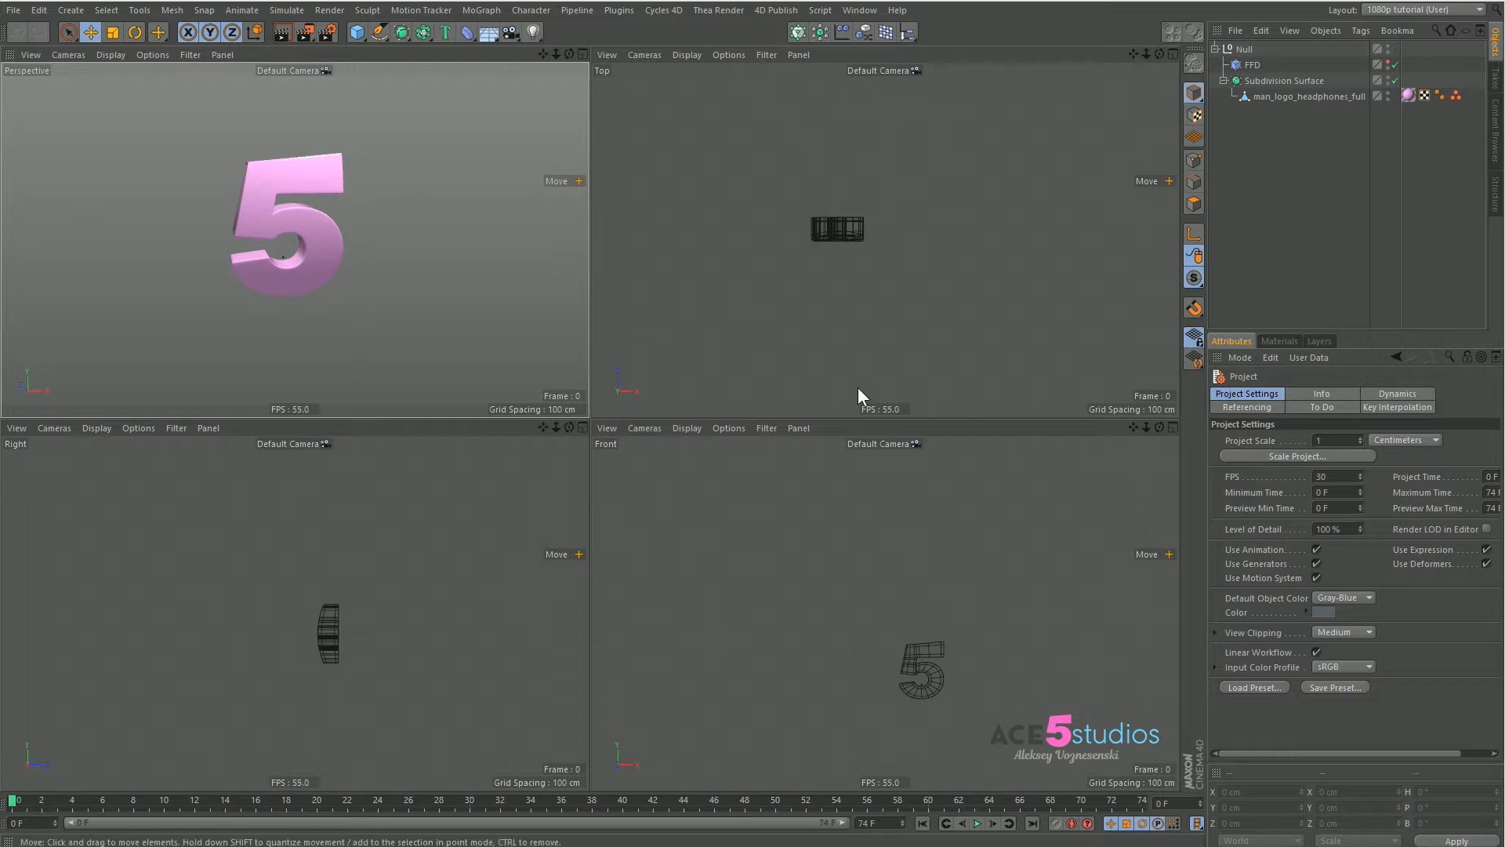
# Add a Plane primitive and scale it up into a large ground beneath the pink 5.
pyautogui.click(356, 32)
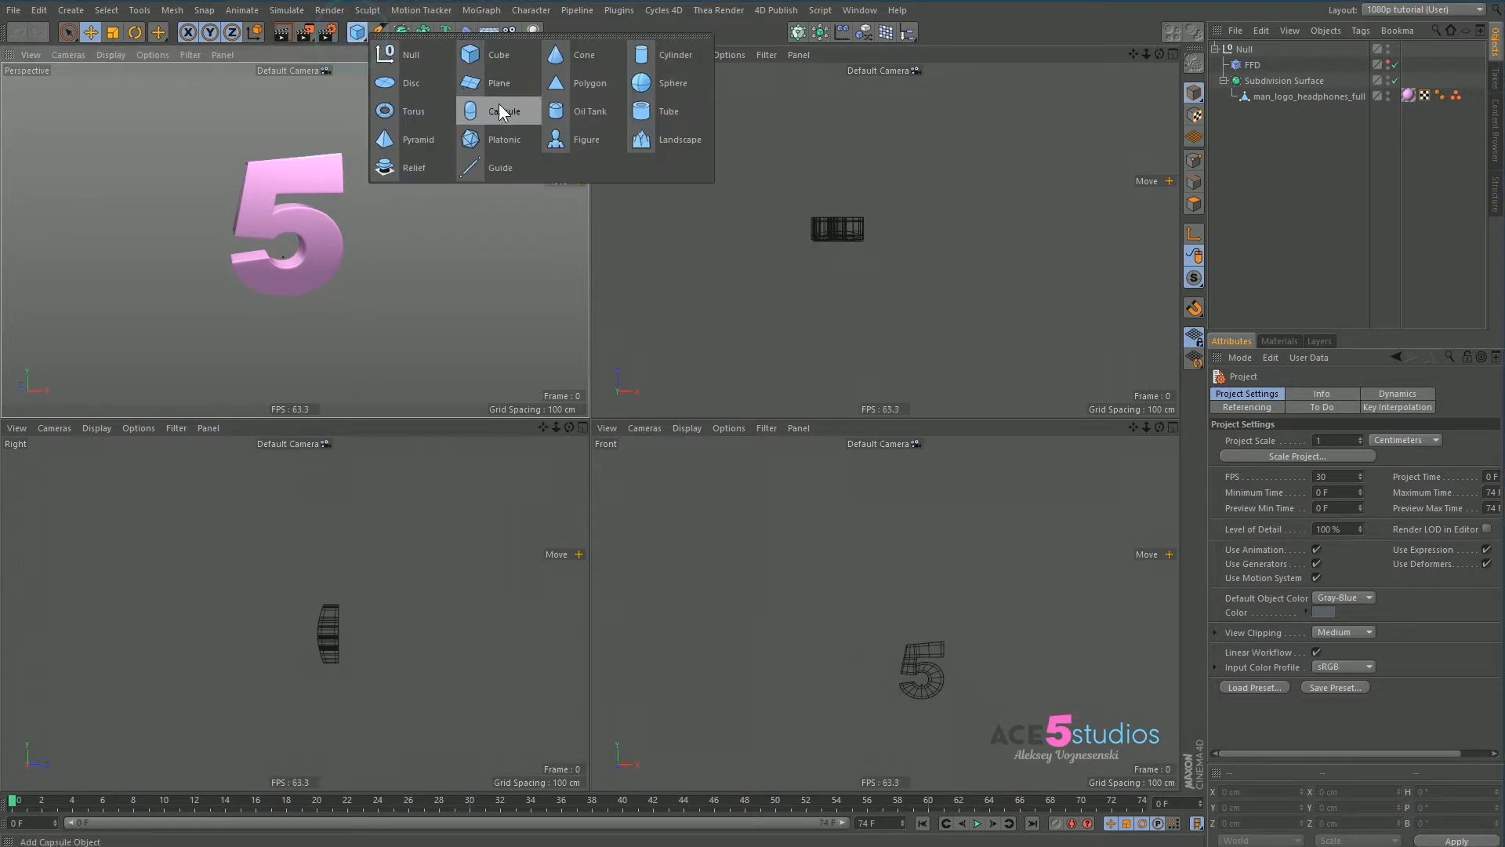
pyautogui.click(499, 82)
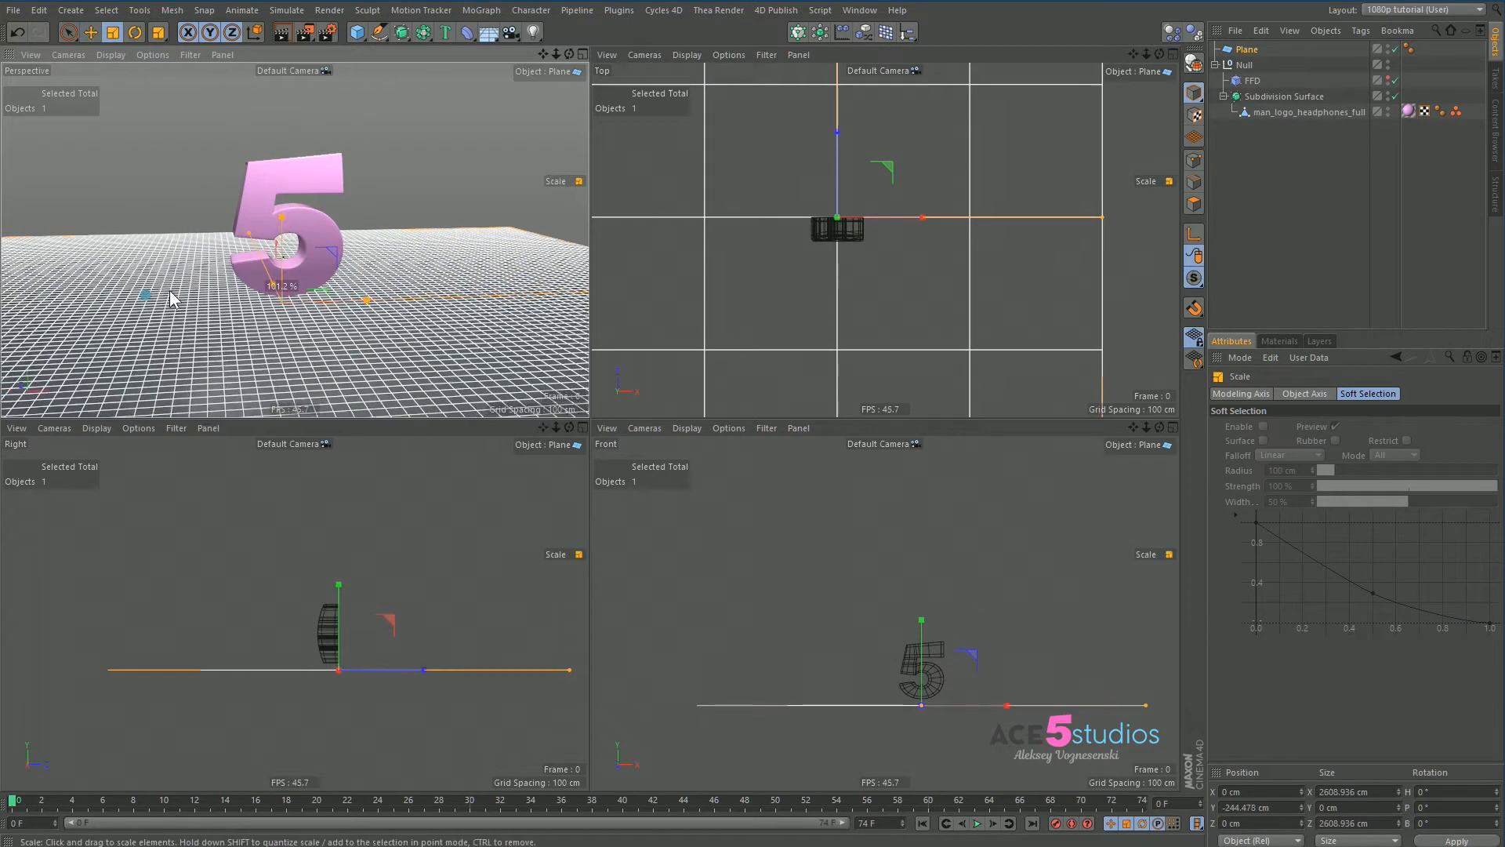
pyautogui.click(89, 31)
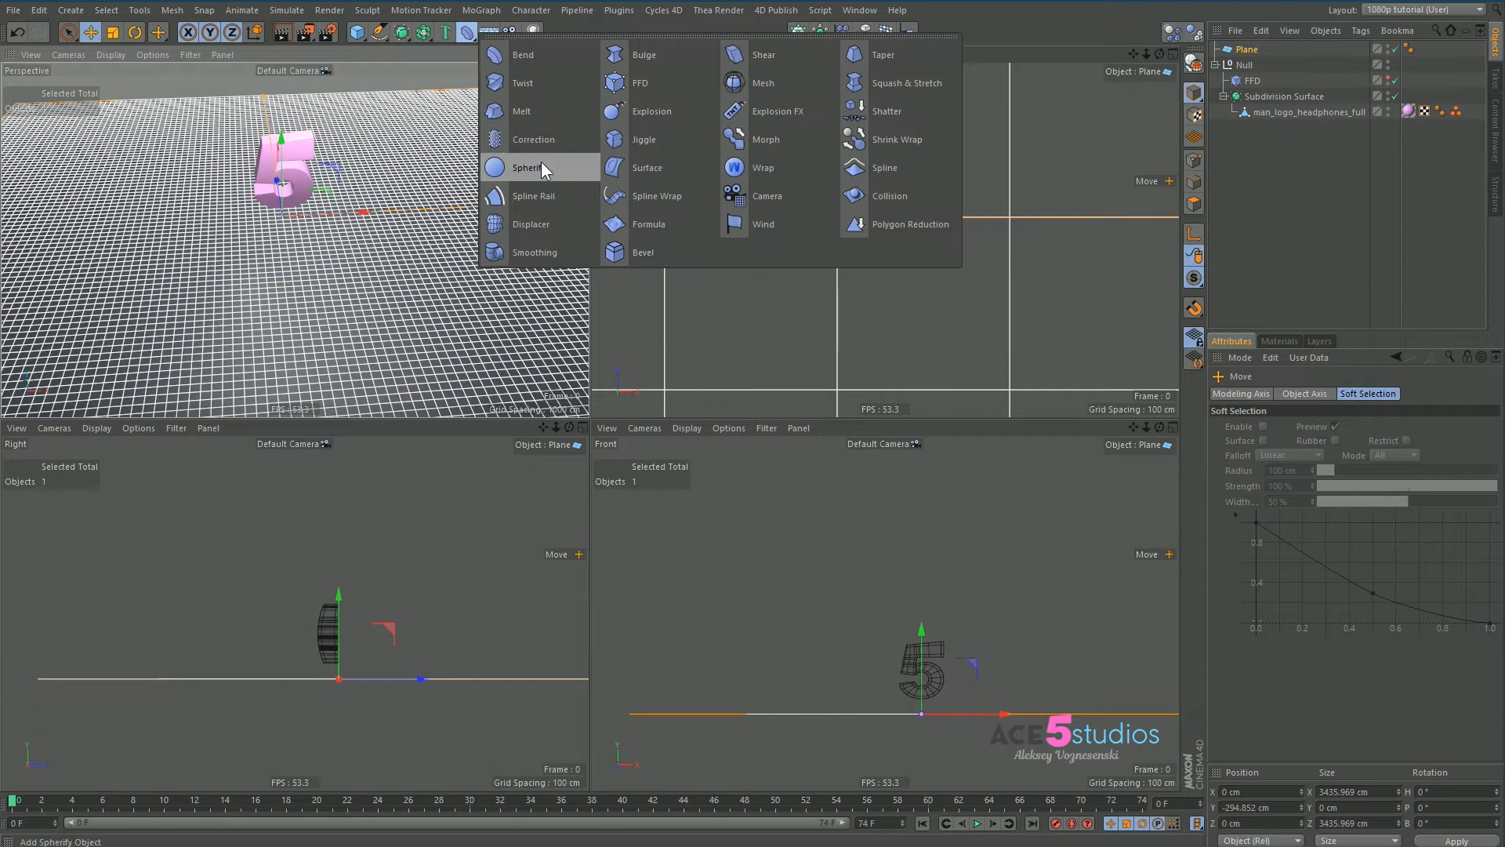
# Add Displacer deformers named large waves and small waves under the Plane.
pyautogui.click(531, 223)
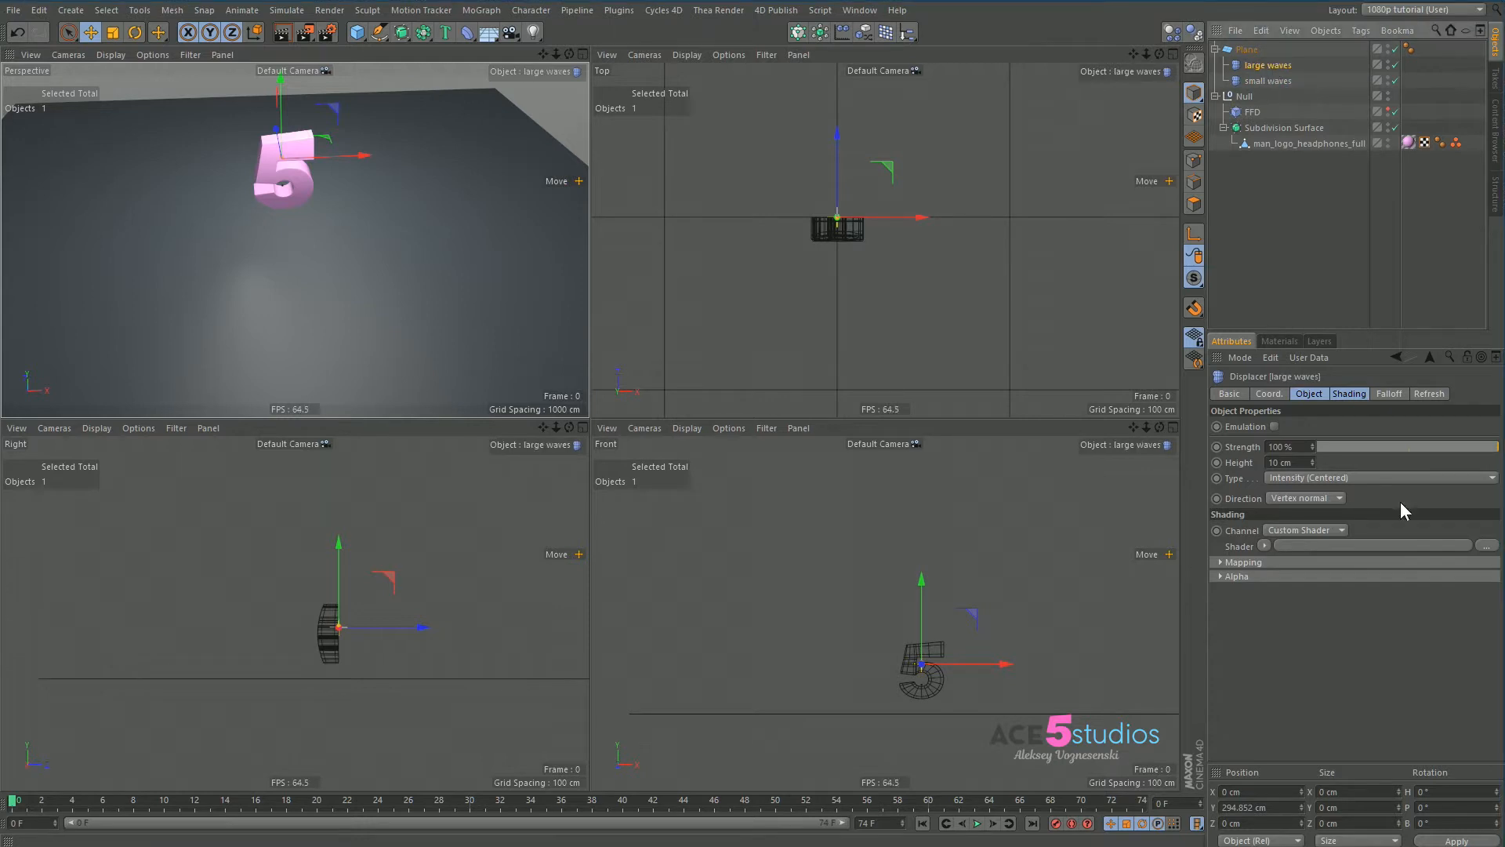
pyautogui.moveTo(1270, 552)
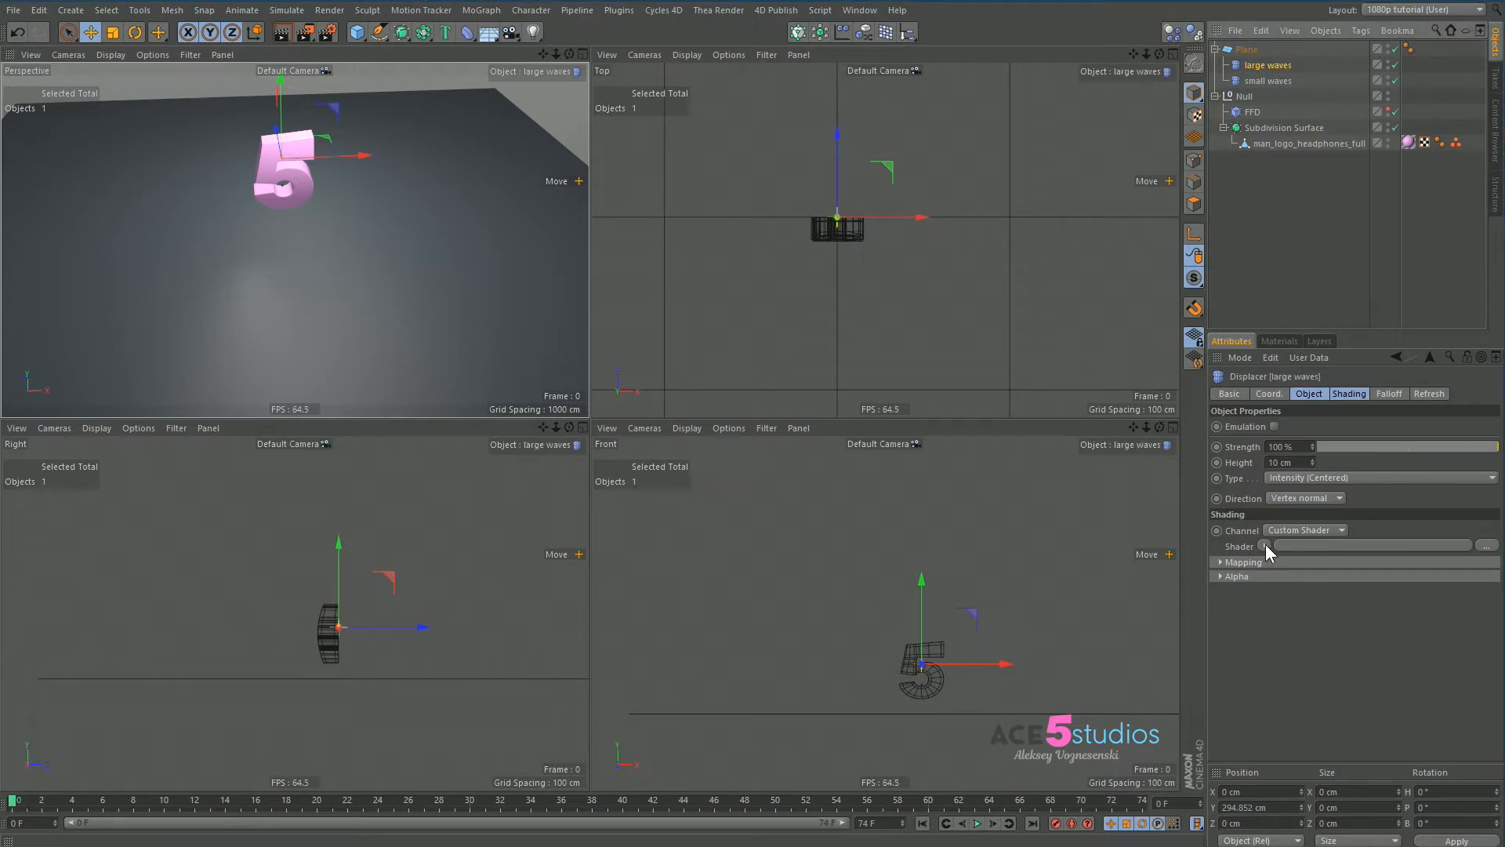
# Load a Noise shader into the large waves Displacer with 5000% global scale.
pyautogui.click(1267, 545)
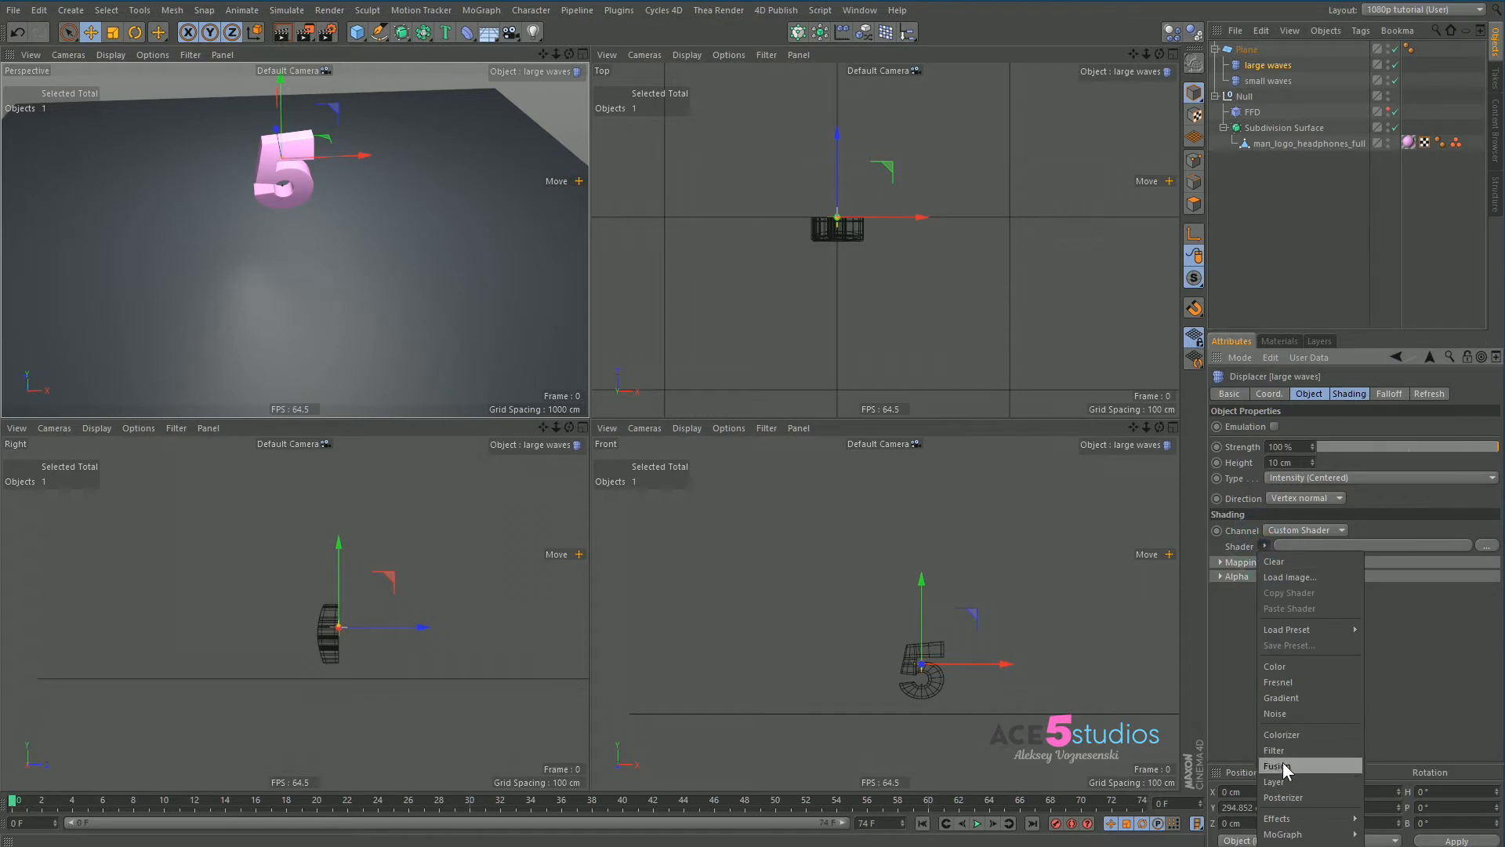
pyautogui.click(1275, 714)
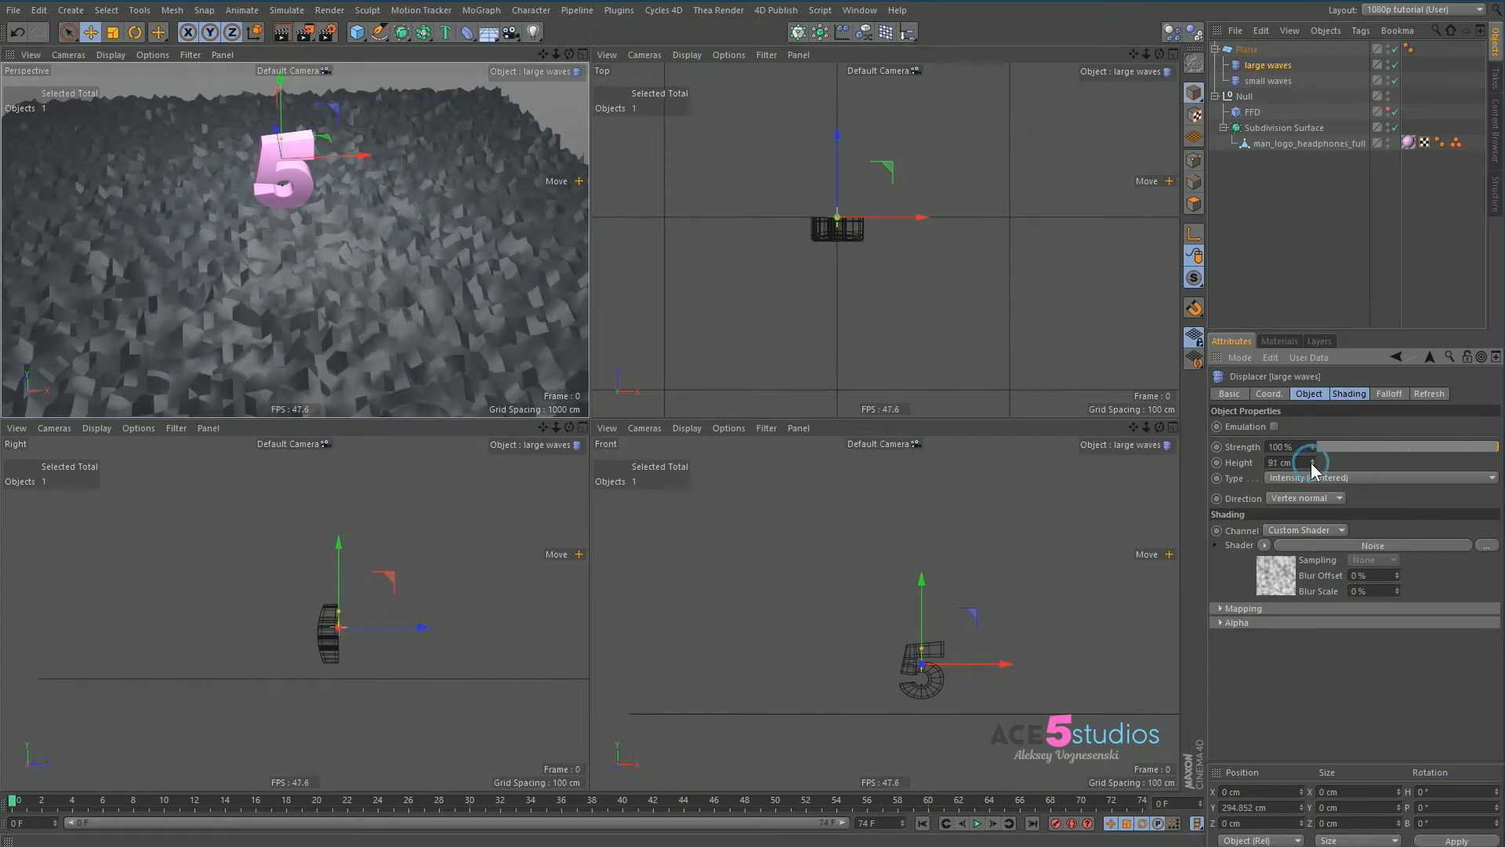
pyautogui.click(1283, 574)
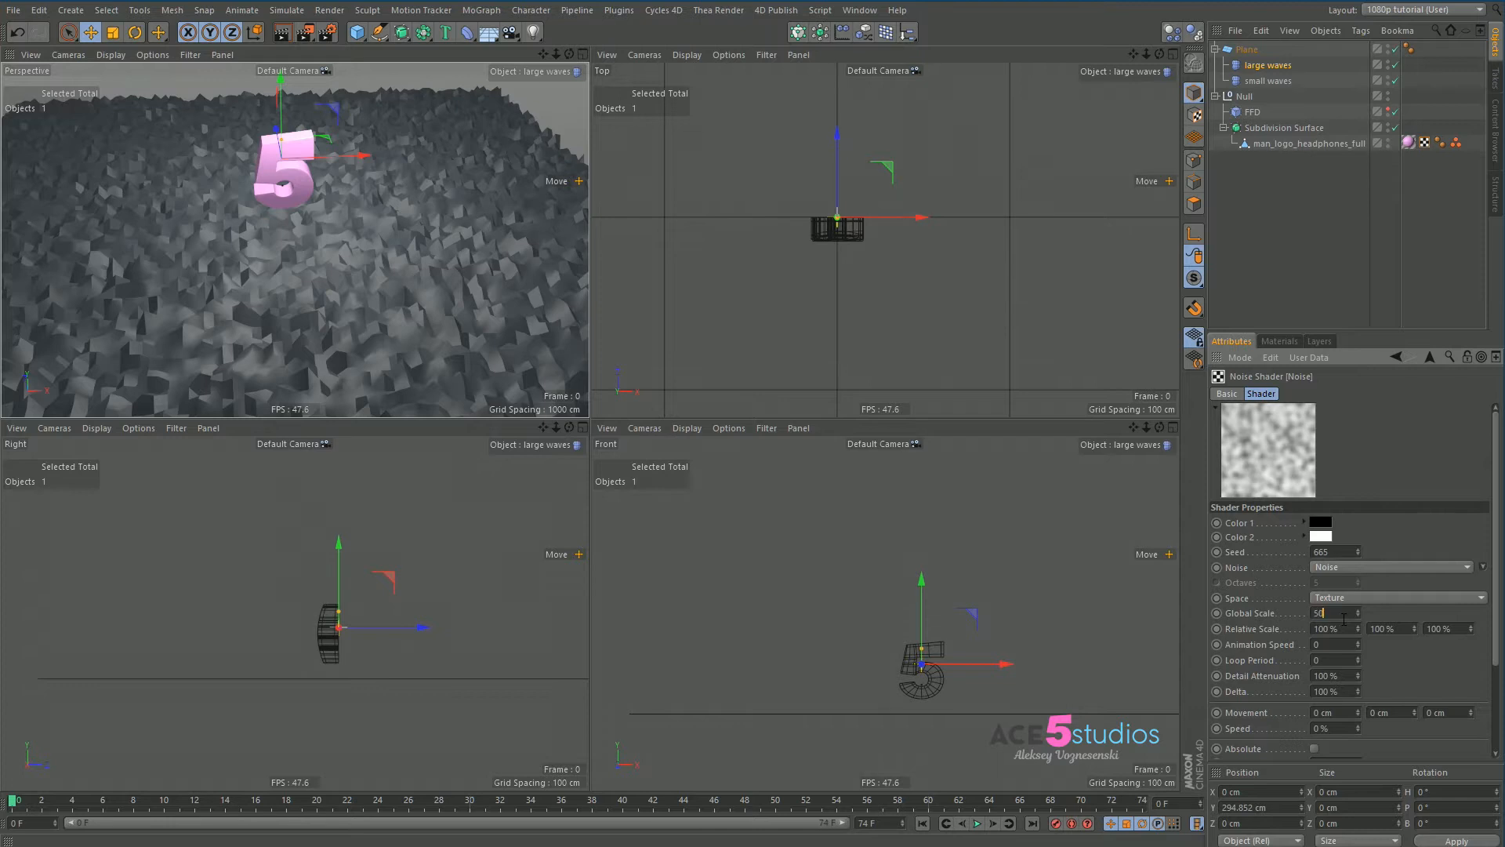
pyautogui.write('5000 %')
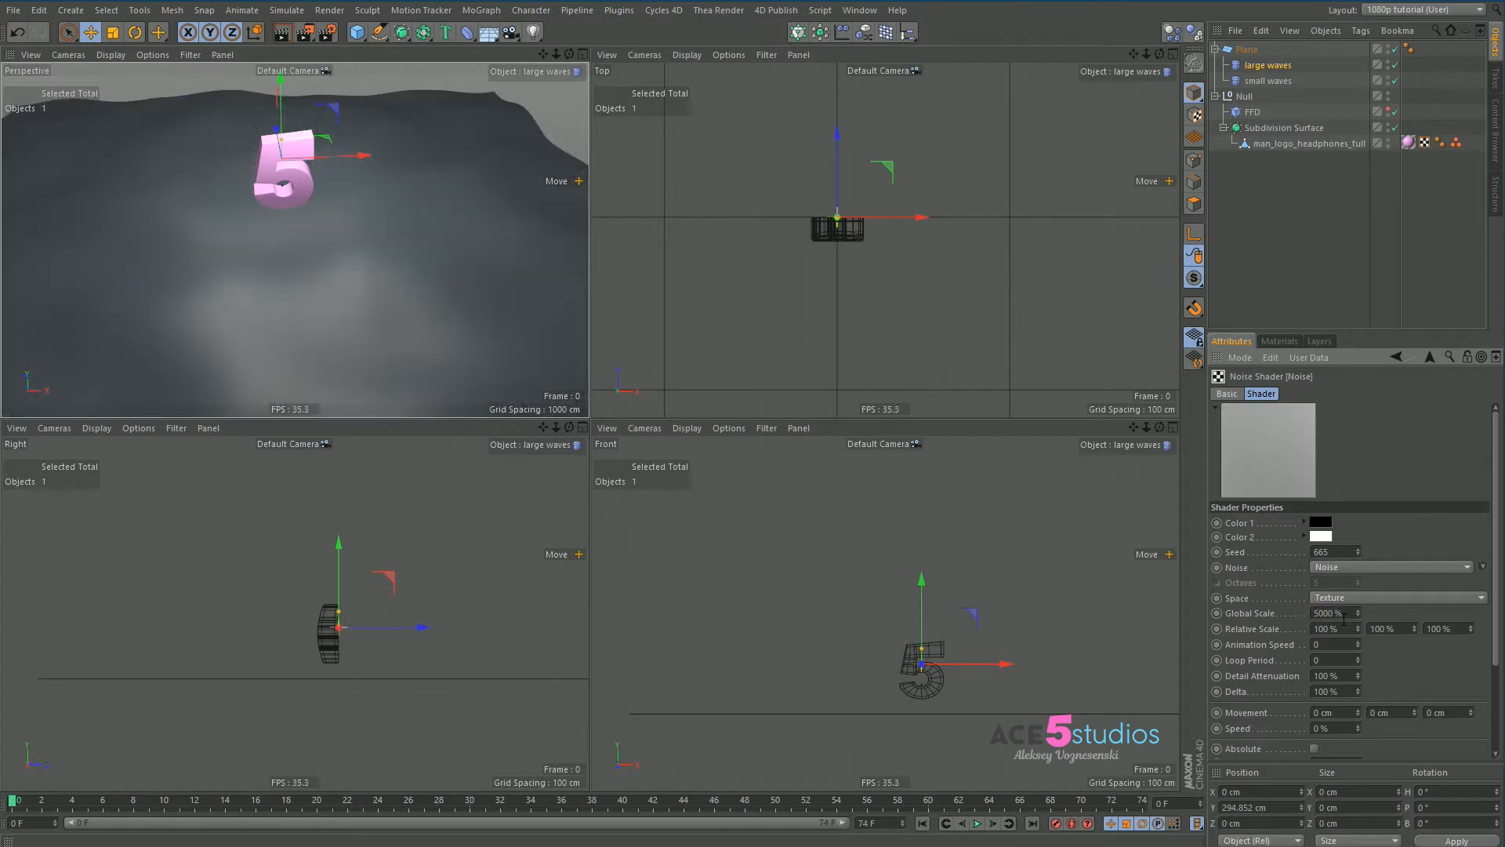
pyautogui.moveTo(288, 145); pyautogui.dragTo(286, 196)
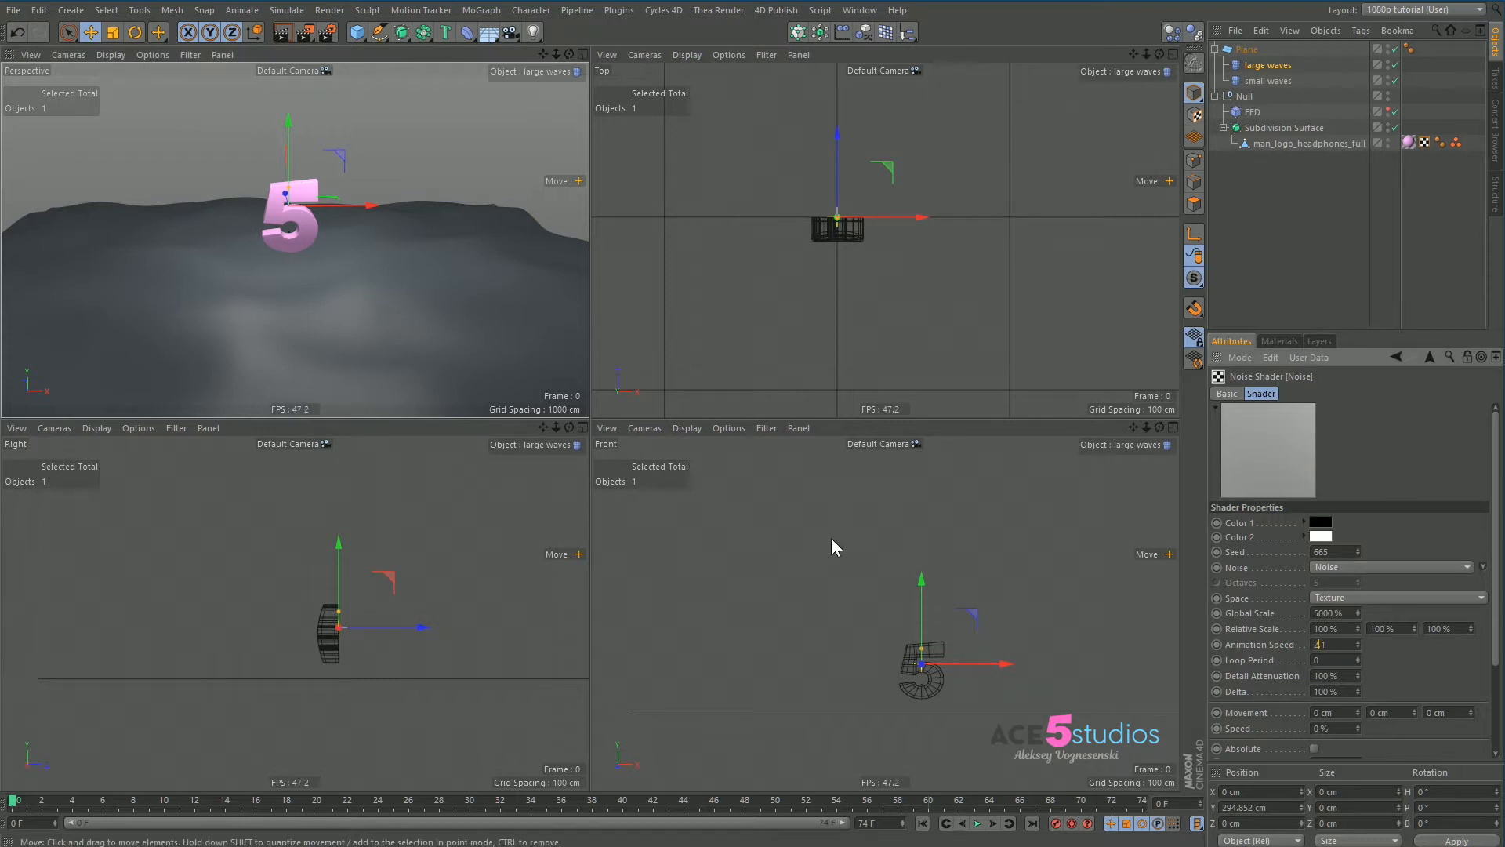
# Set the noise animation speed to 1.5 and play to preview the moving hills.
pyautogui.click(976, 822)
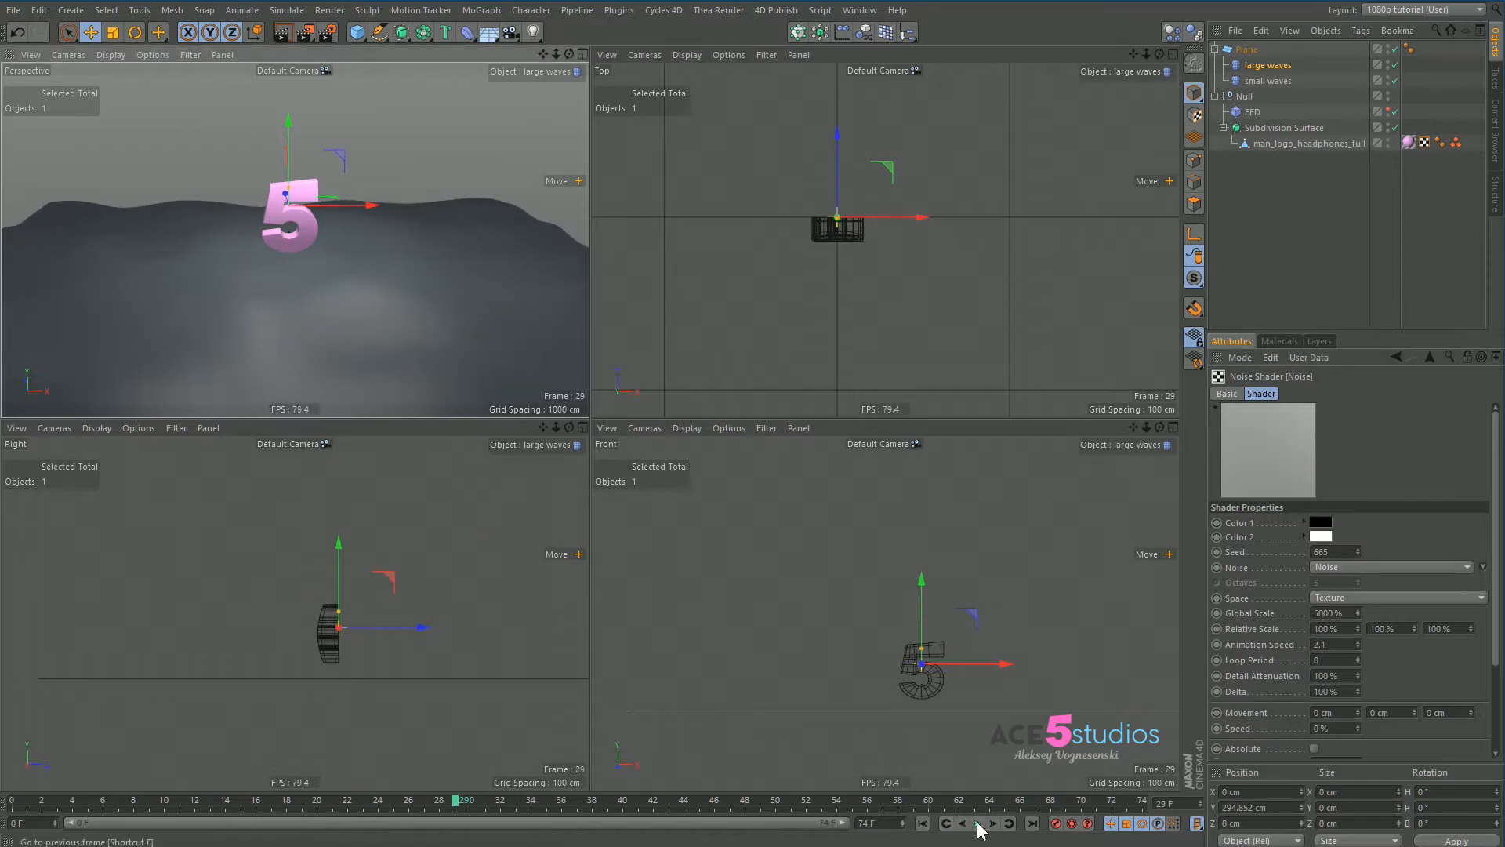
pyautogui.click(978, 822)
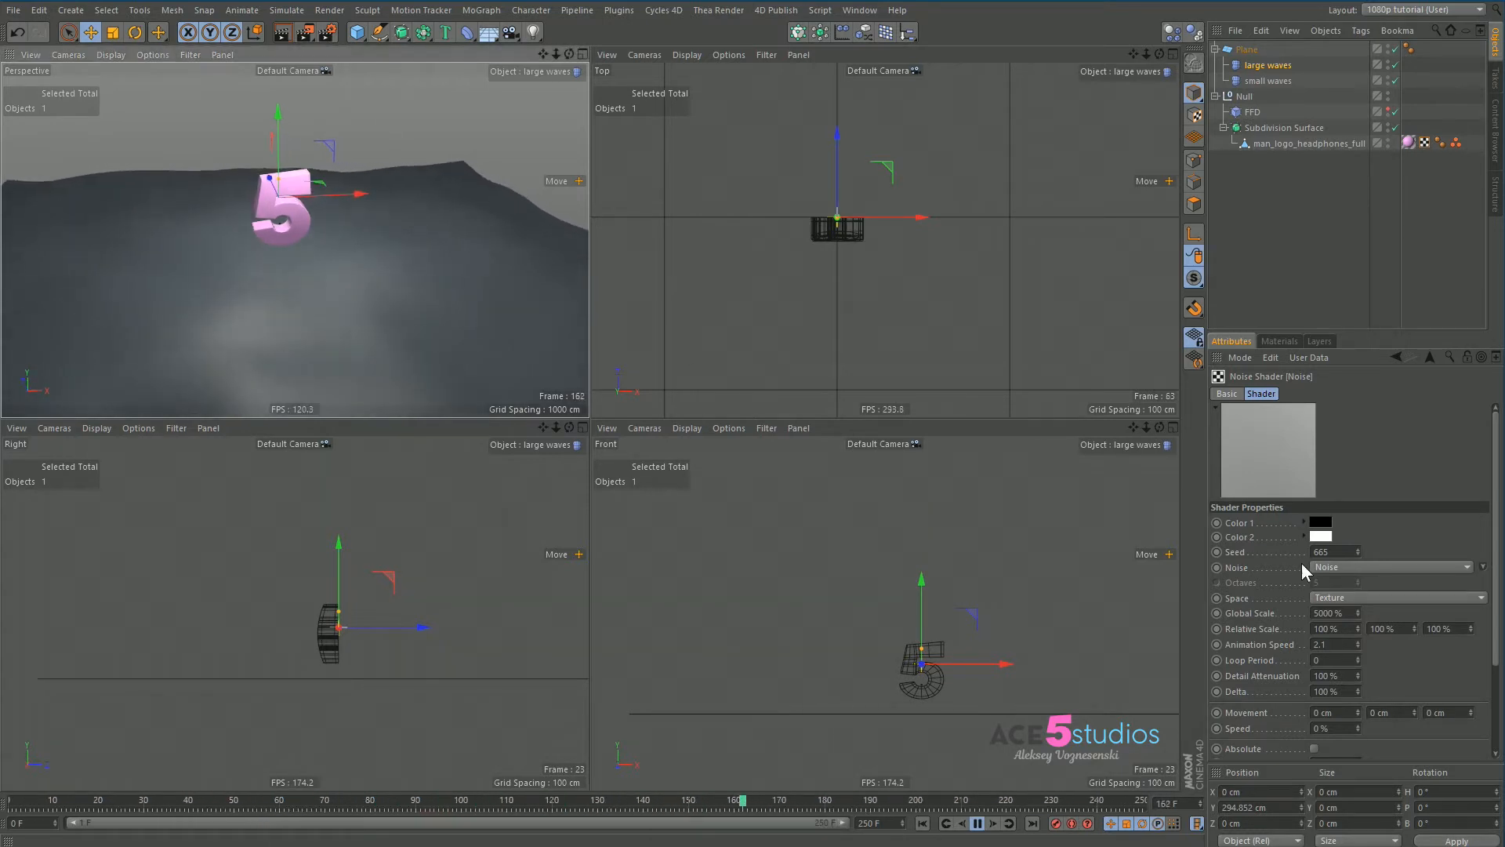
pyautogui.tripleClick(1332, 644)
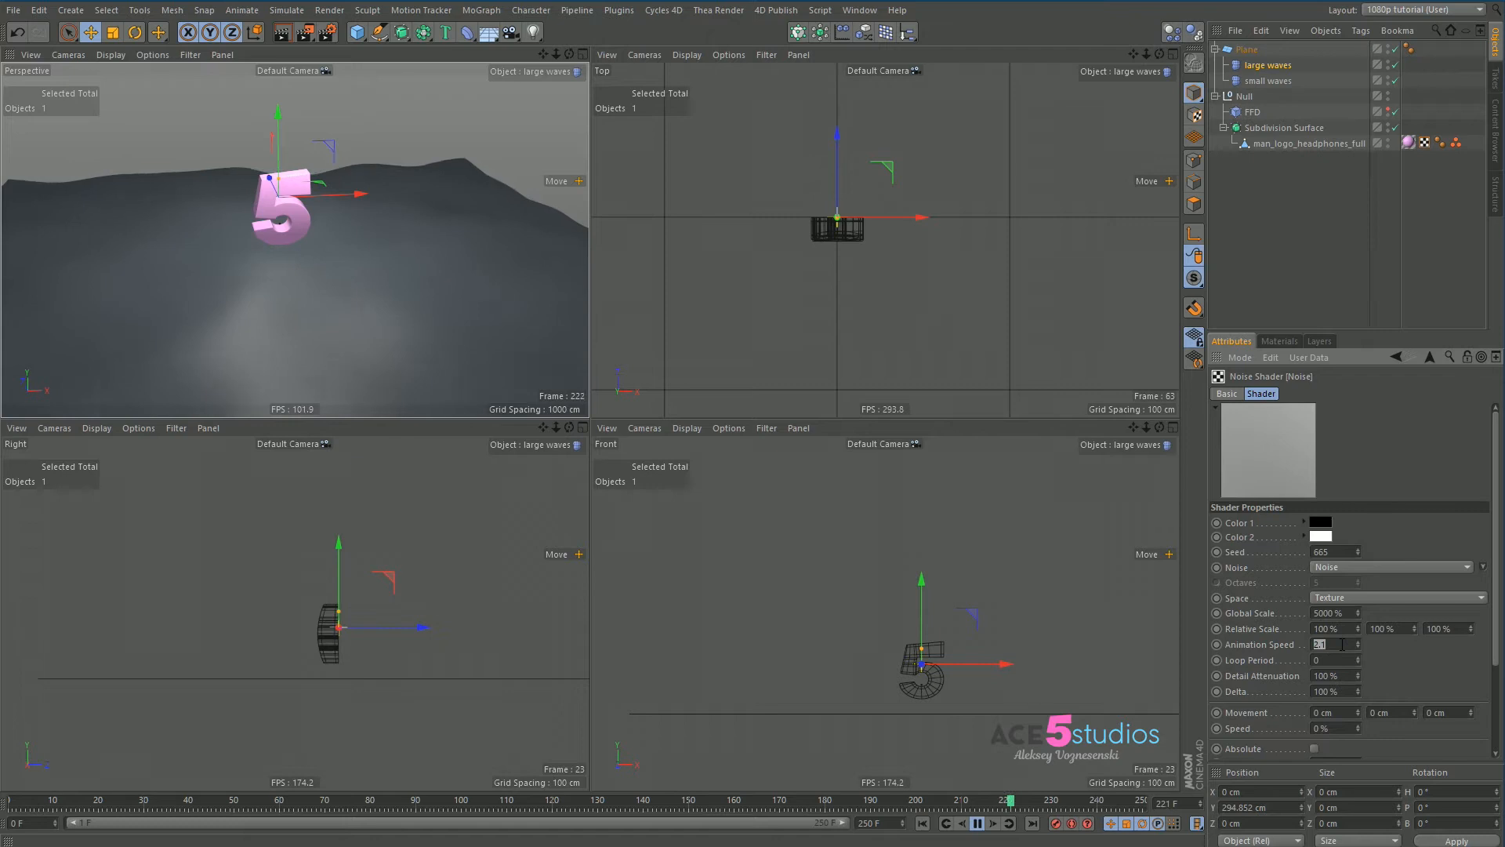
pyautogui.write('1.5')
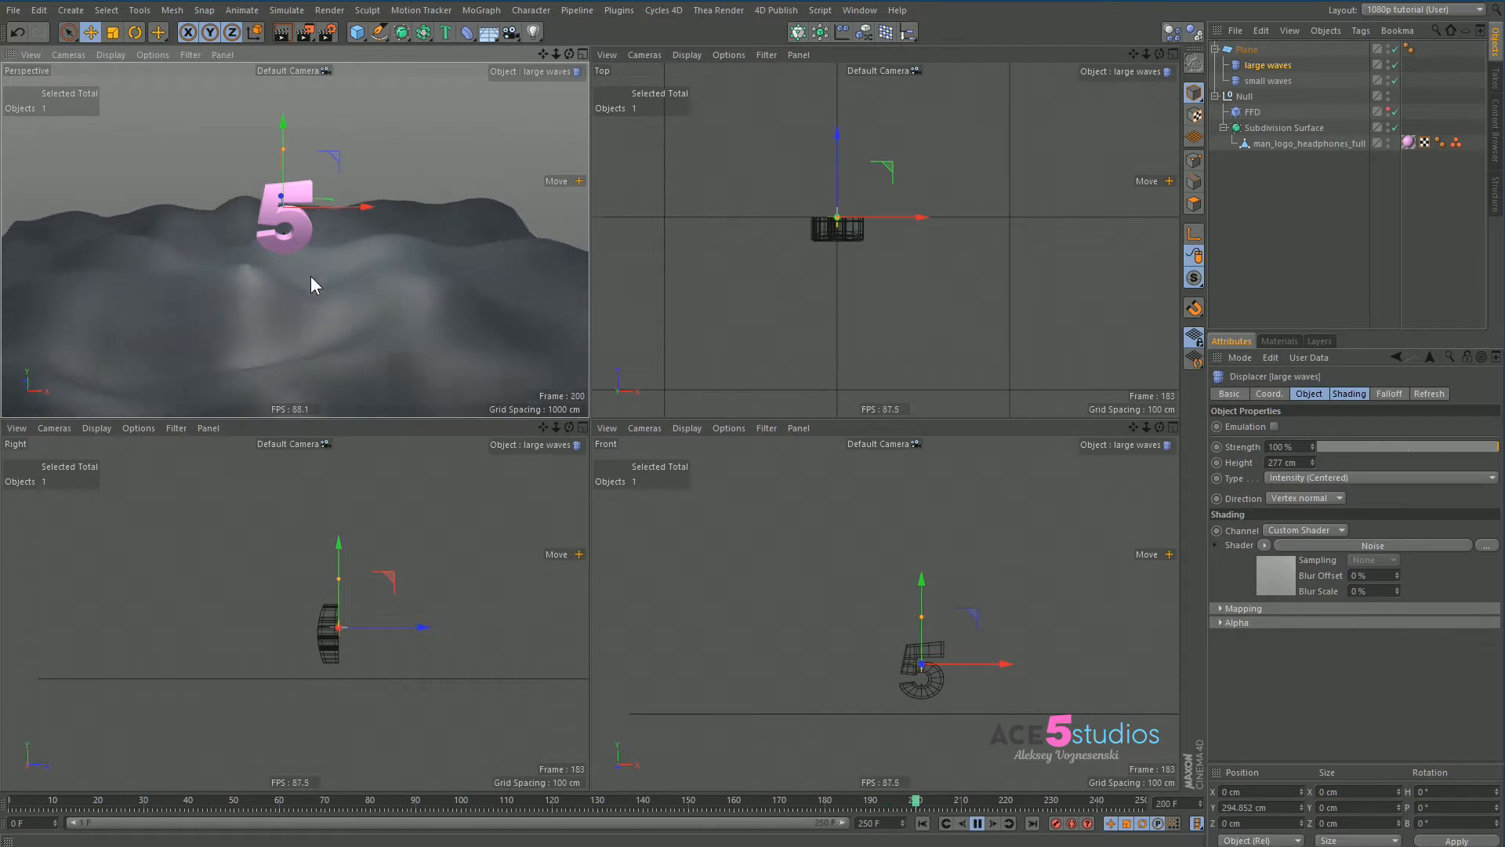
# Give small waves a Noise shader at 300% global scale with VL Noise type.
pyautogui.click(1271, 81)
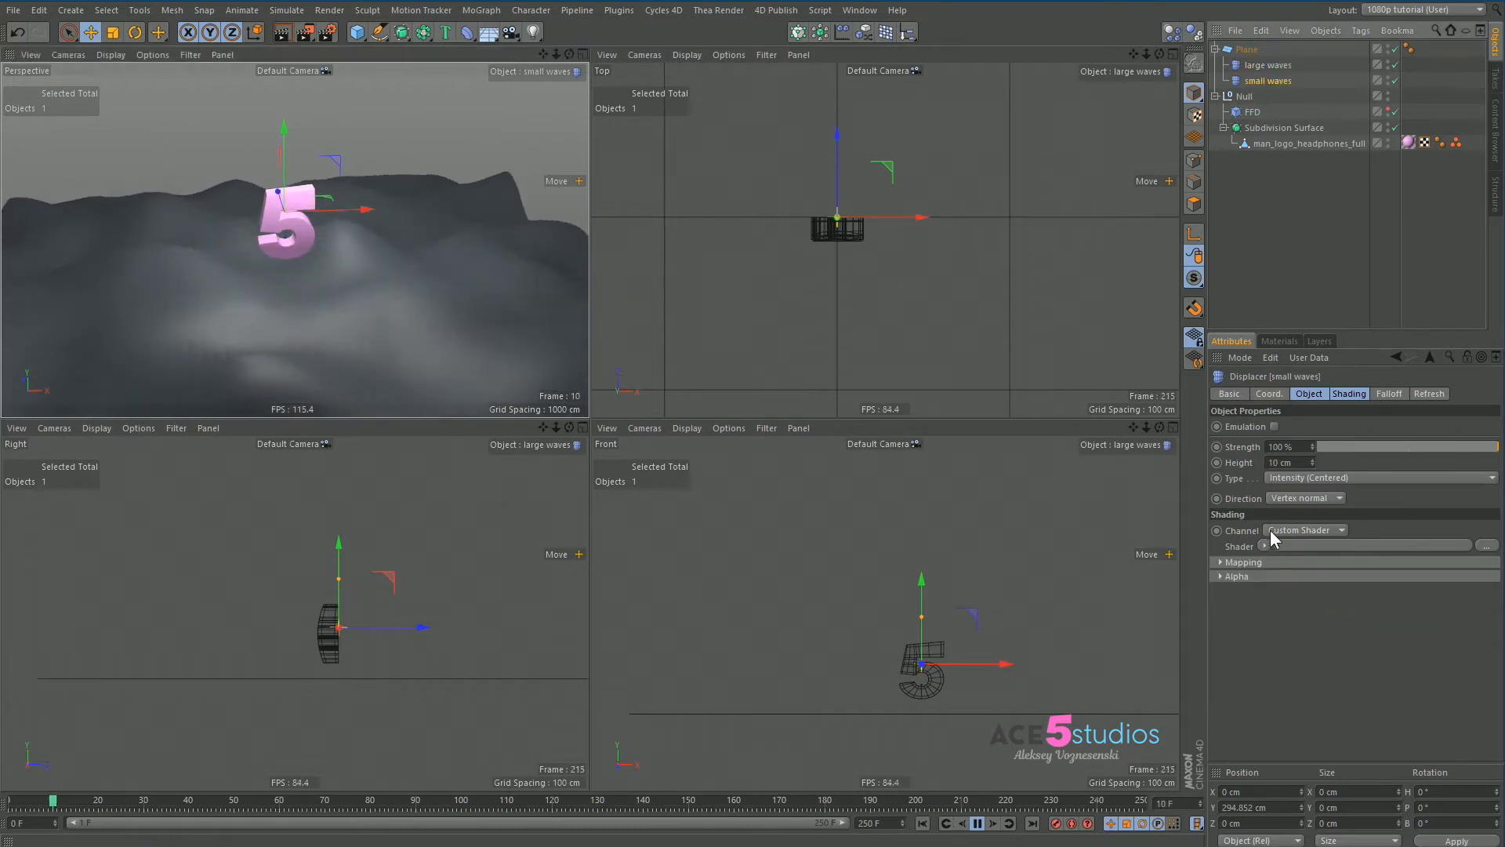
pyautogui.click(1265, 544)
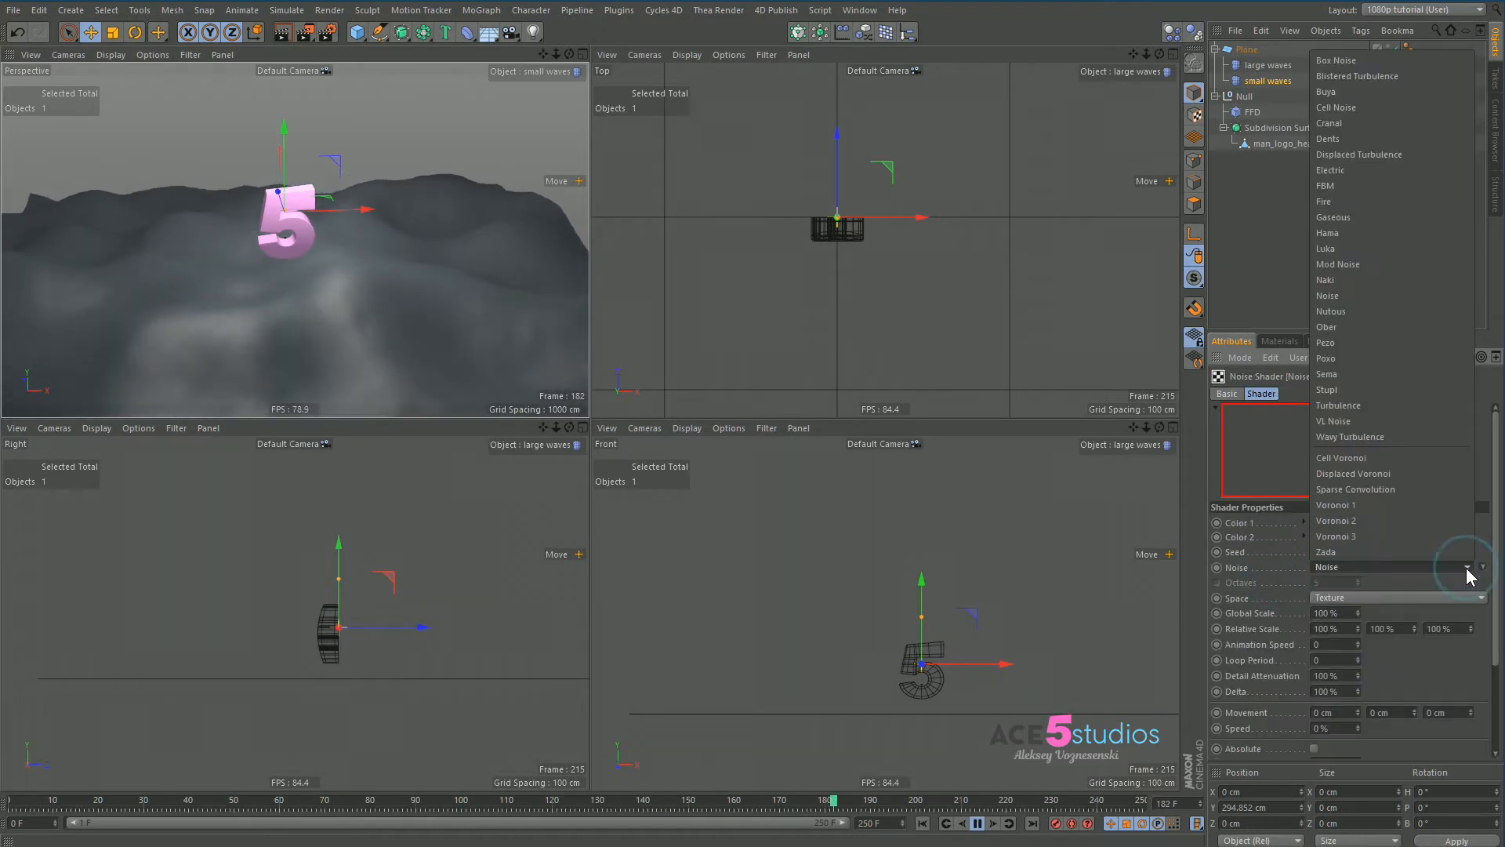
pyautogui.click(1356, 489)
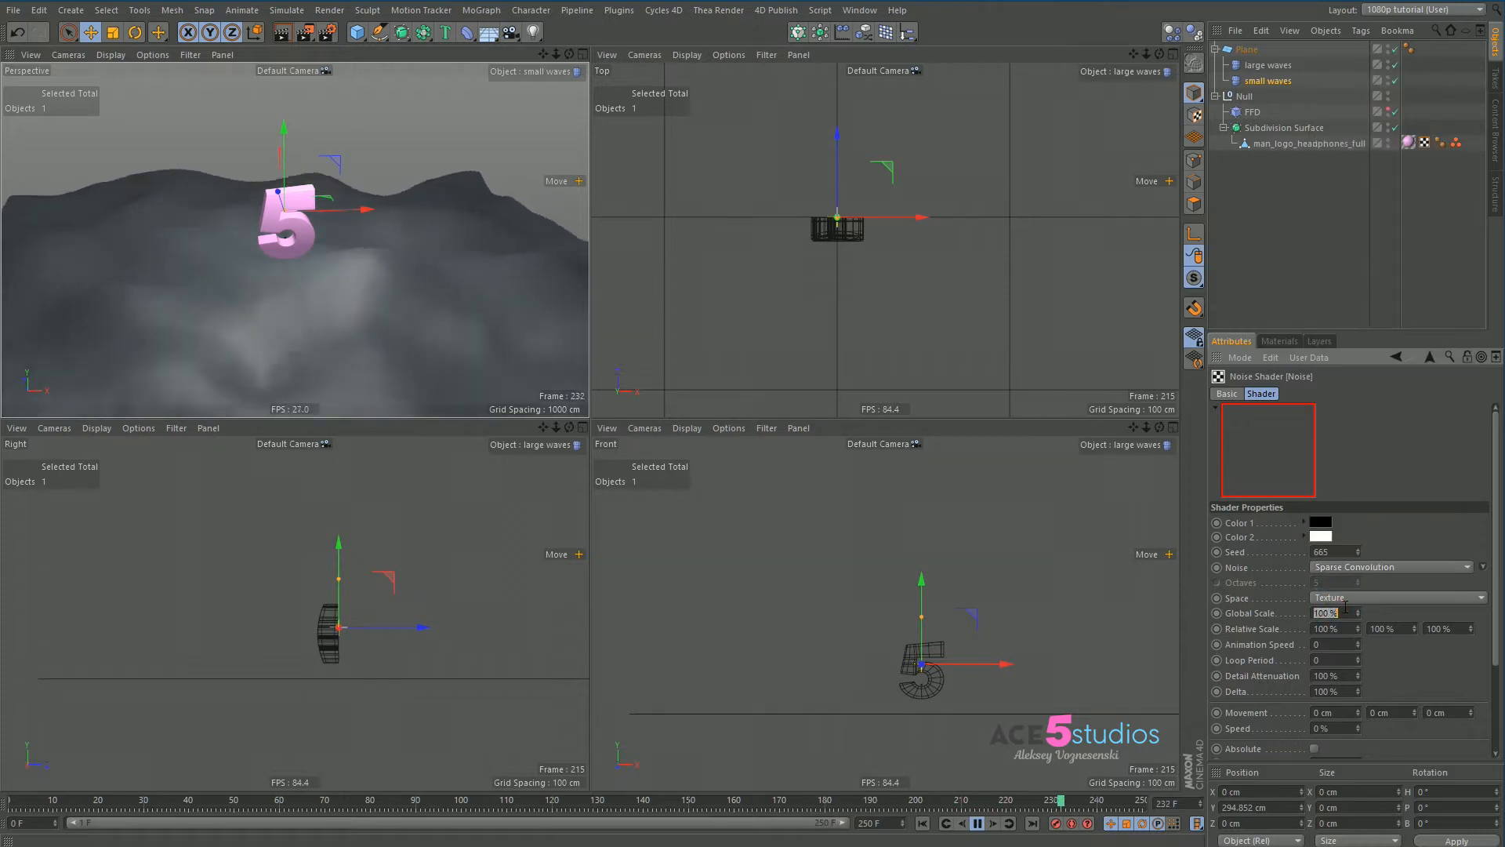
pyautogui.write('300')
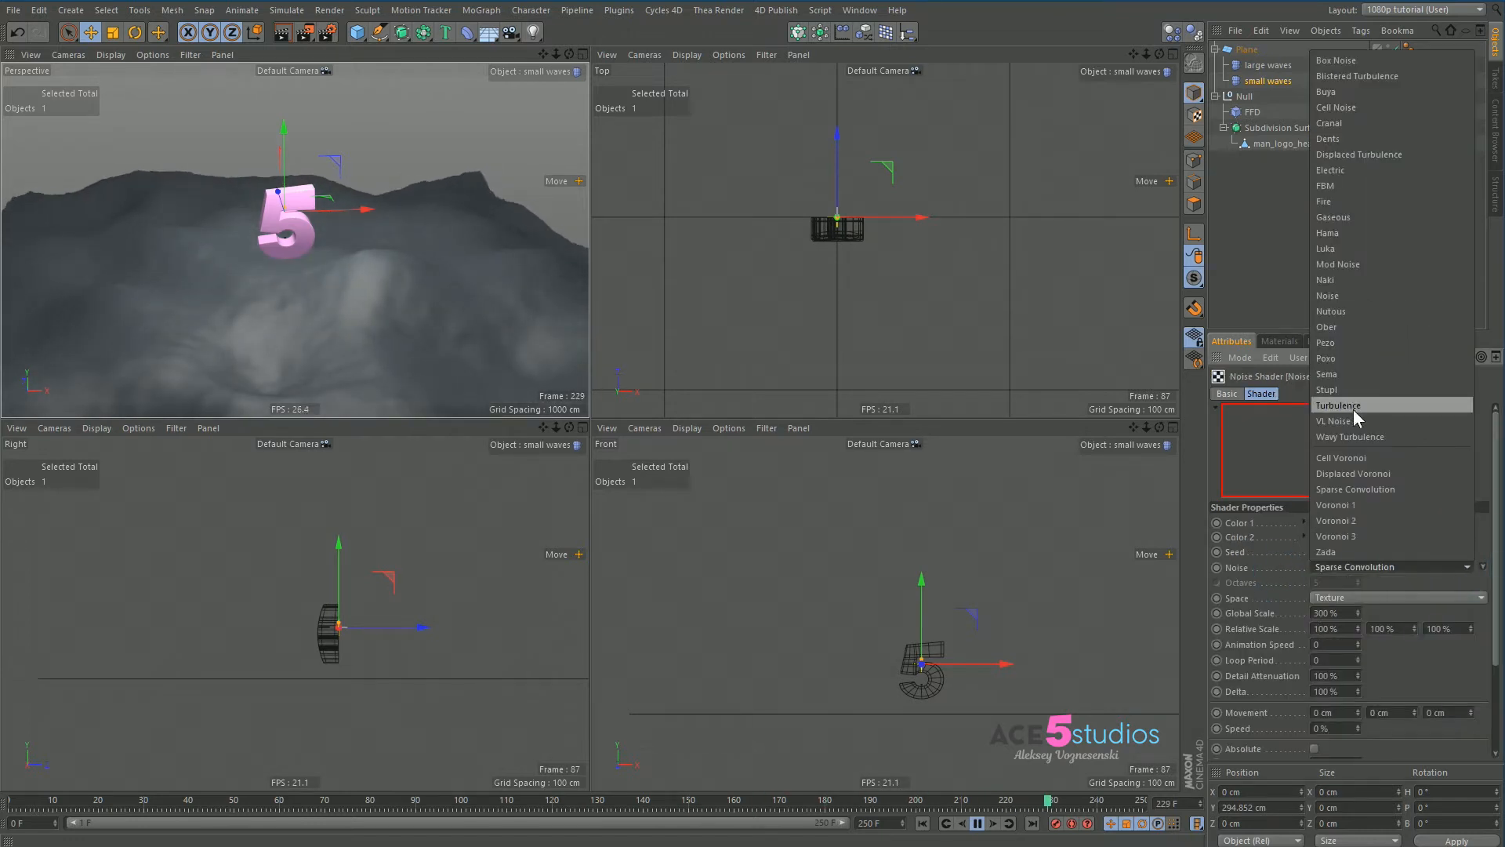
pyautogui.click(1334, 420)
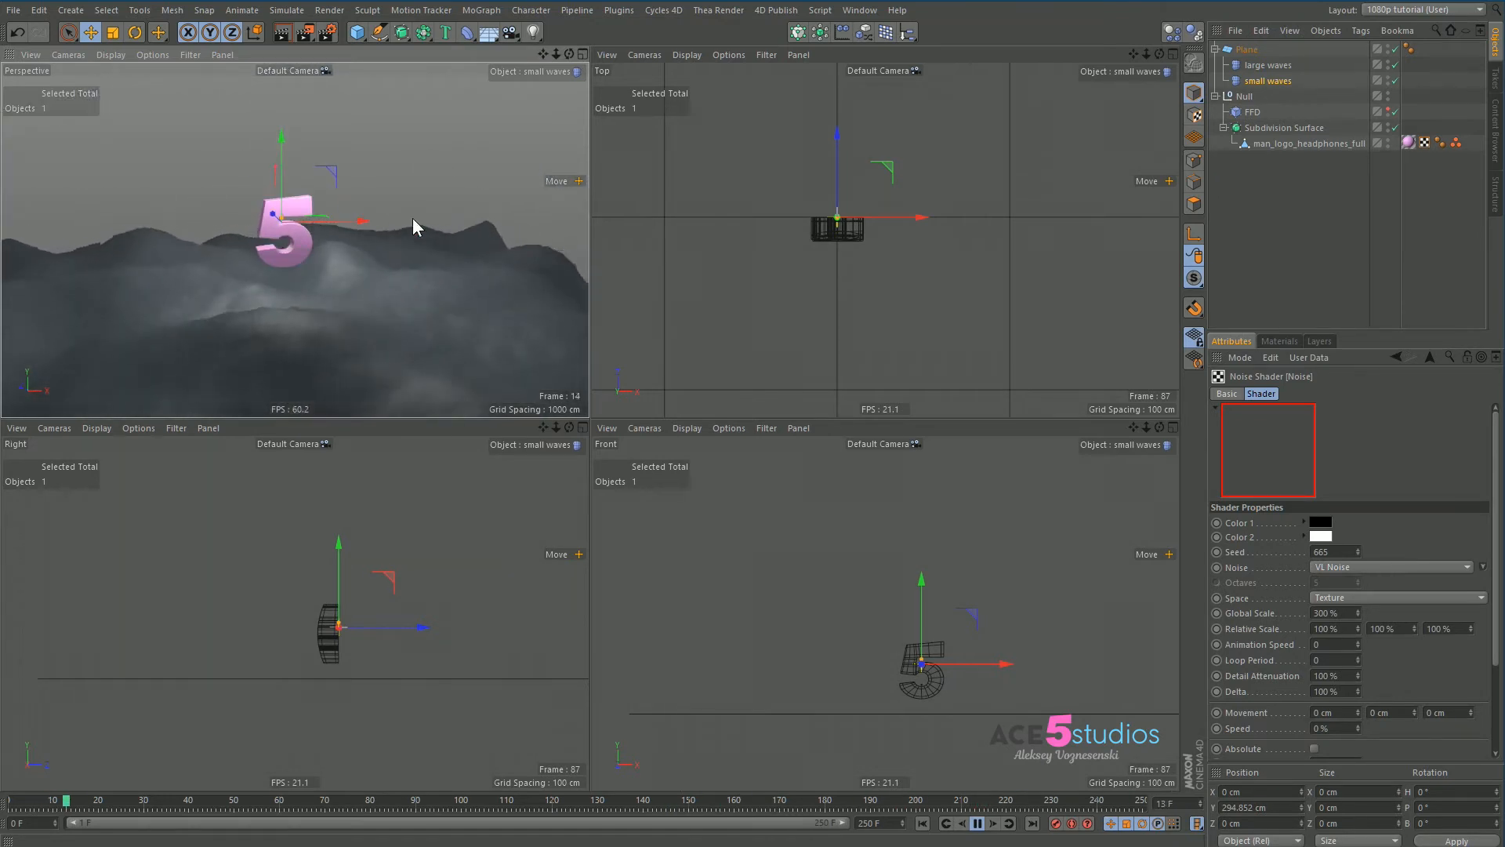
# Select the Null holding the 5, adjust its rotation, then move it up along Y.
pyautogui.click(1245, 95)
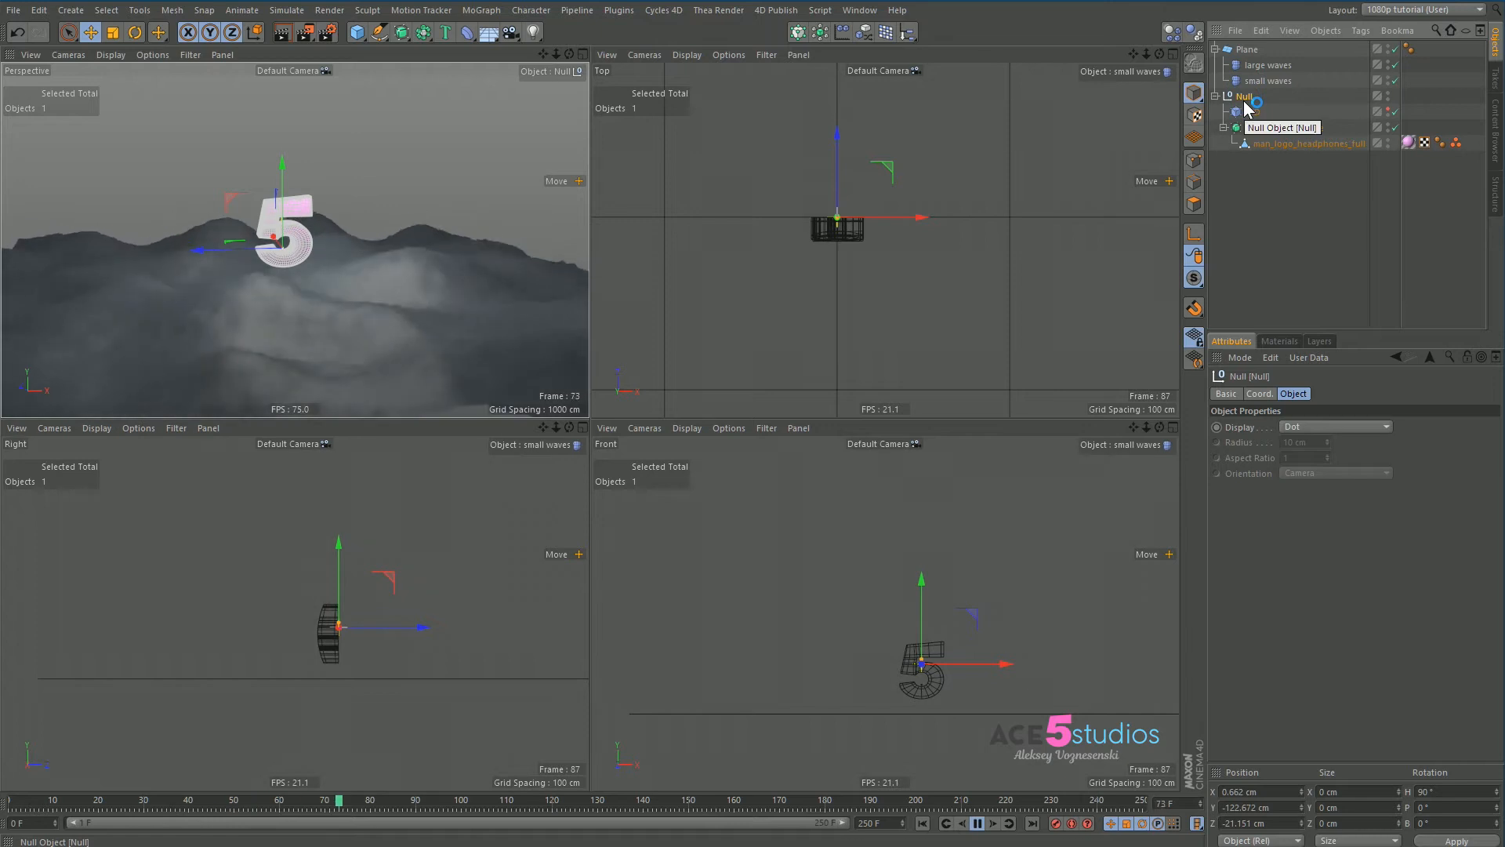
pyautogui.click(1227, 96)
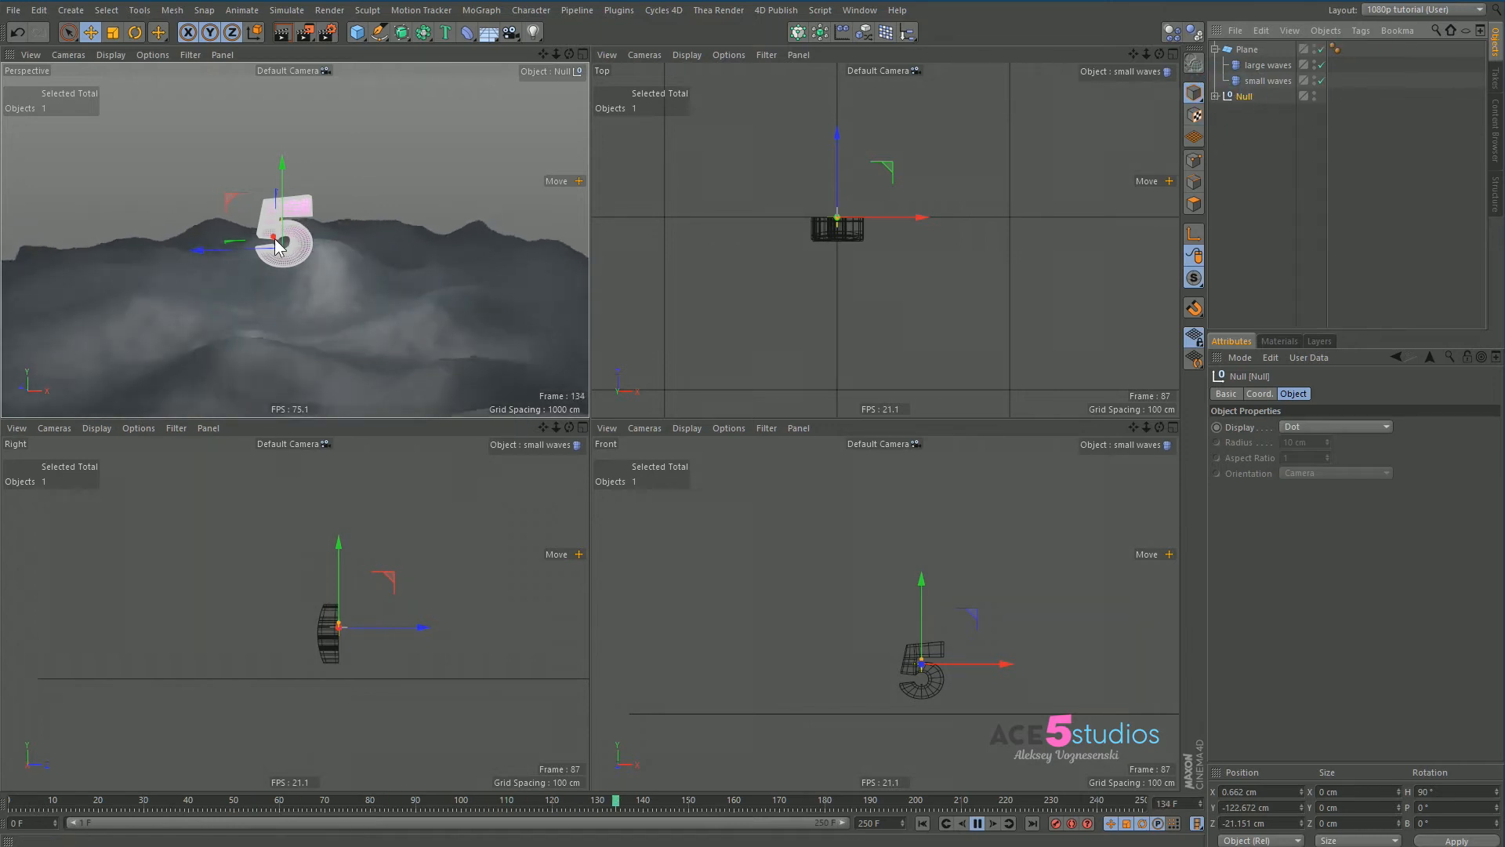
pyautogui.click(843, 799)
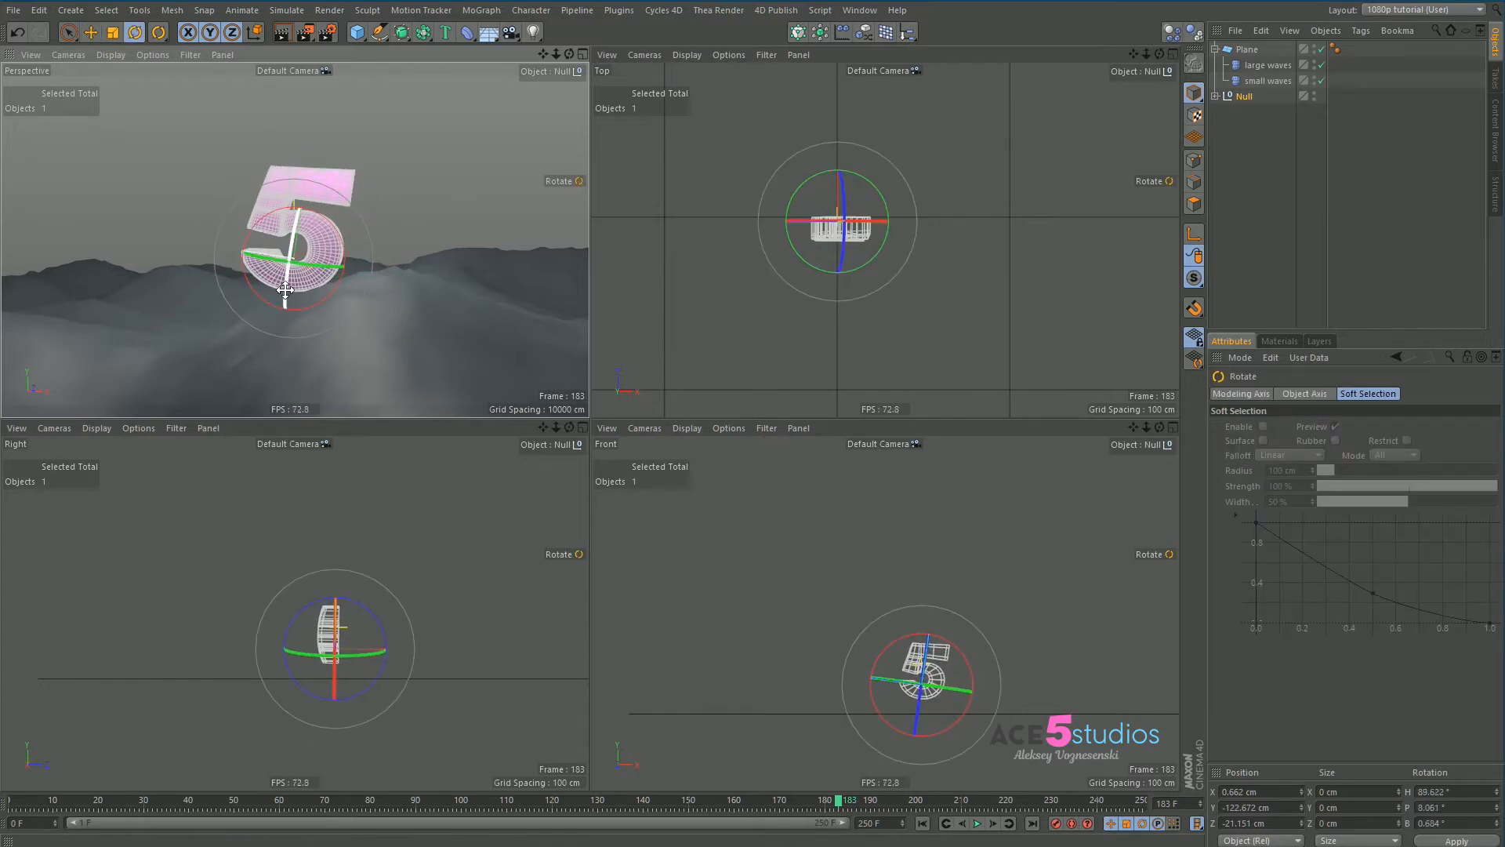
pyautogui.moveTo(288, 288); pyautogui.dragTo(303, 235)
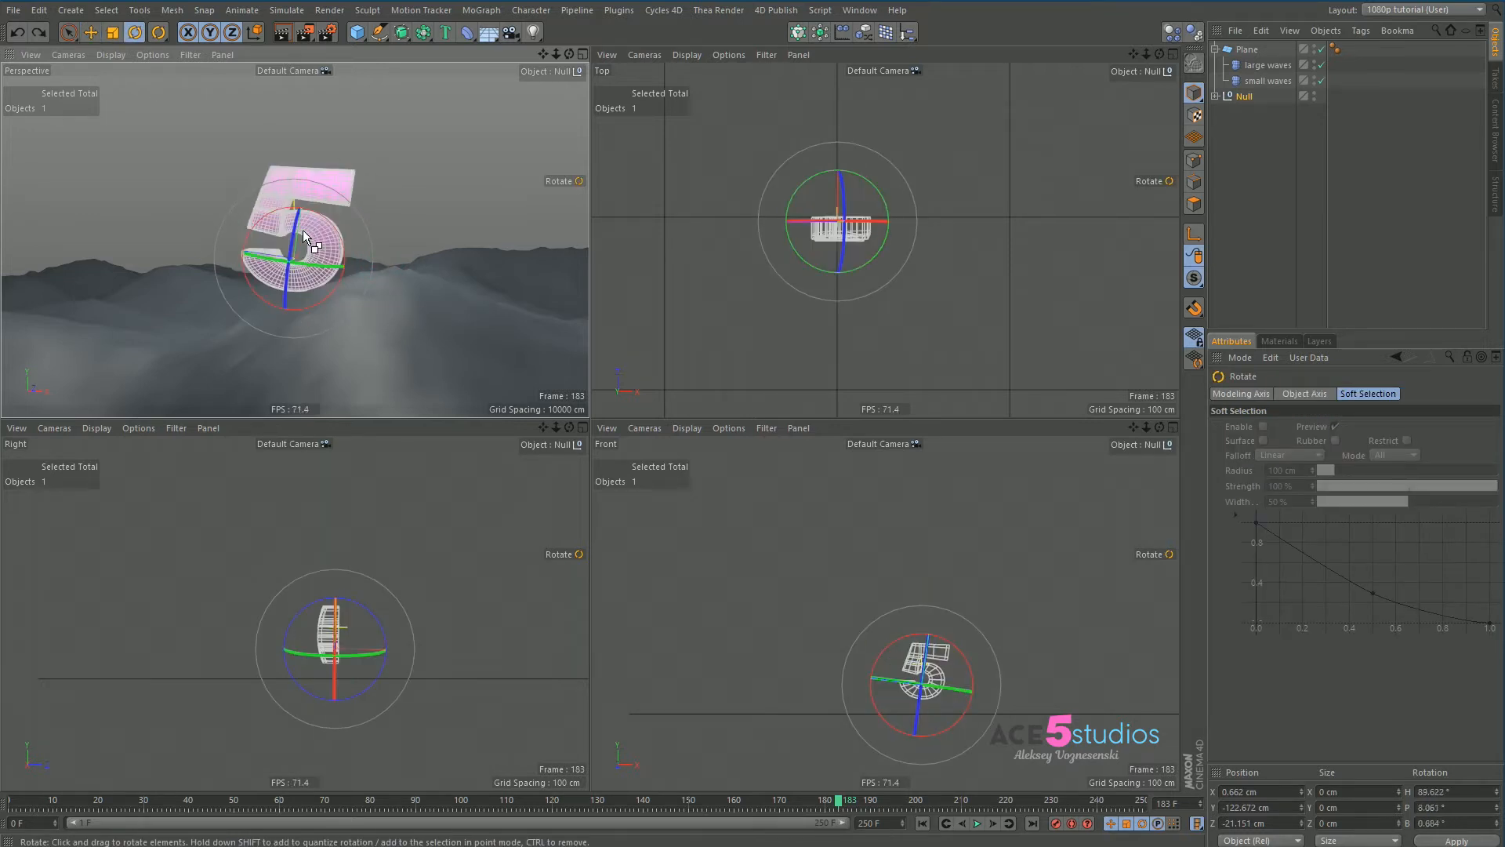
pyautogui.moveTo(307, 240); pyautogui.dragTo(403, 254)
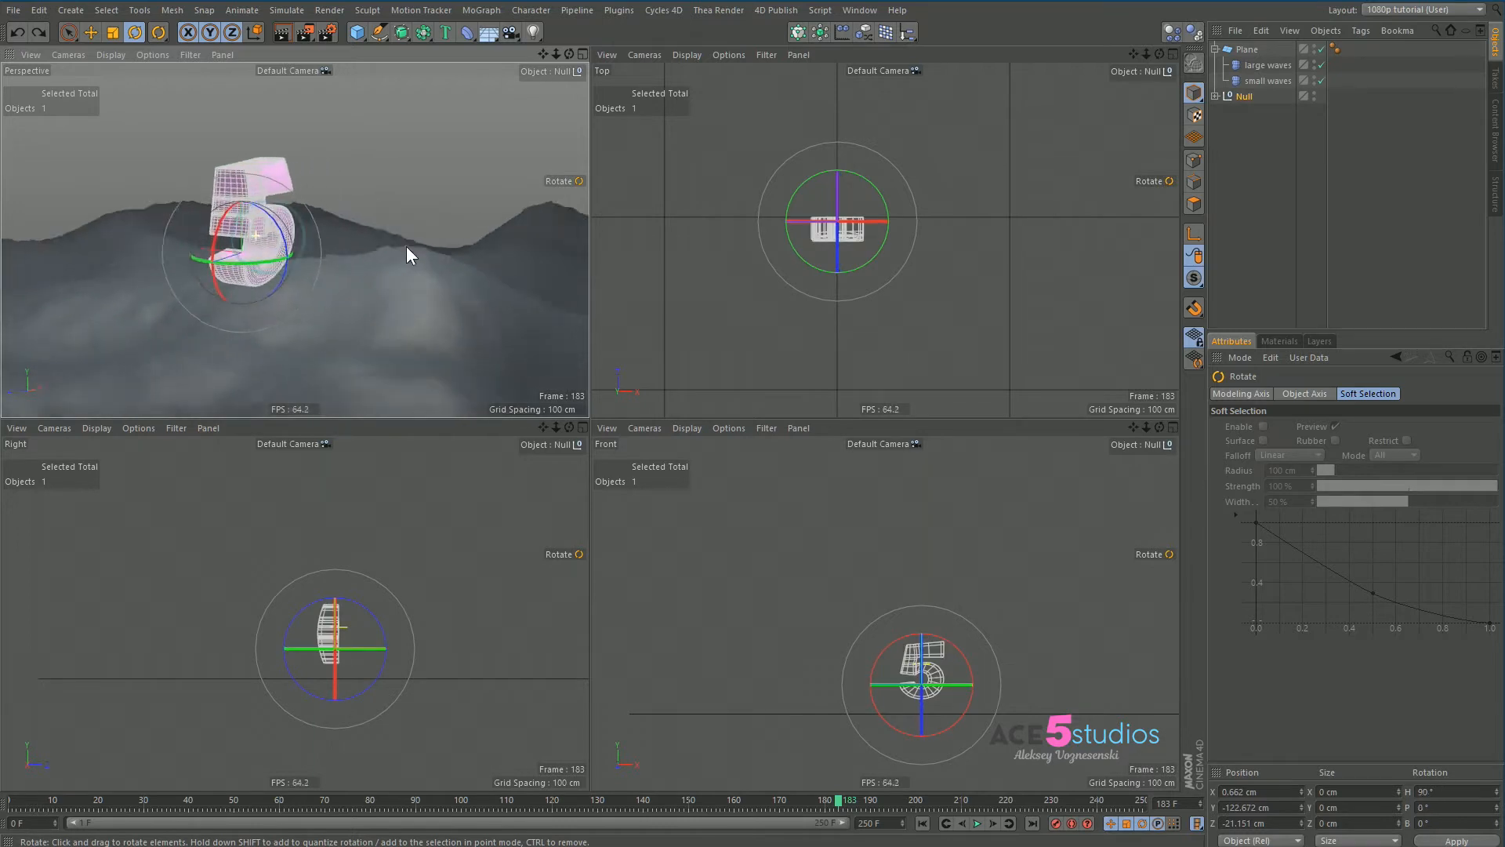
pyautogui.click(90, 31)
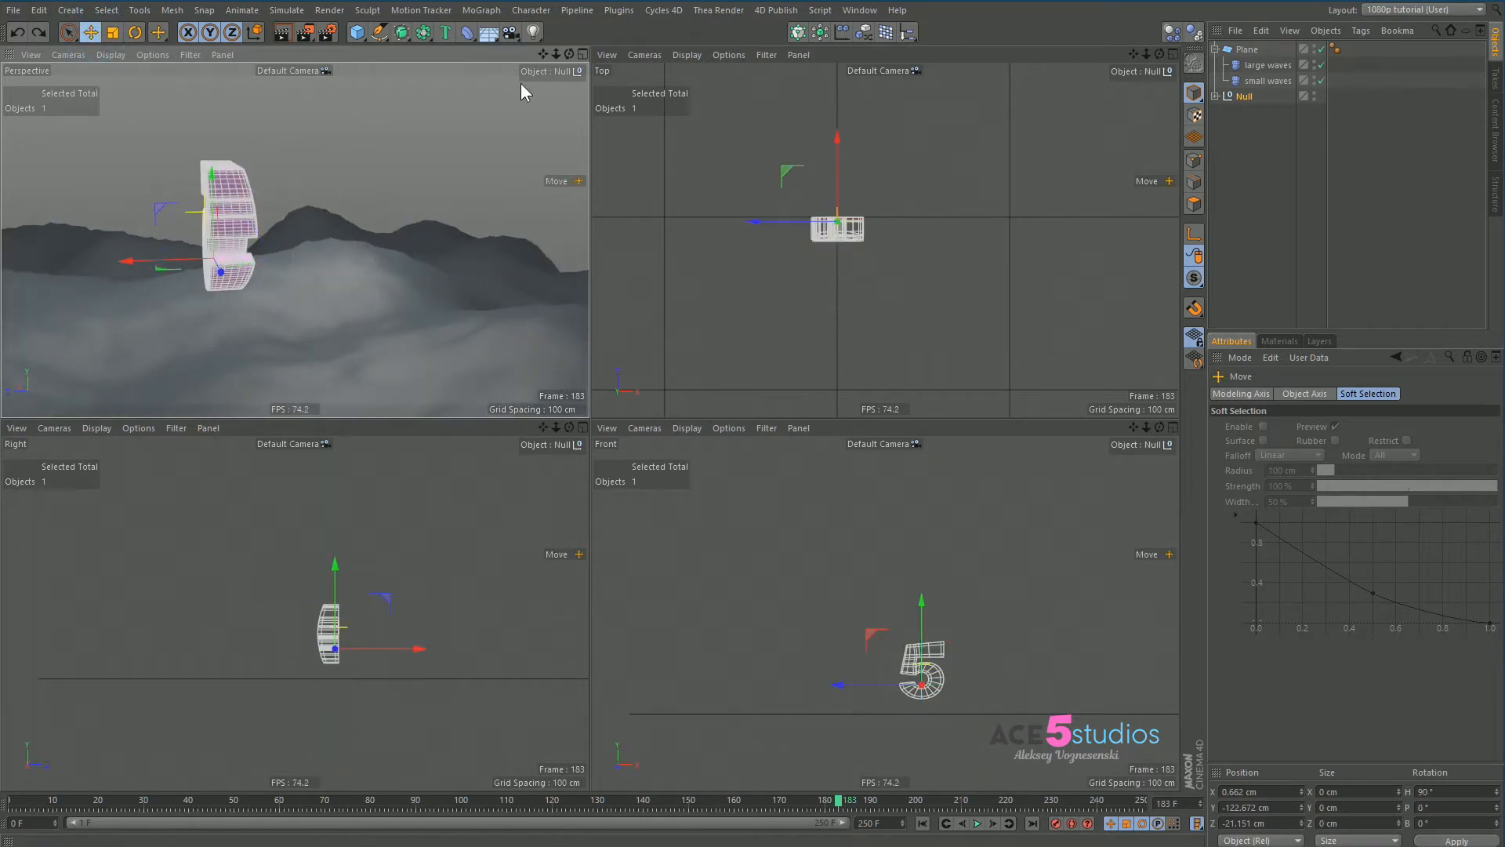
pyautogui.moveTo(205, 211); pyautogui.dragTo(205, 178)
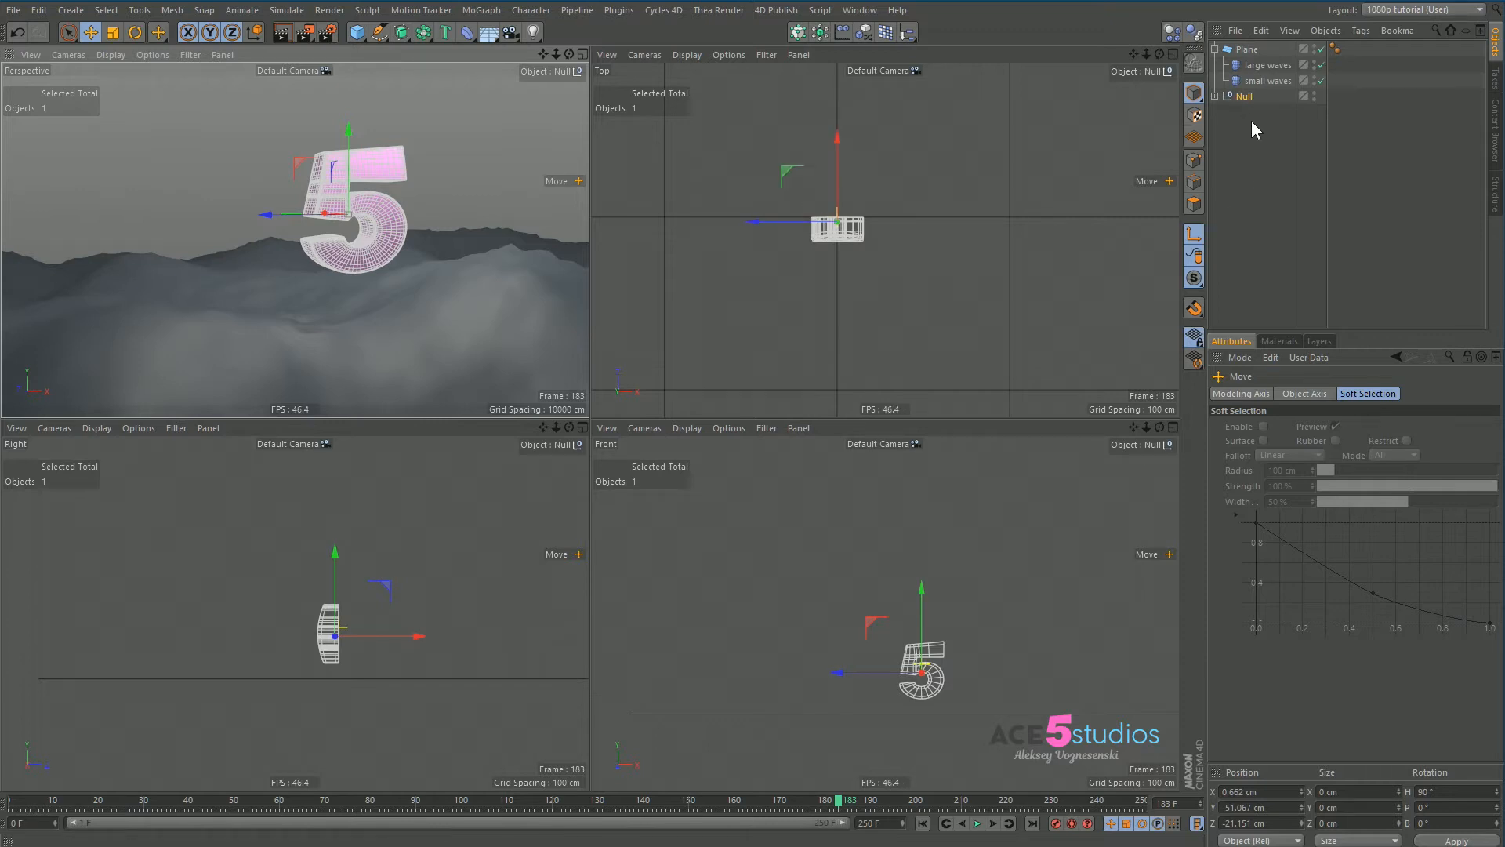
# Add a Constraint tag to the Null with Clamp targeting the Plane's Surface.
pyautogui.rightClick(1244, 96)
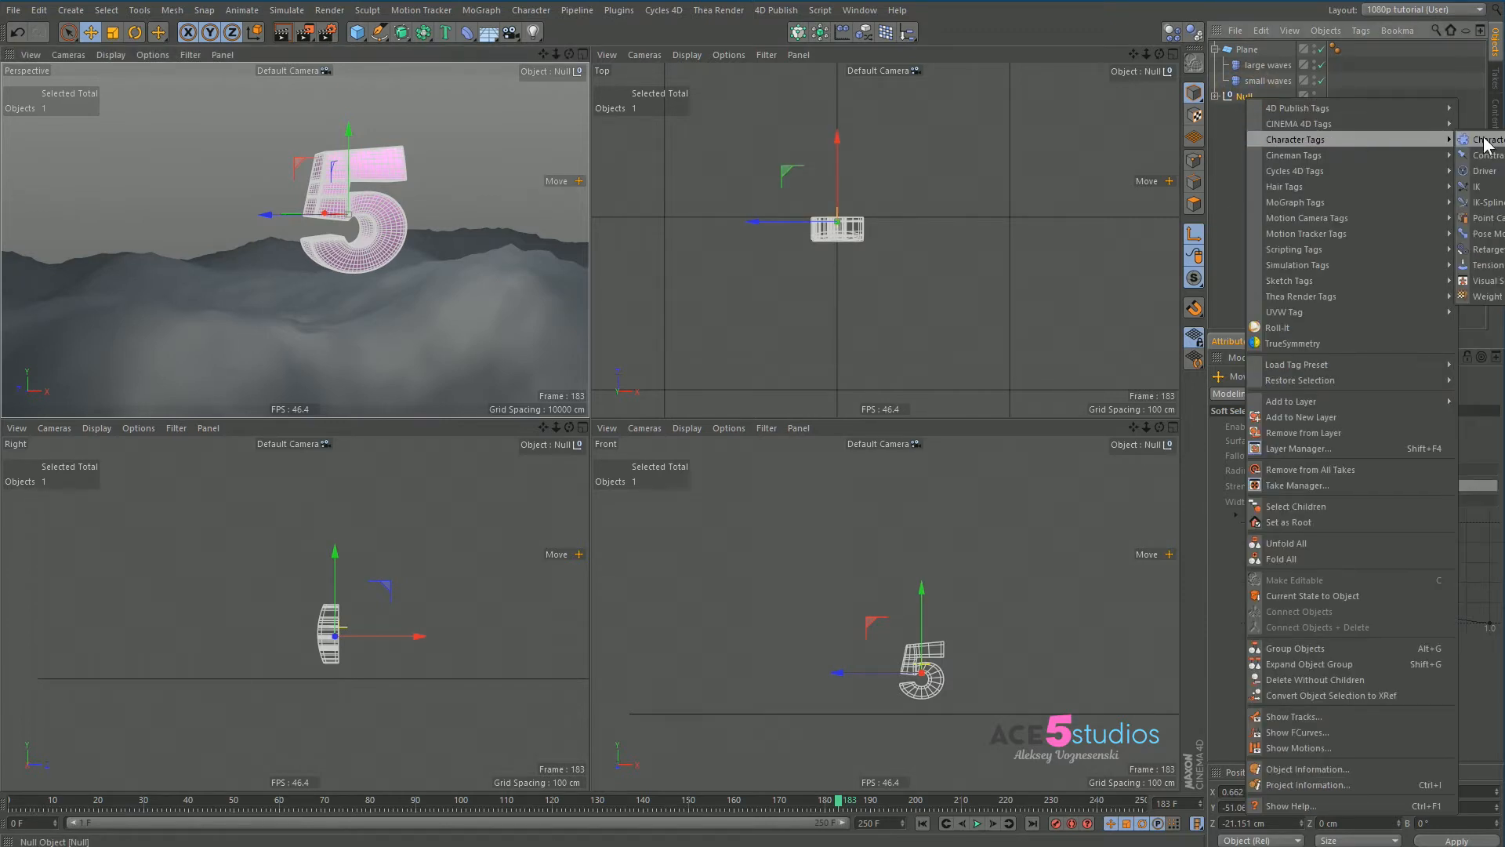
pyautogui.click(1485, 140)
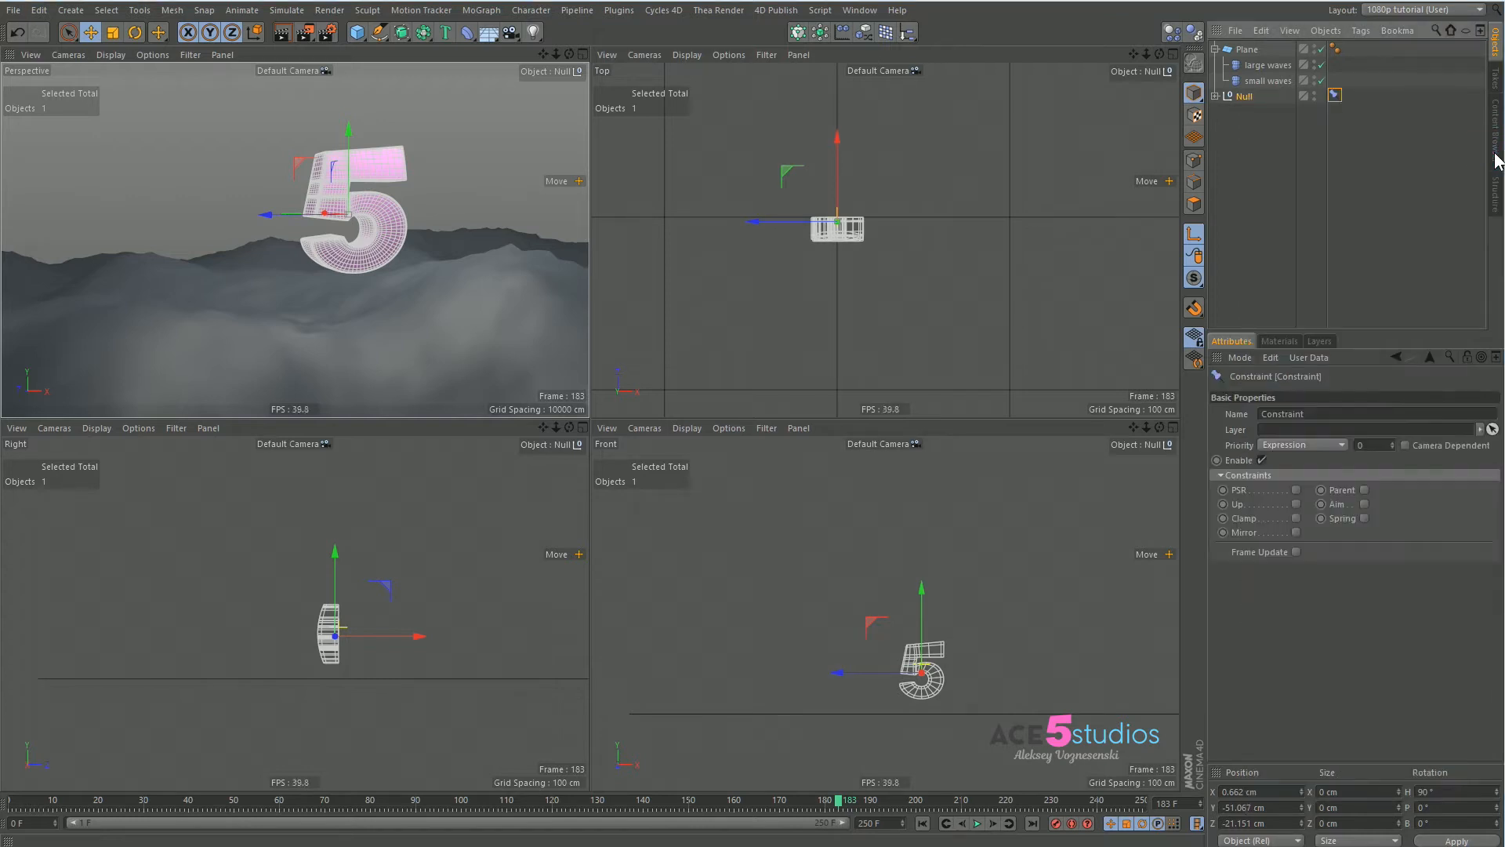
pyautogui.click(1256, 393)
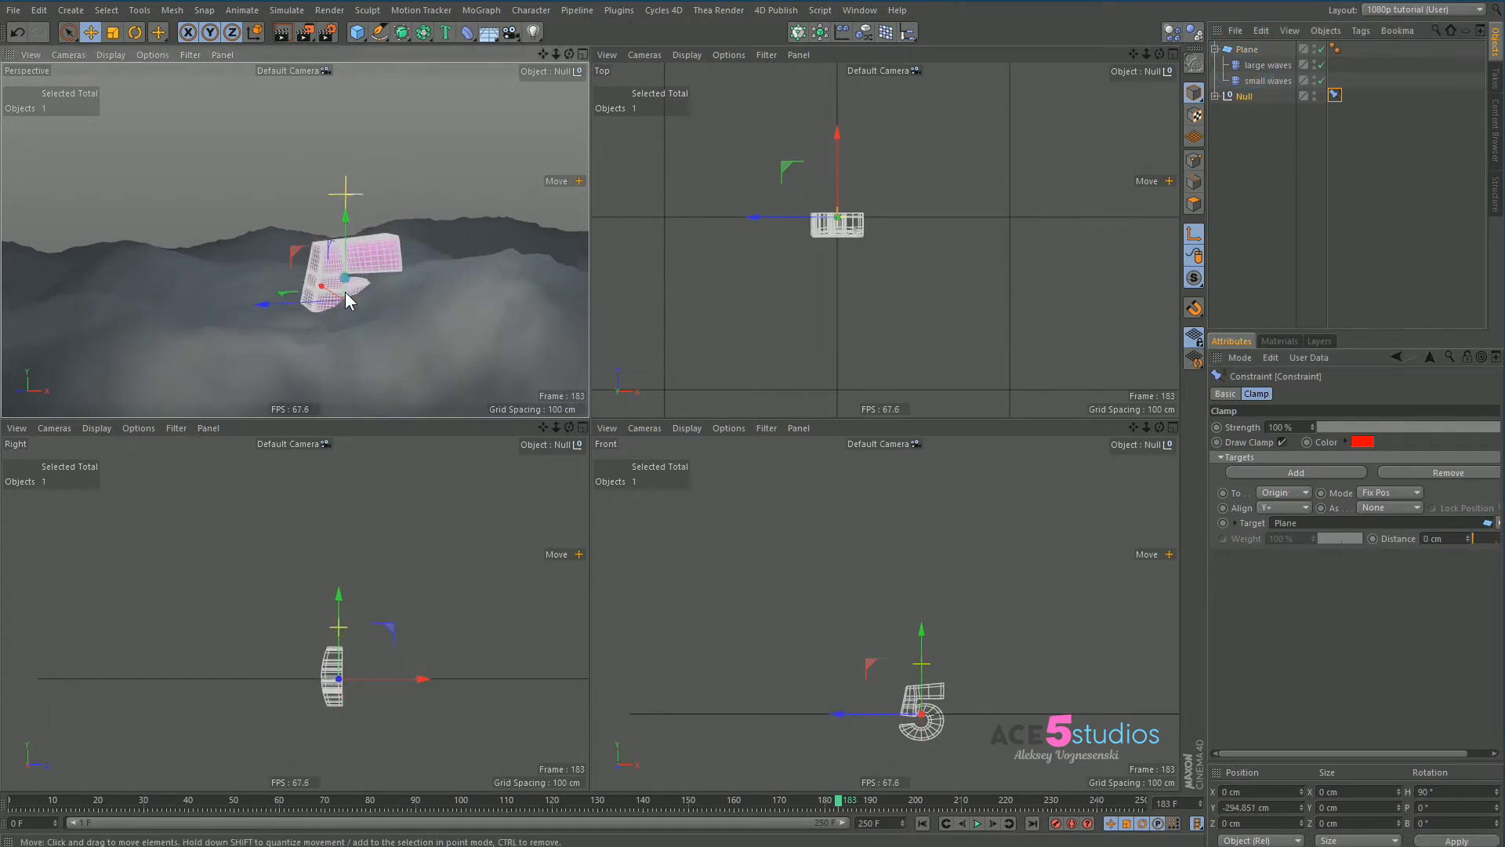
pyautogui.click(976, 822)
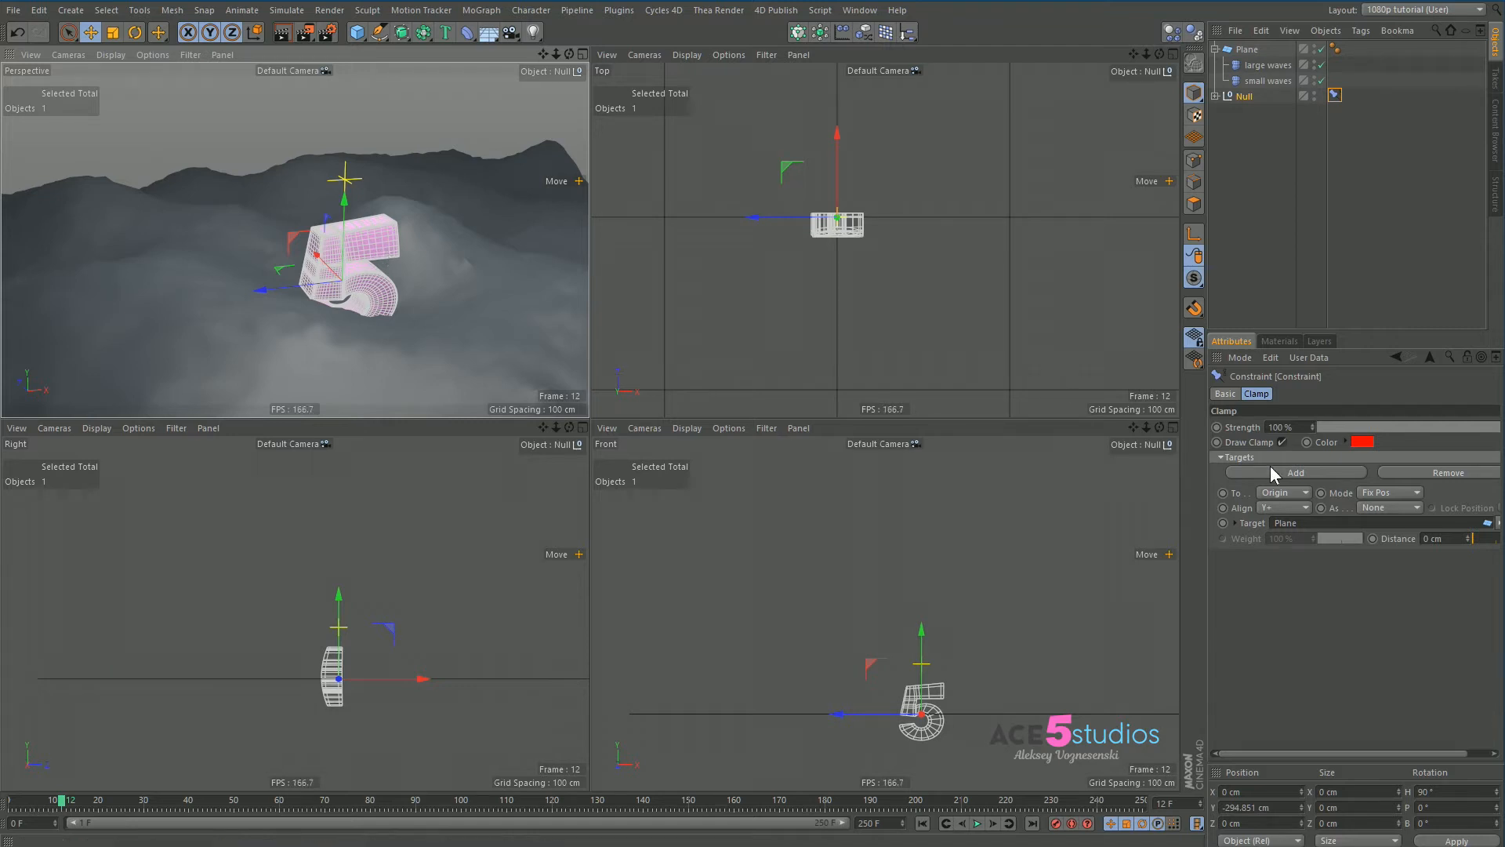
pyautogui.moveTo(1313, 545)
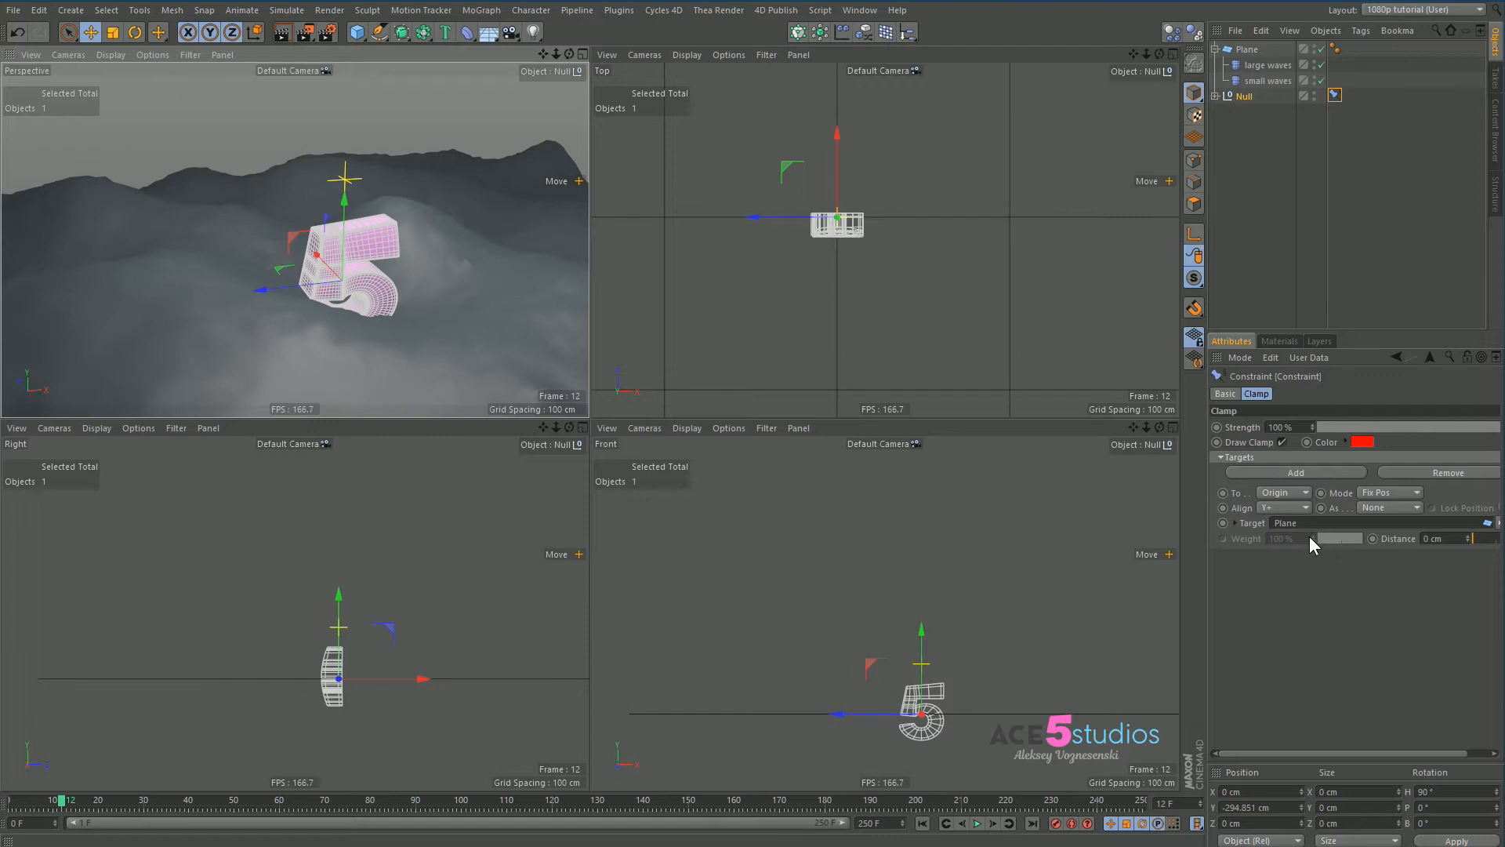
pyautogui.click(1282, 493)
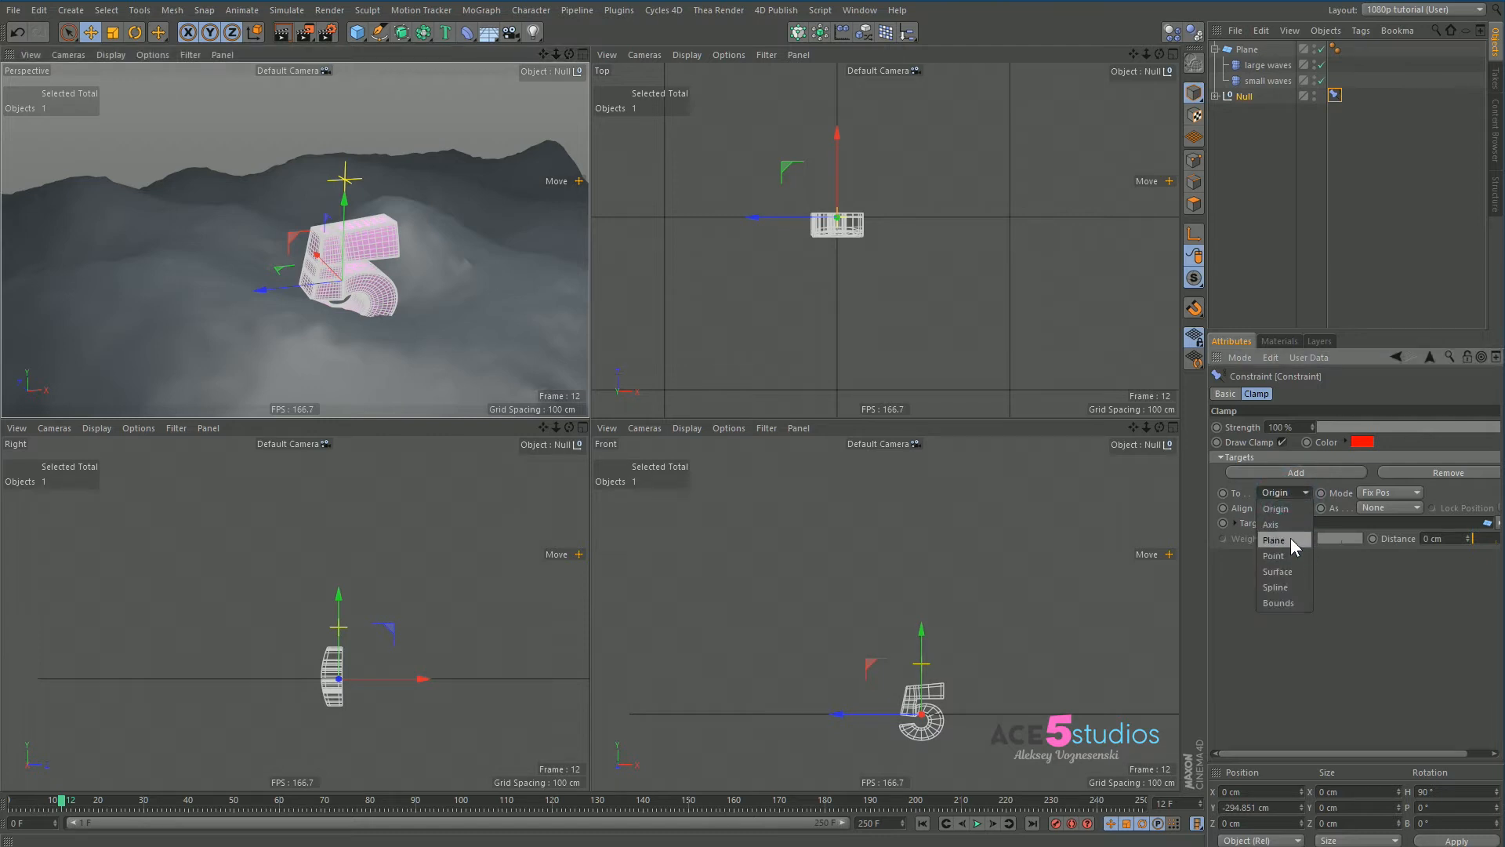
pyautogui.click(1278, 572)
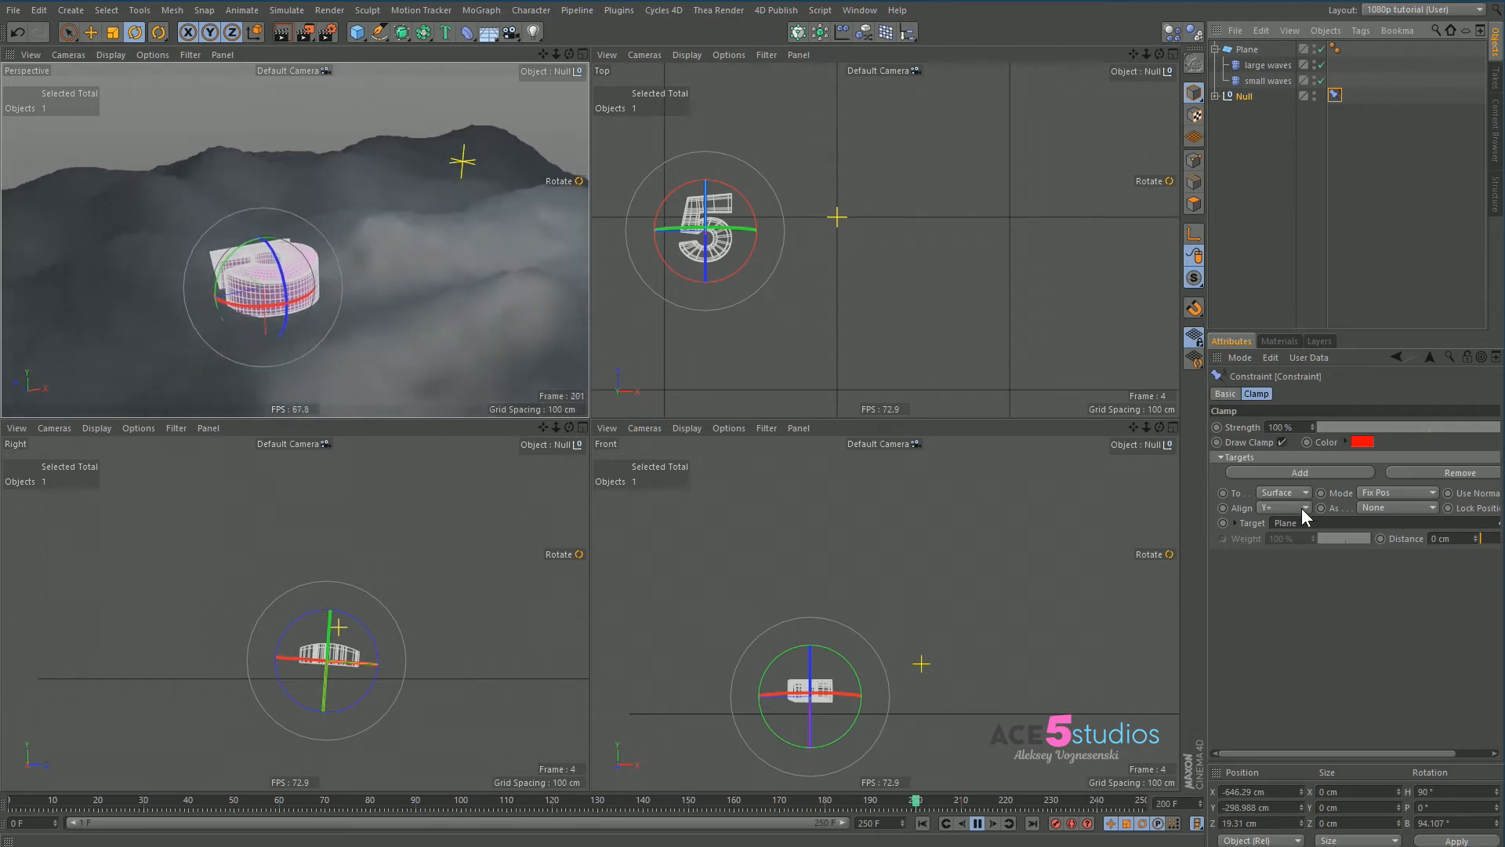
# Set the clamp Align As to Phong Normal on axis X- and play the animation.
pyautogui.click(1301, 493)
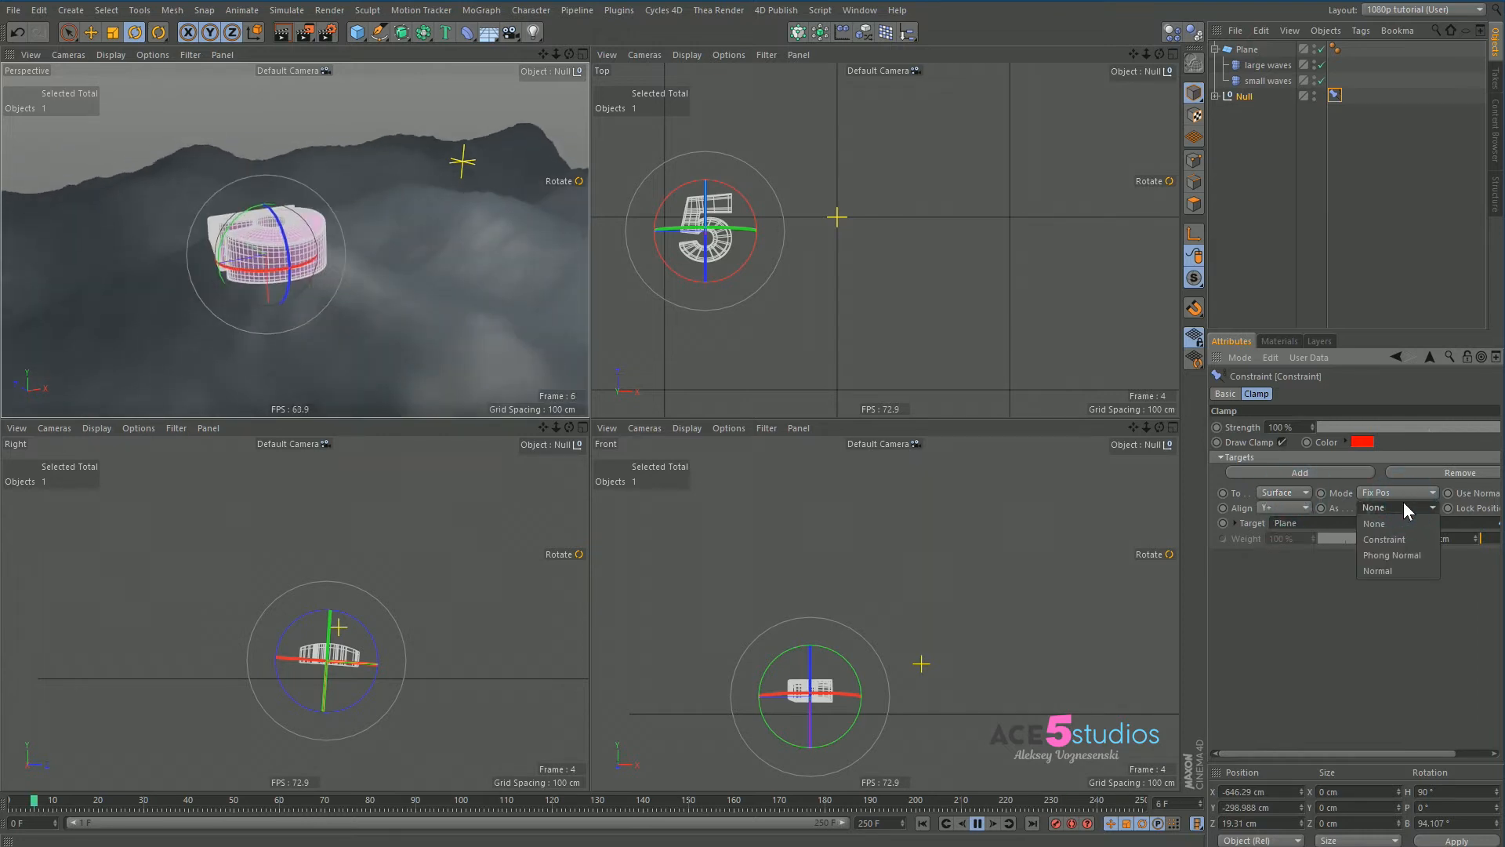
pyautogui.moveTo(1405, 555)
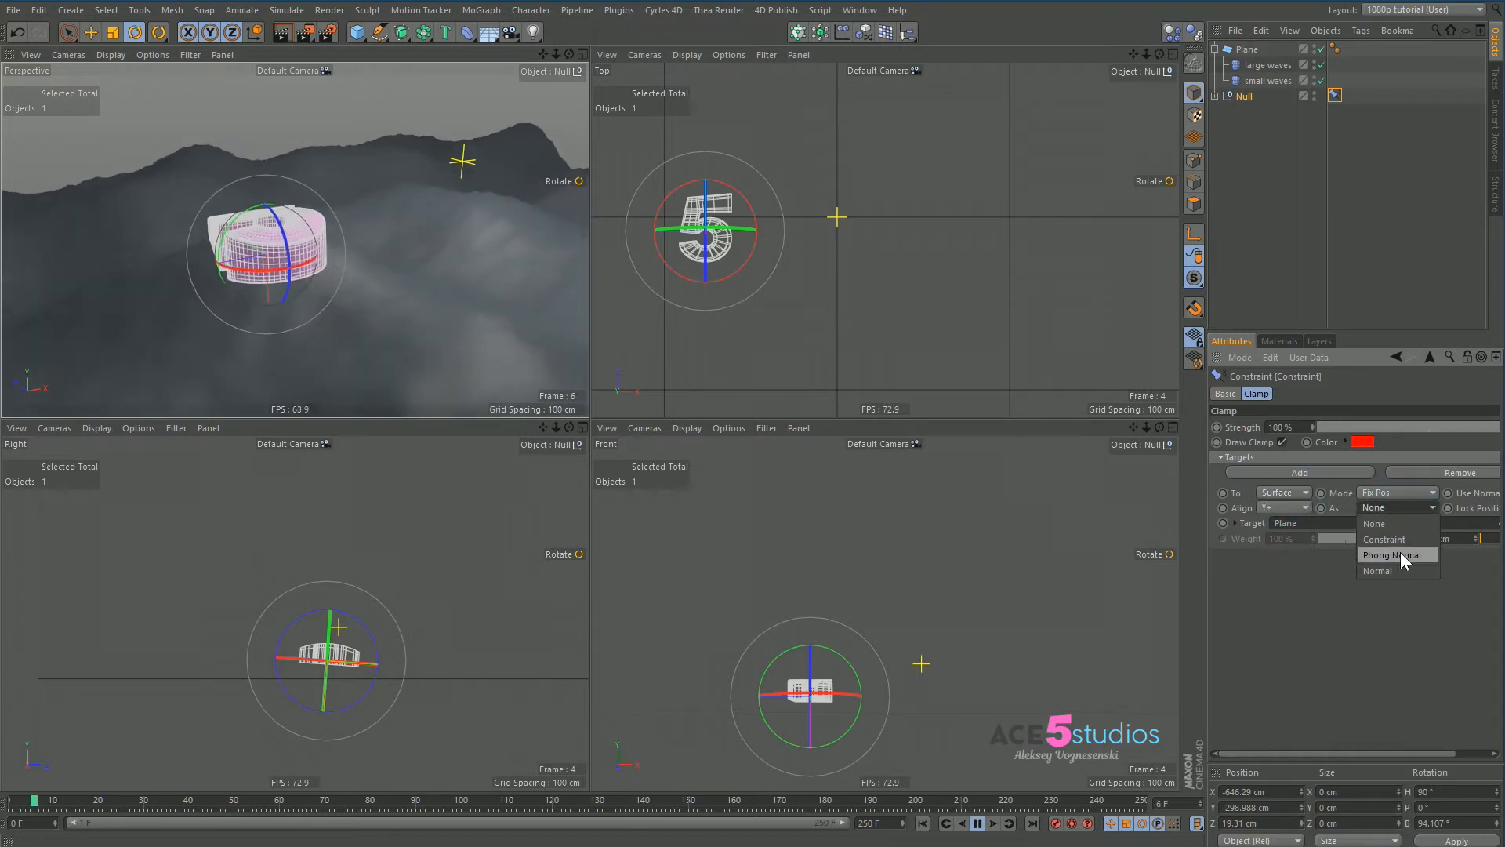
pyautogui.click(1403, 555)
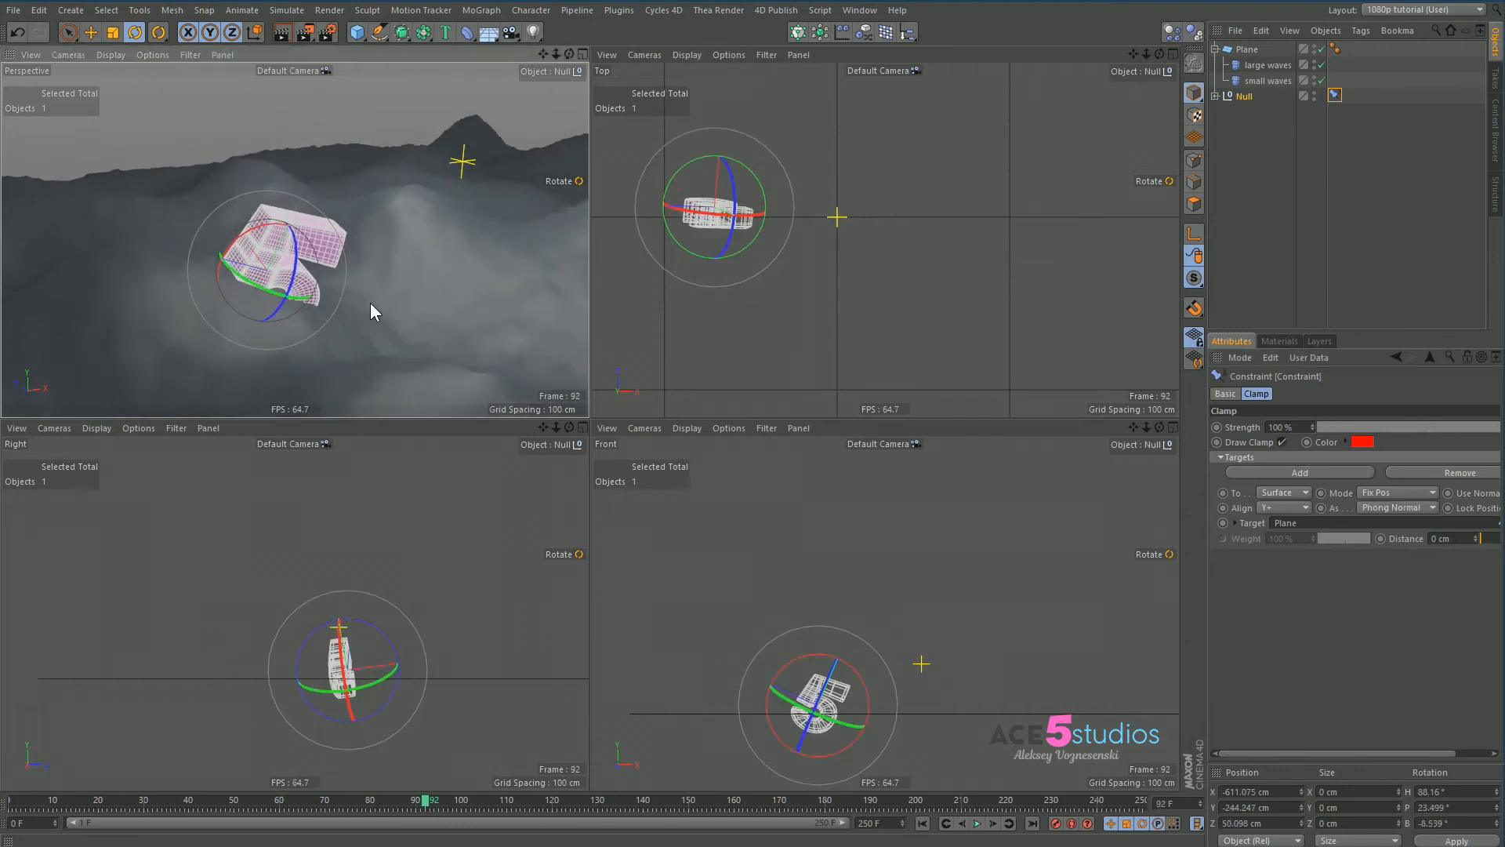
pyautogui.click(1282, 508)
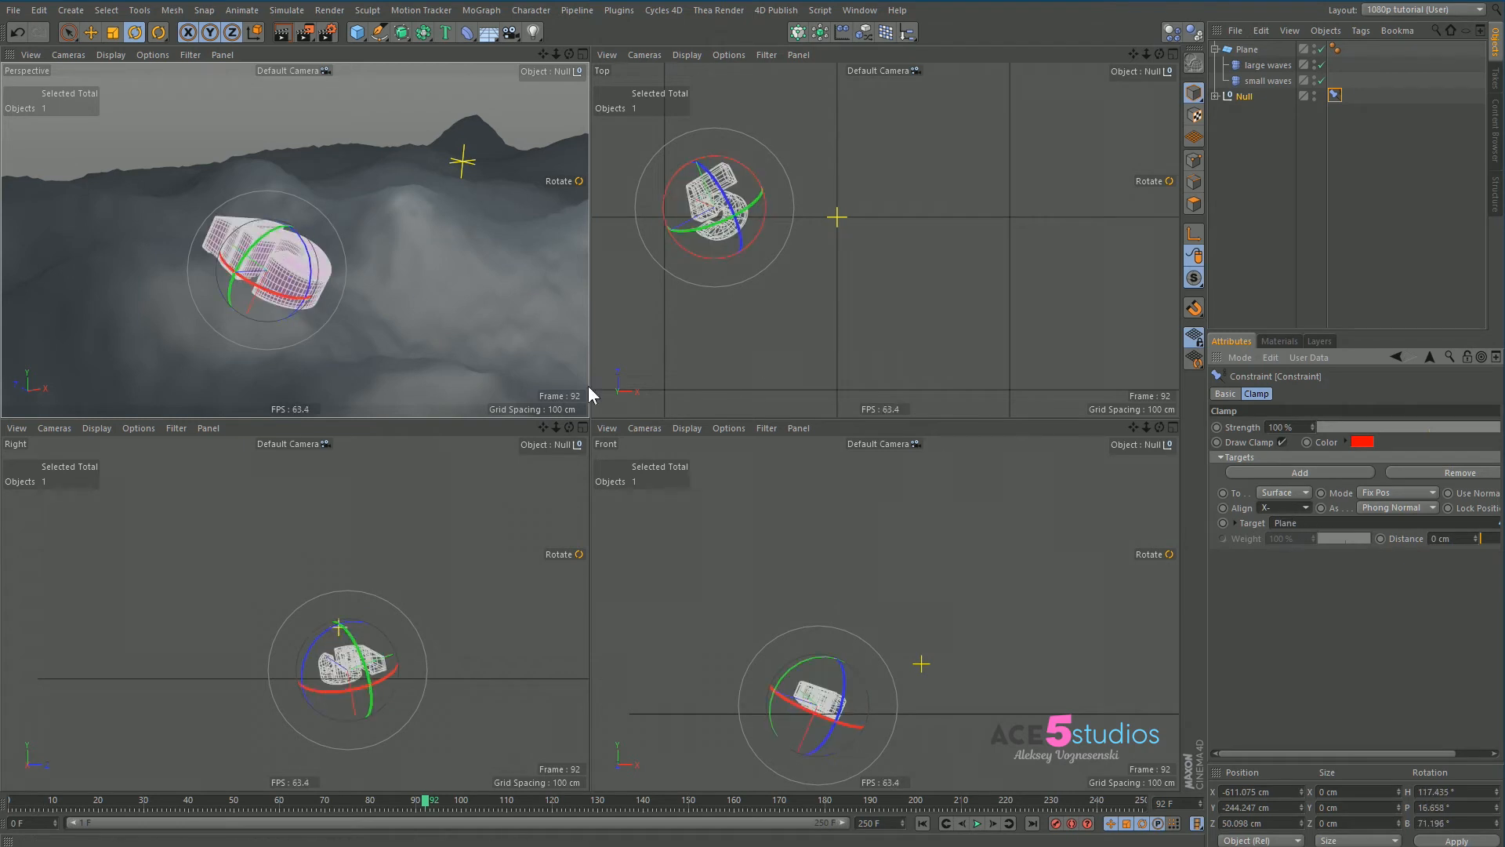
pyautogui.click(978, 822)
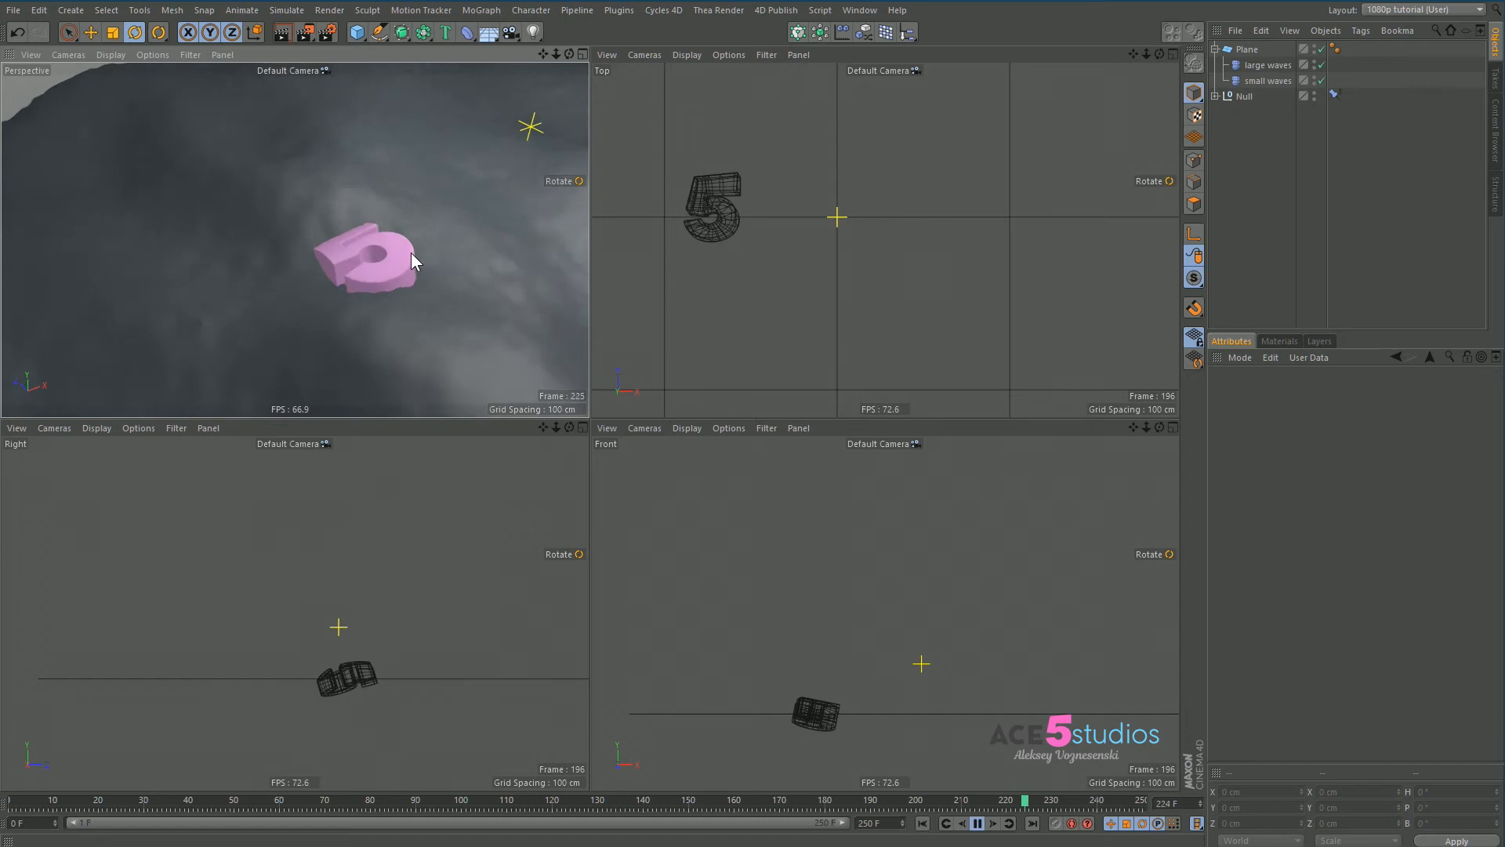
# Stop playback, expand the constrained Null and add a new Null object.
pyautogui.click(146, 799)
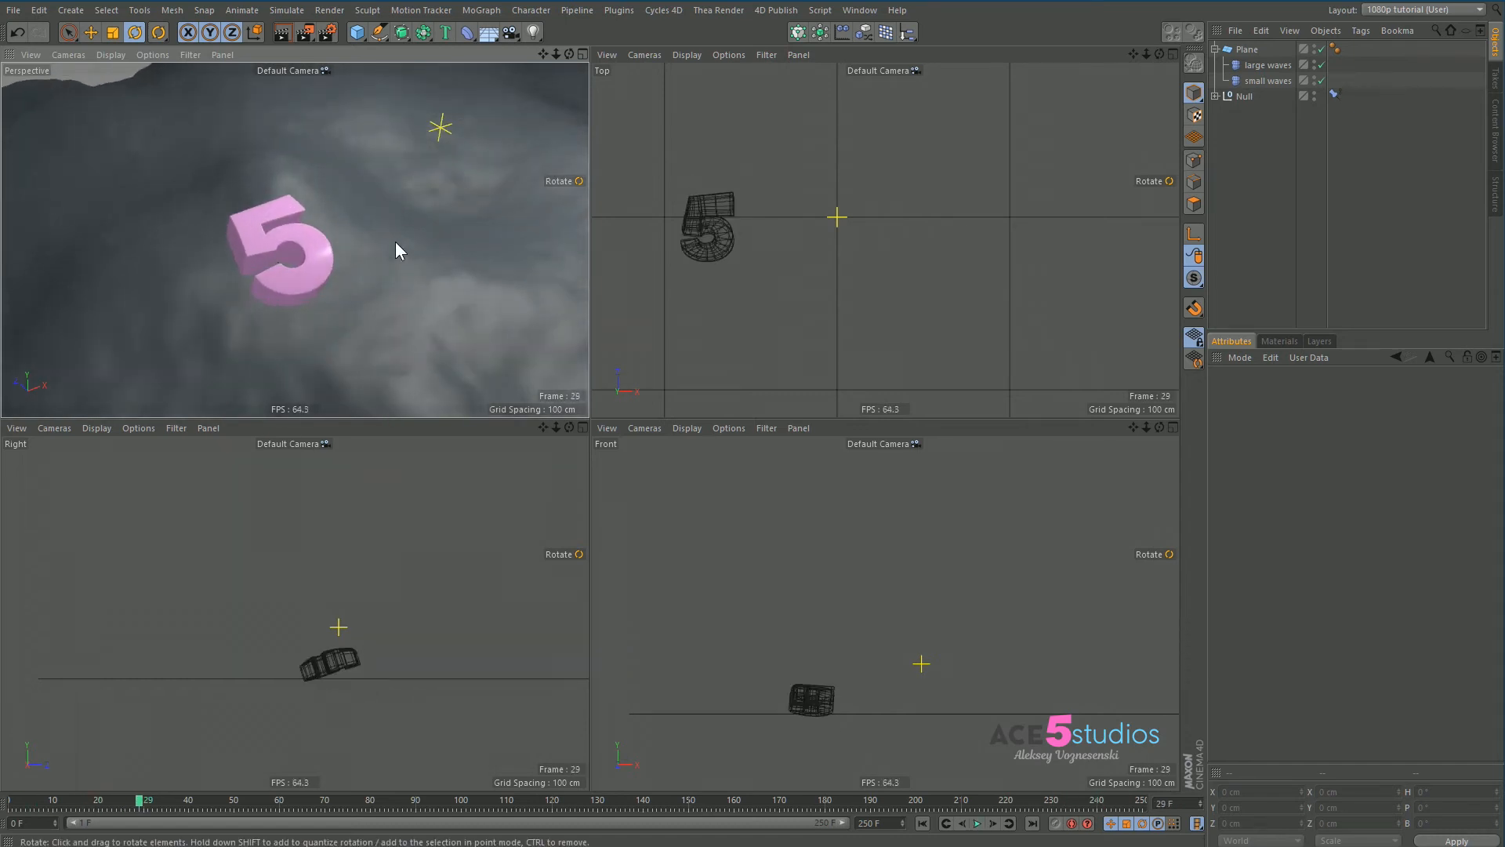
pyautogui.click(1227, 96)
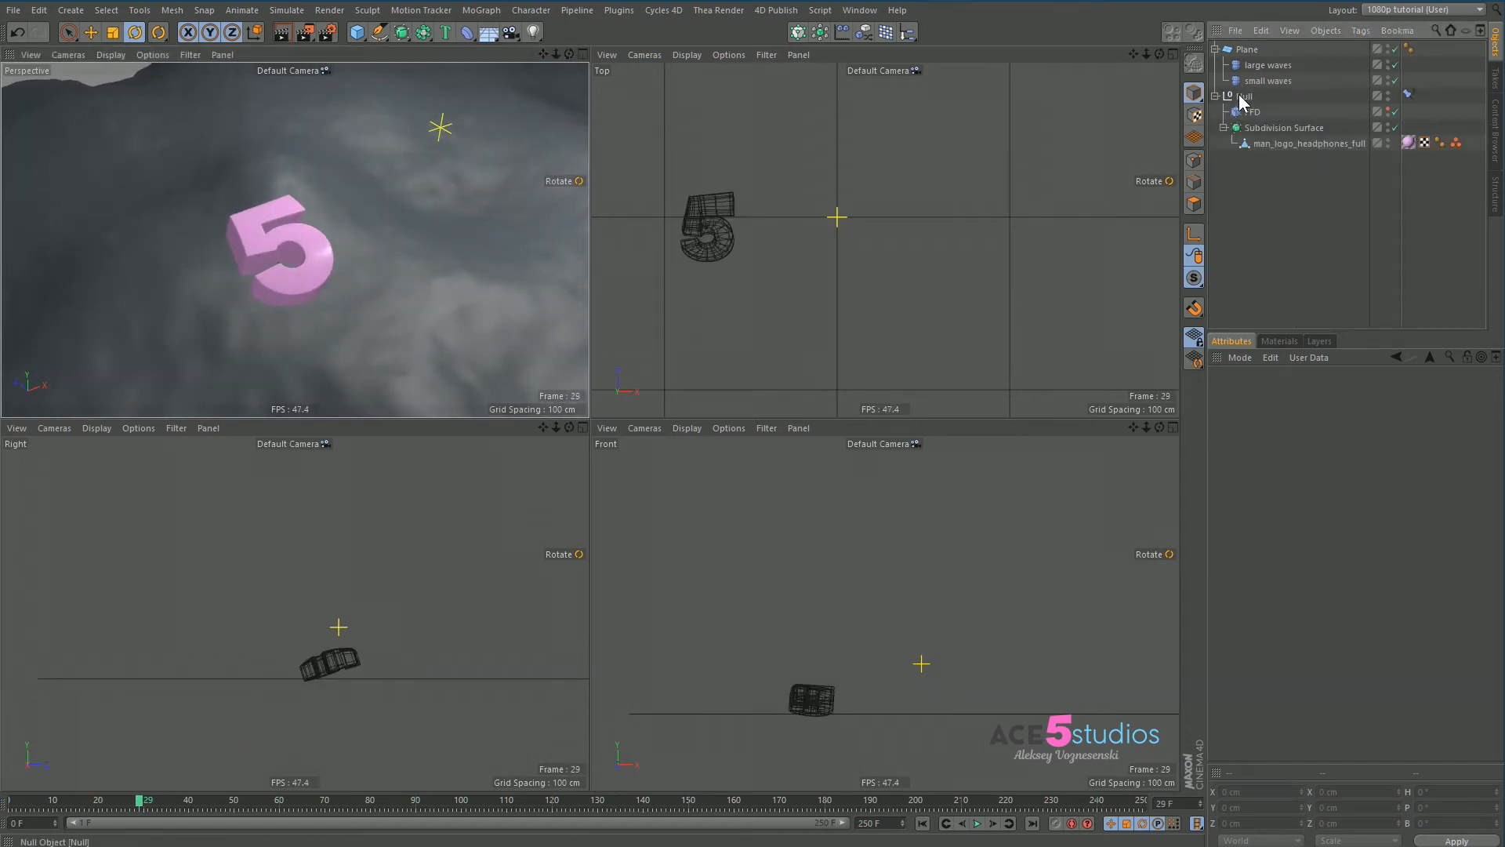
pyautogui.click(1246, 95)
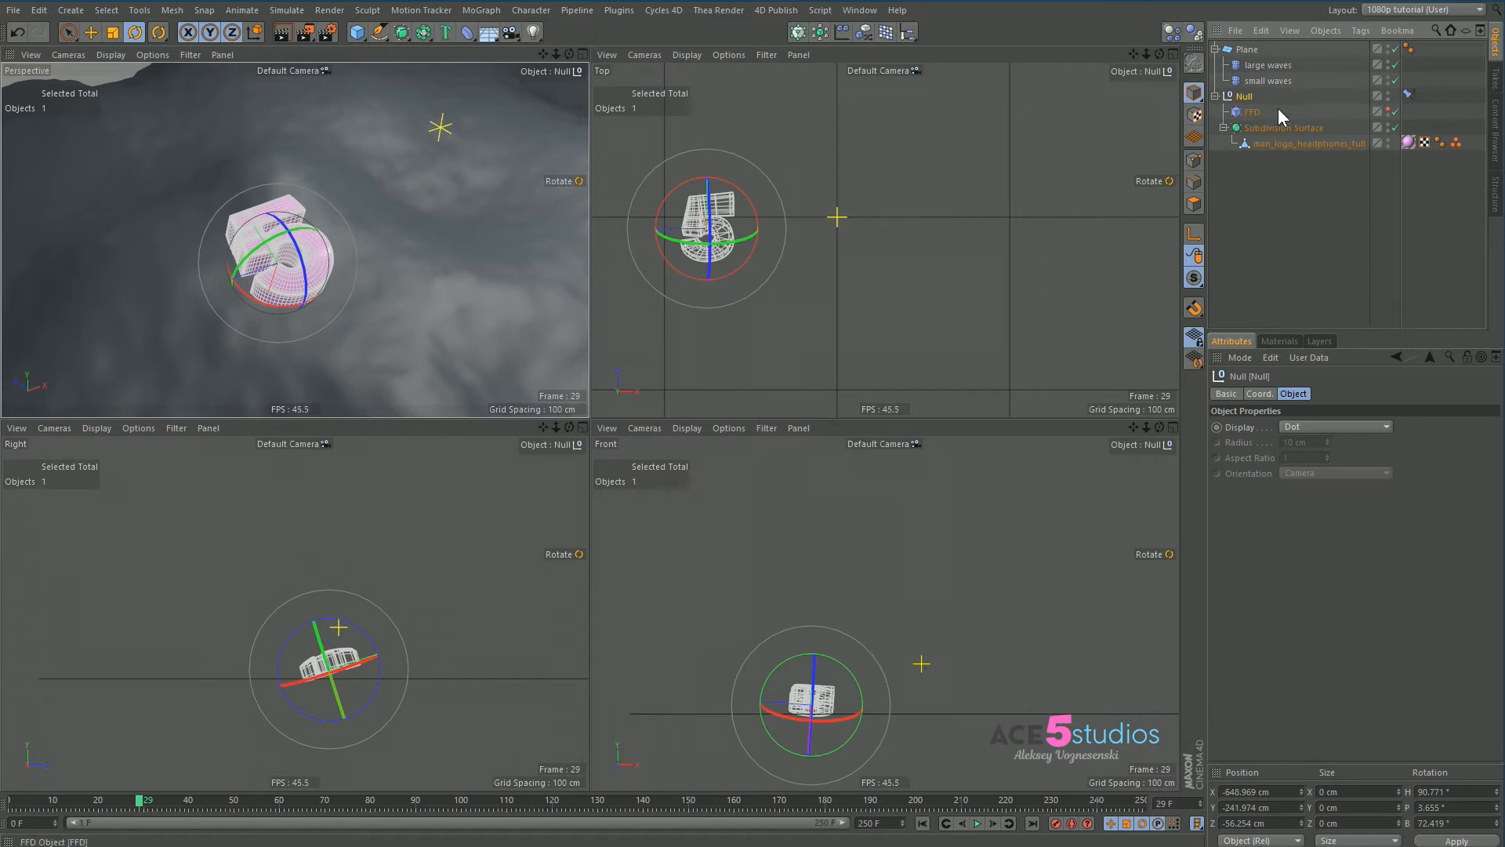
pyautogui.moveTo(1245, 109)
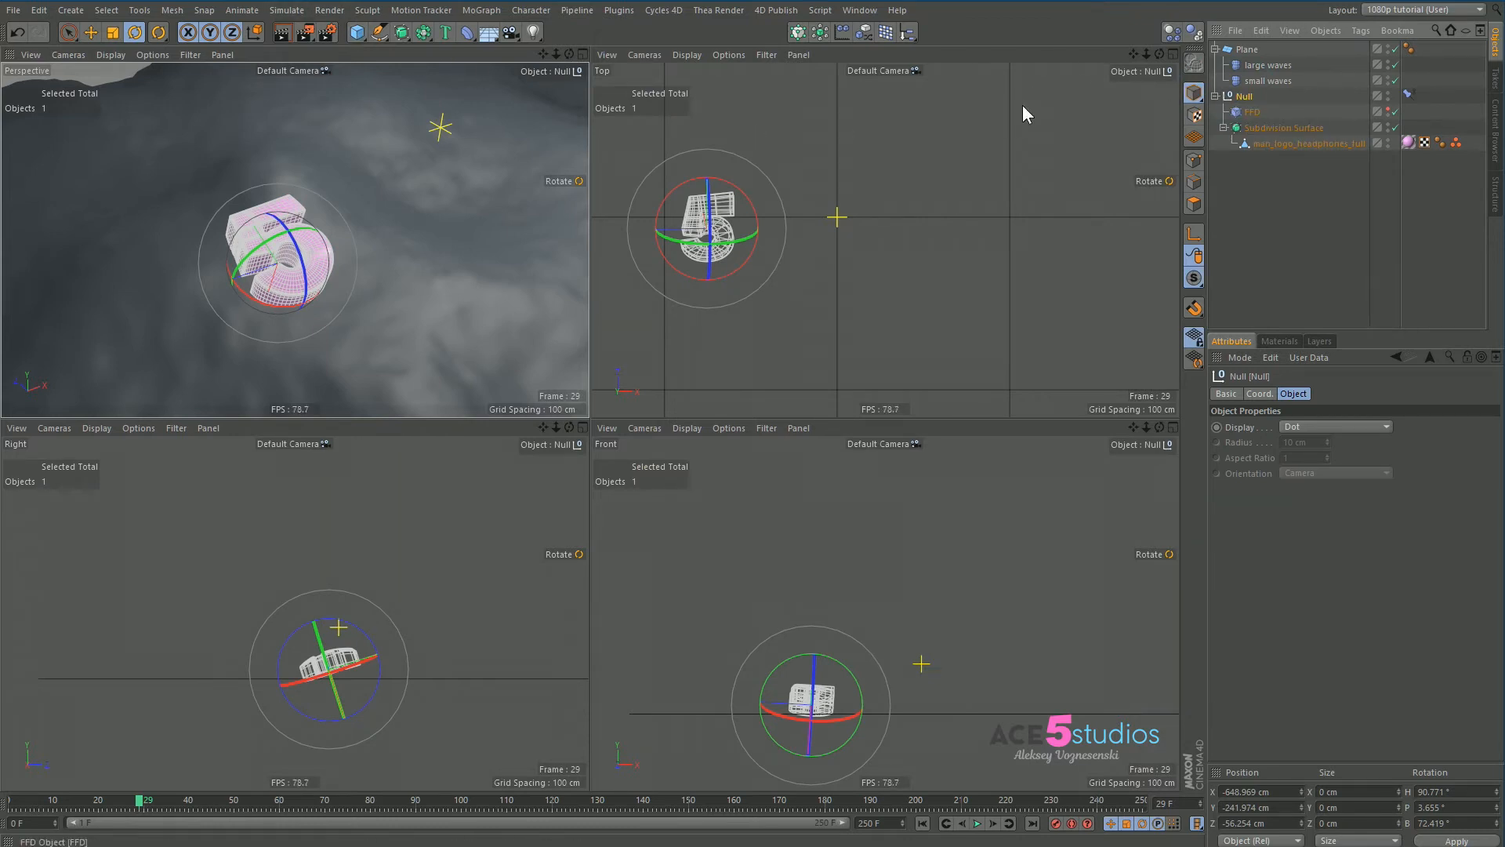
pyautogui.click(356, 31)
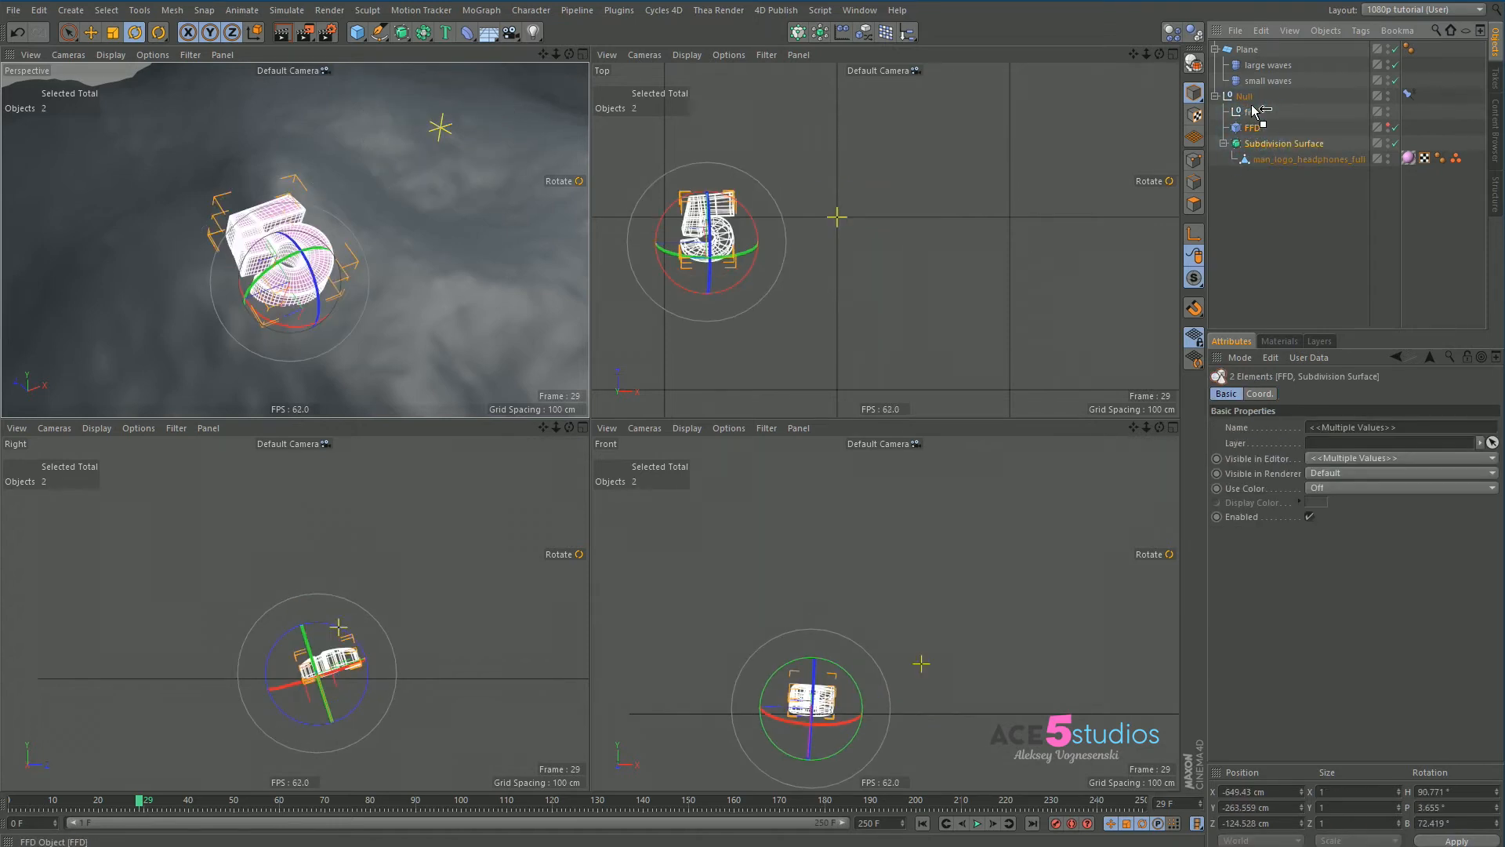
# Group the FFD and Subdivision Surface under the new null named five.
pyautogui.click(1245, 95)
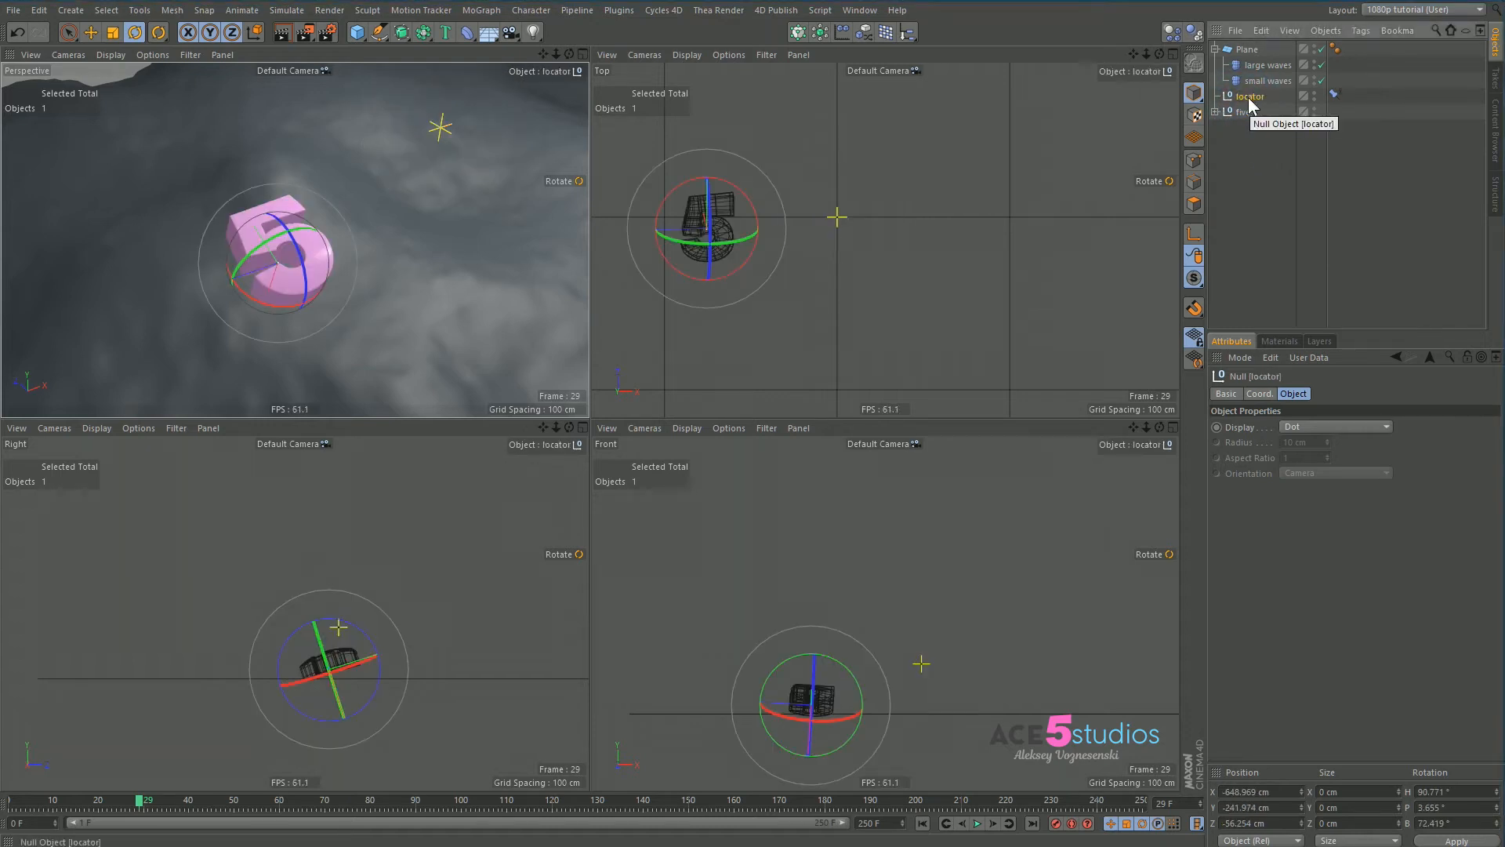
pyautogui.click(1244, 113)
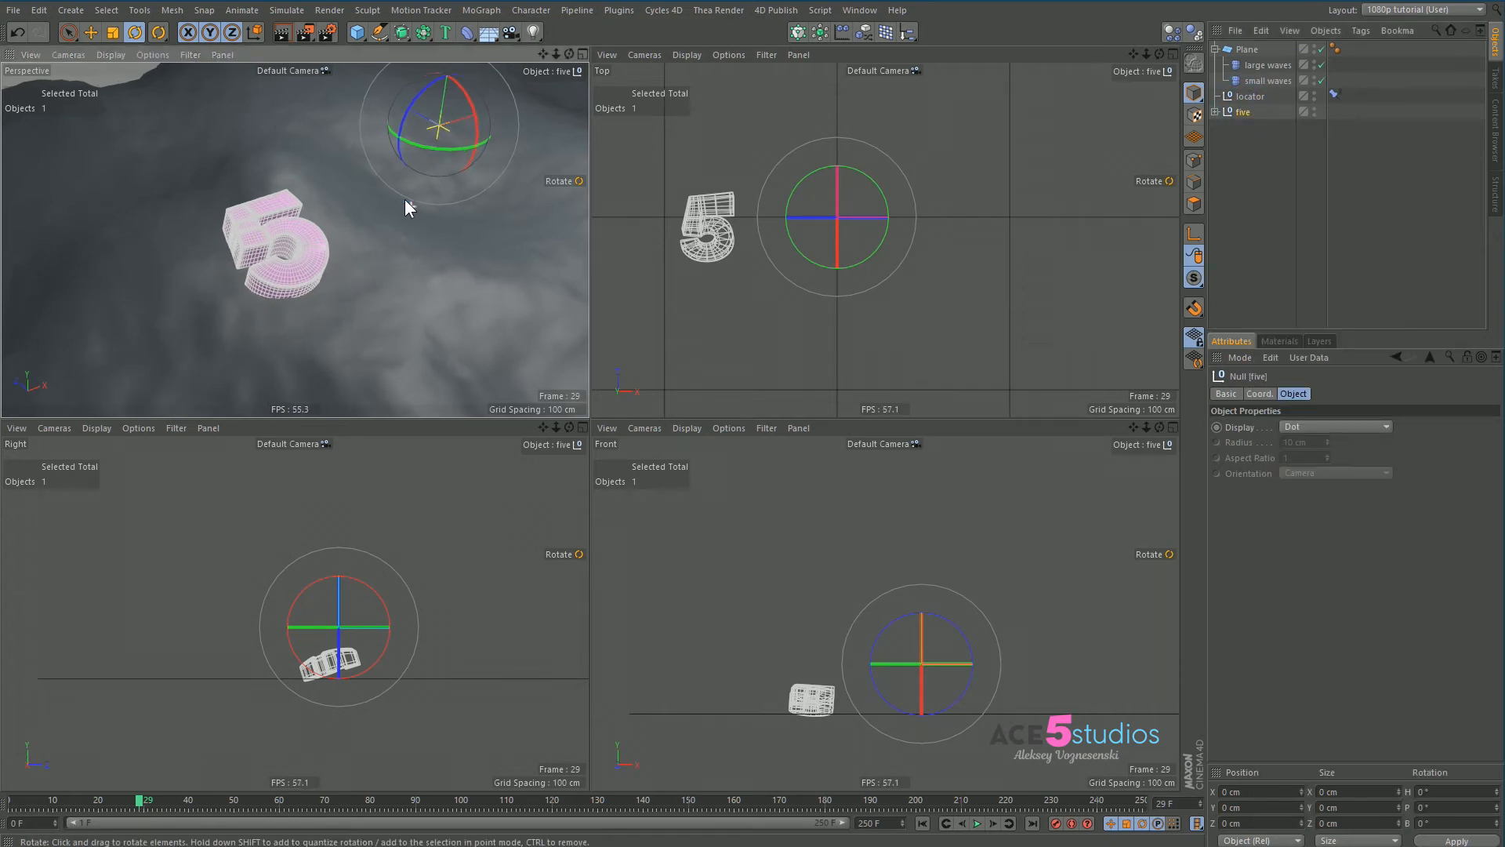
pyautogui.click(90, 31)
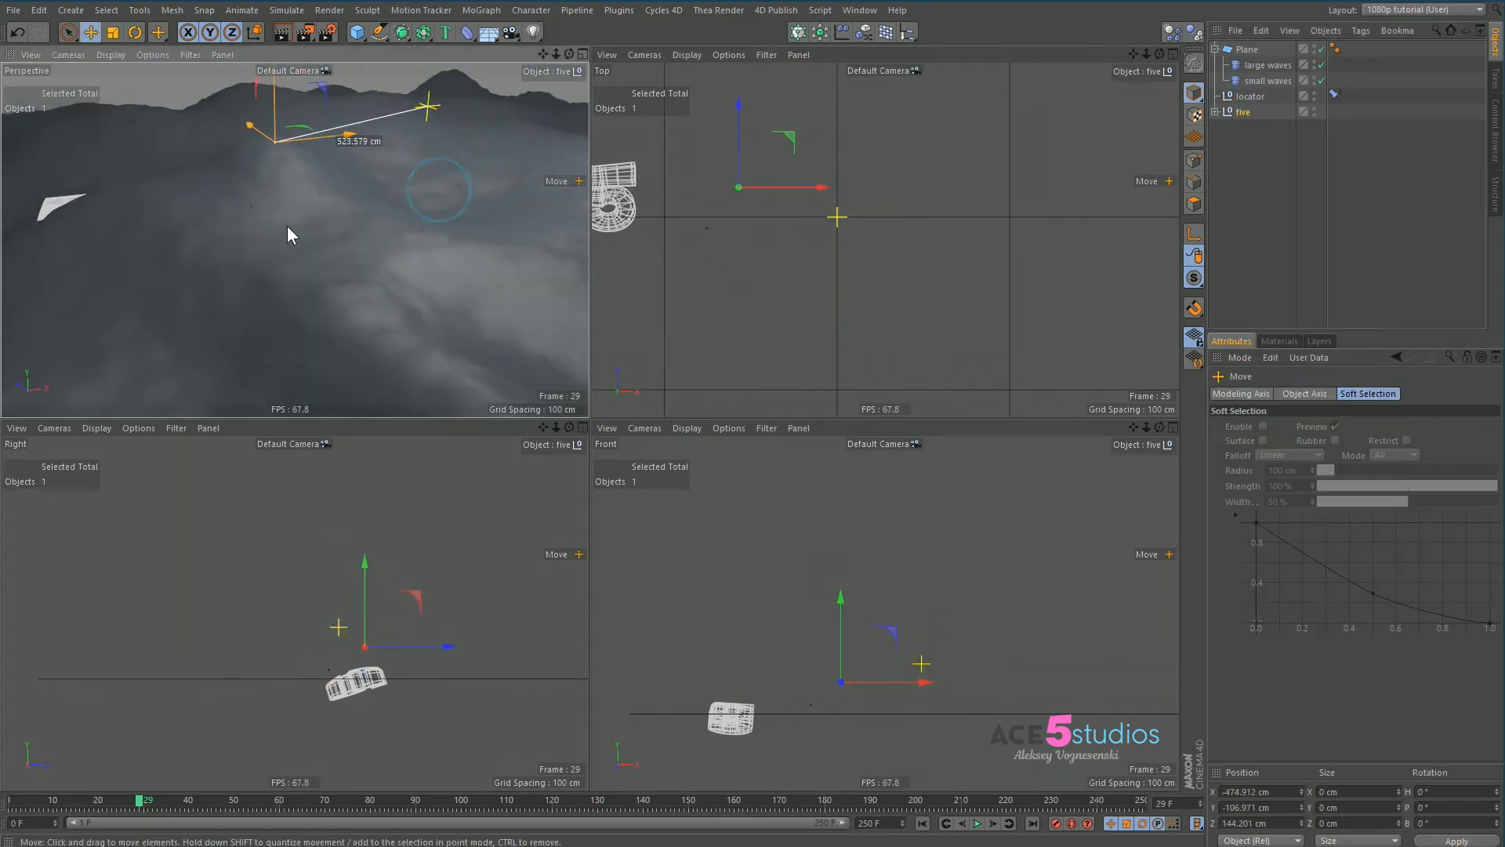
pyautogui.click(1227, 111)
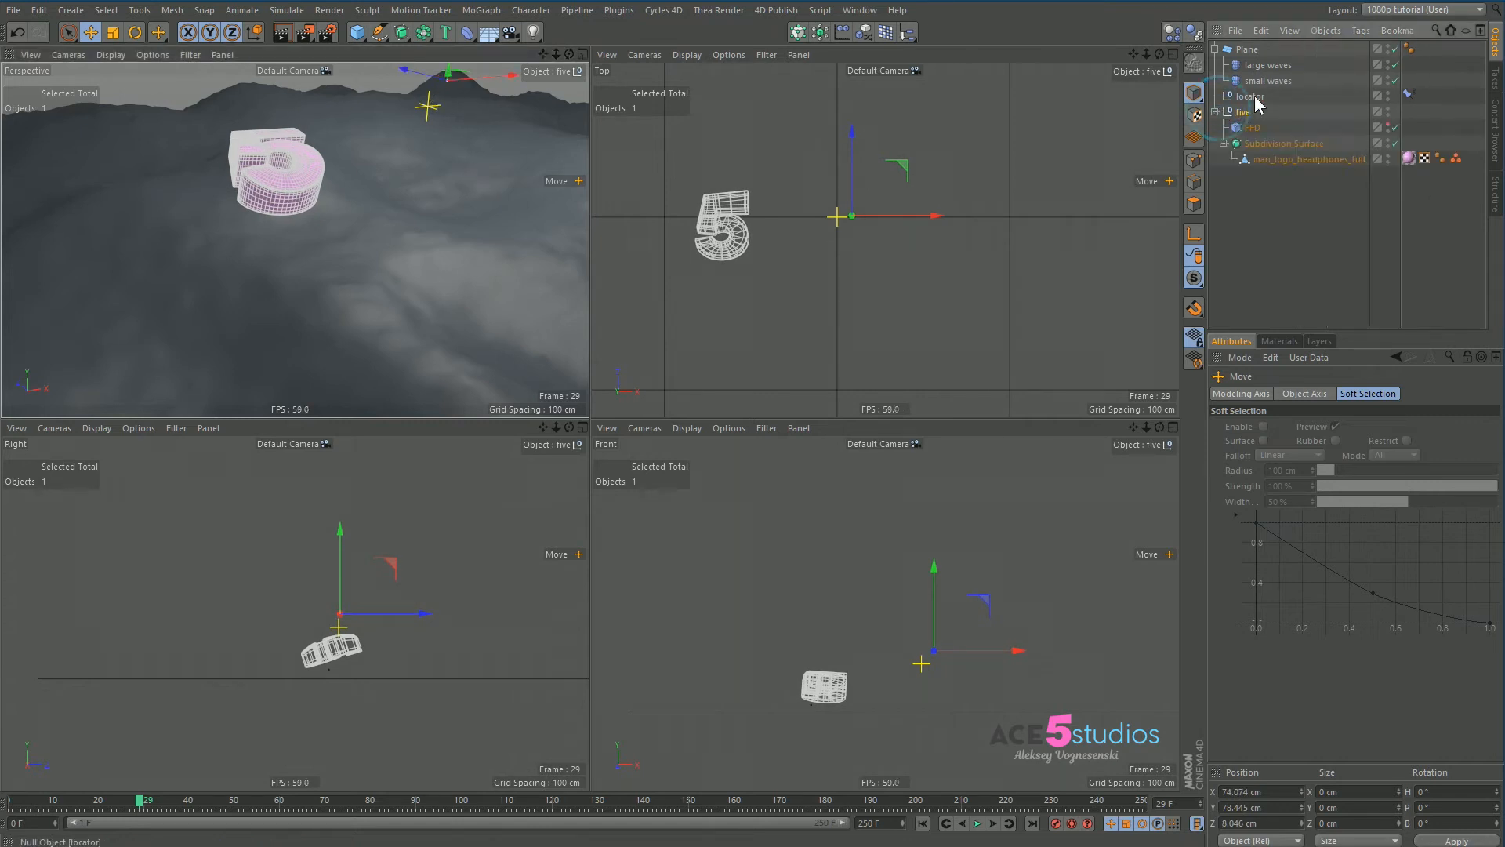
pyautogui.click(1250, 127)
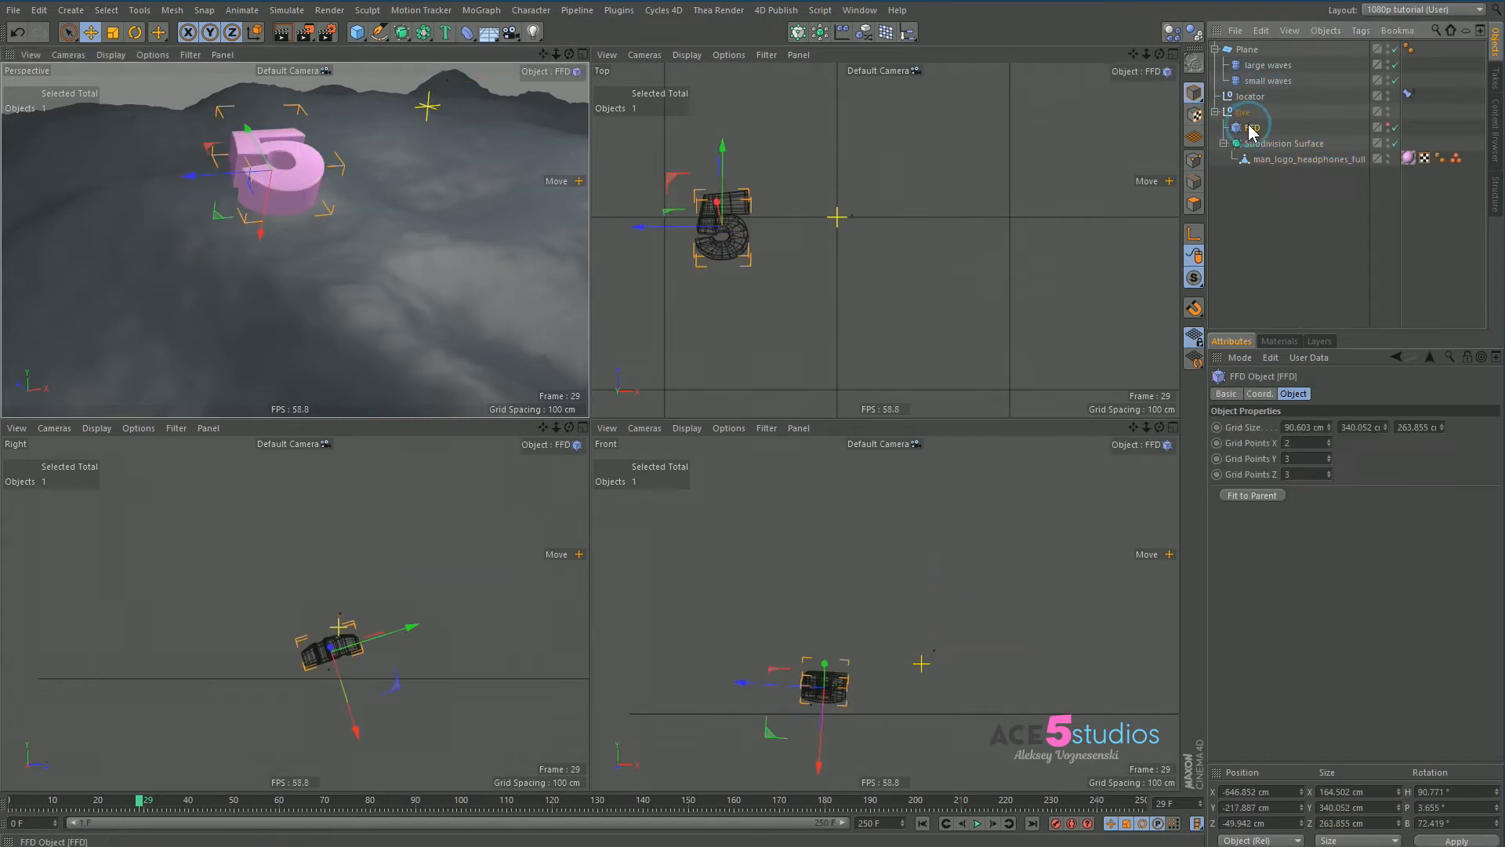
pyautogui.click(1245, 111)
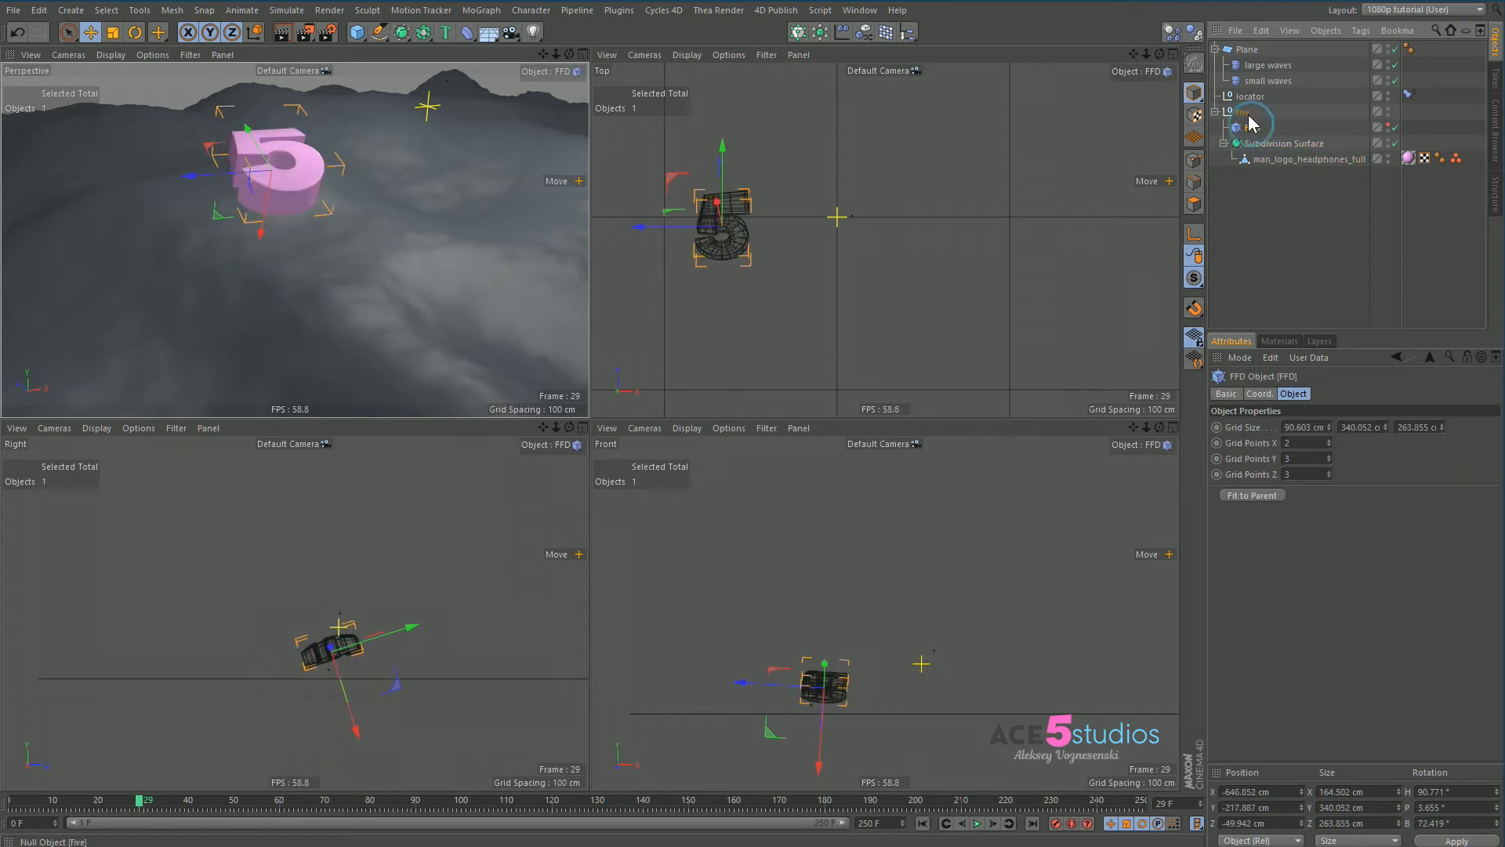
pyautogui.click(1246, 111)
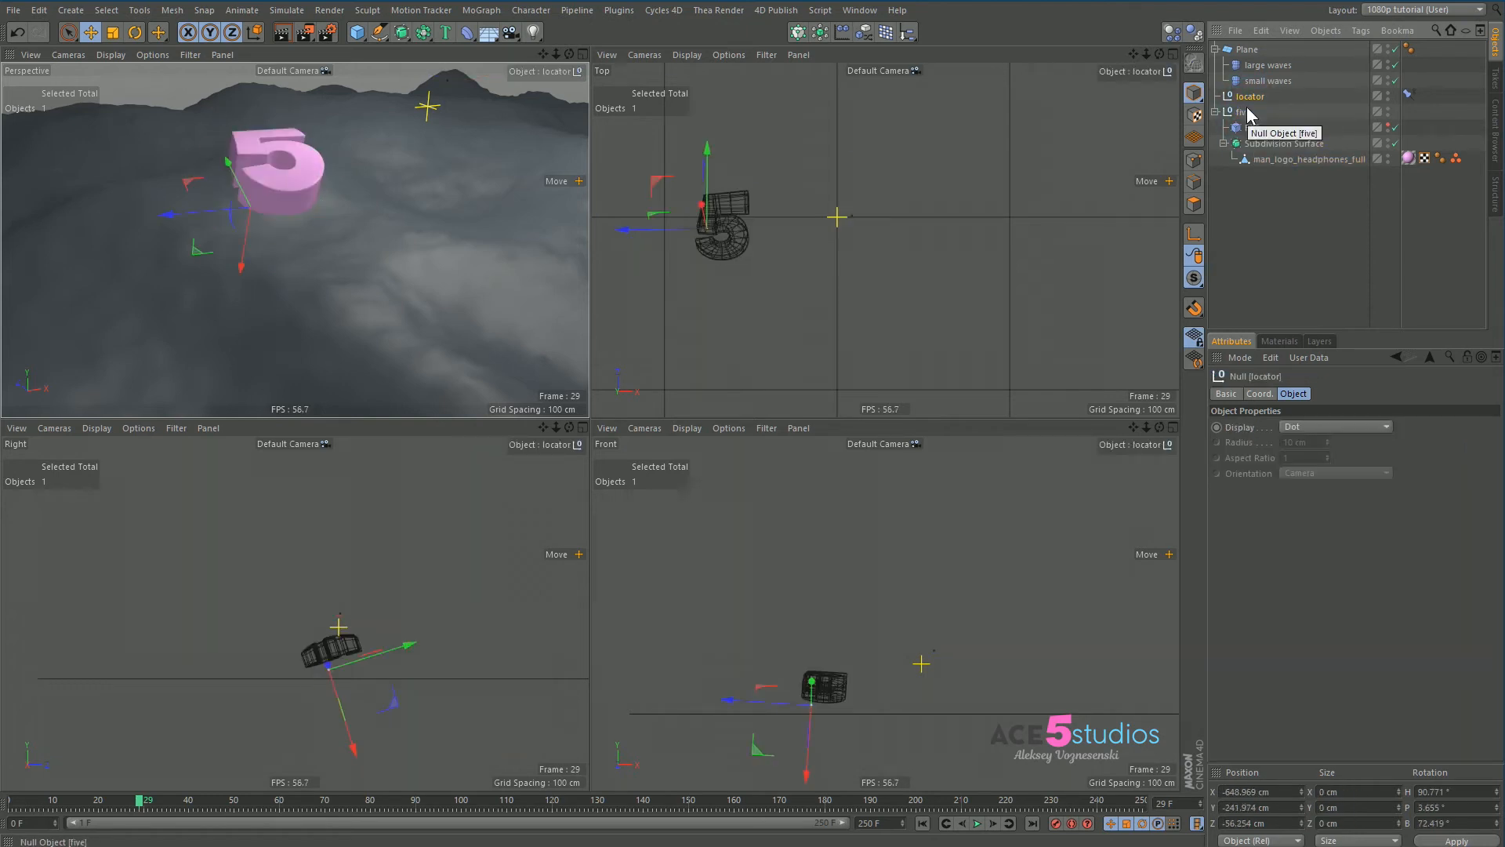
pyautogui.click(1254, 127)
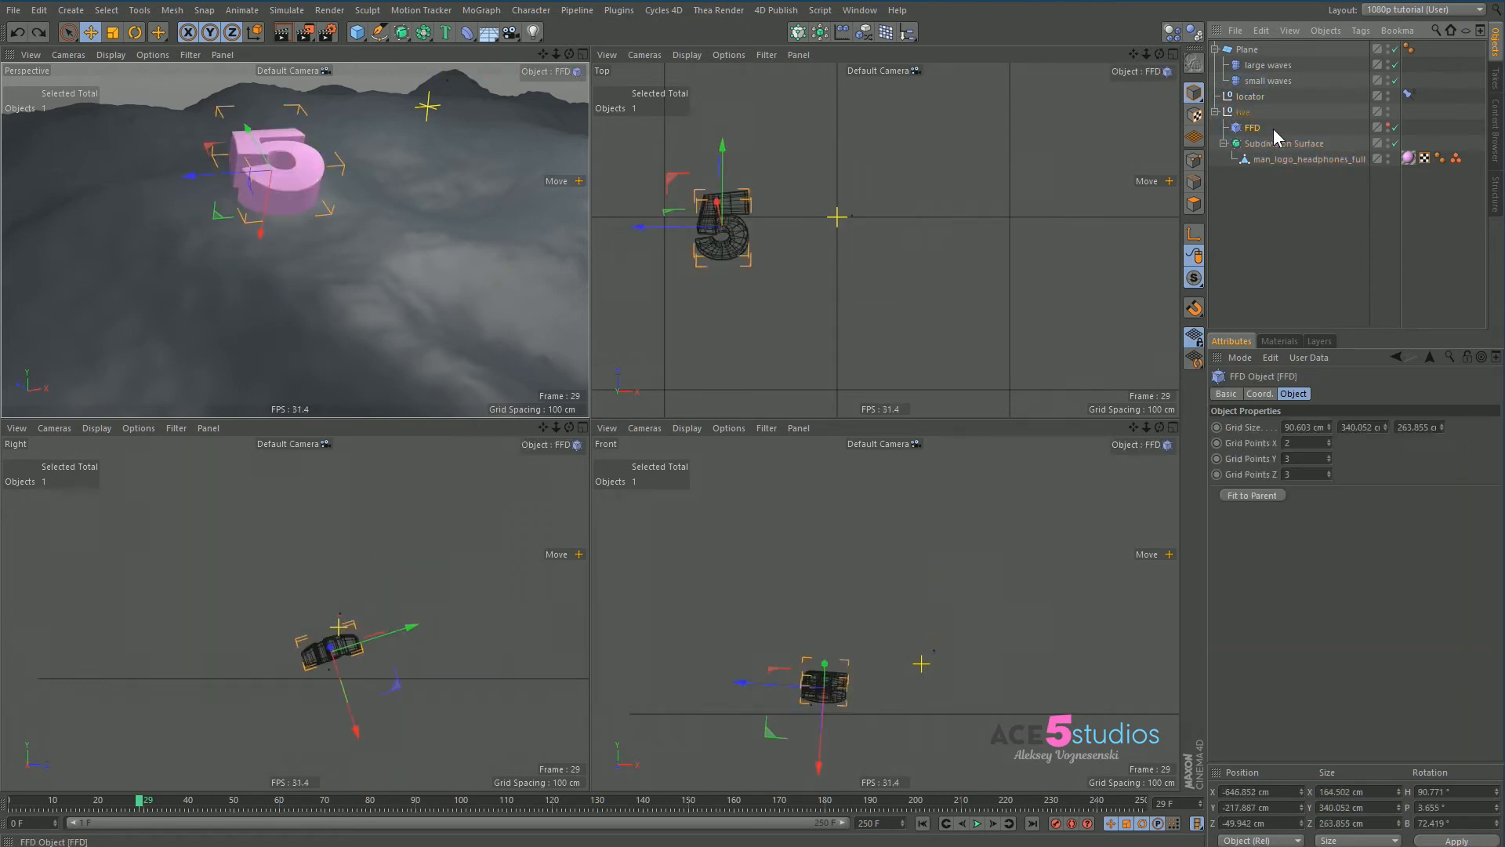
pyautogui.click(1245, 96)
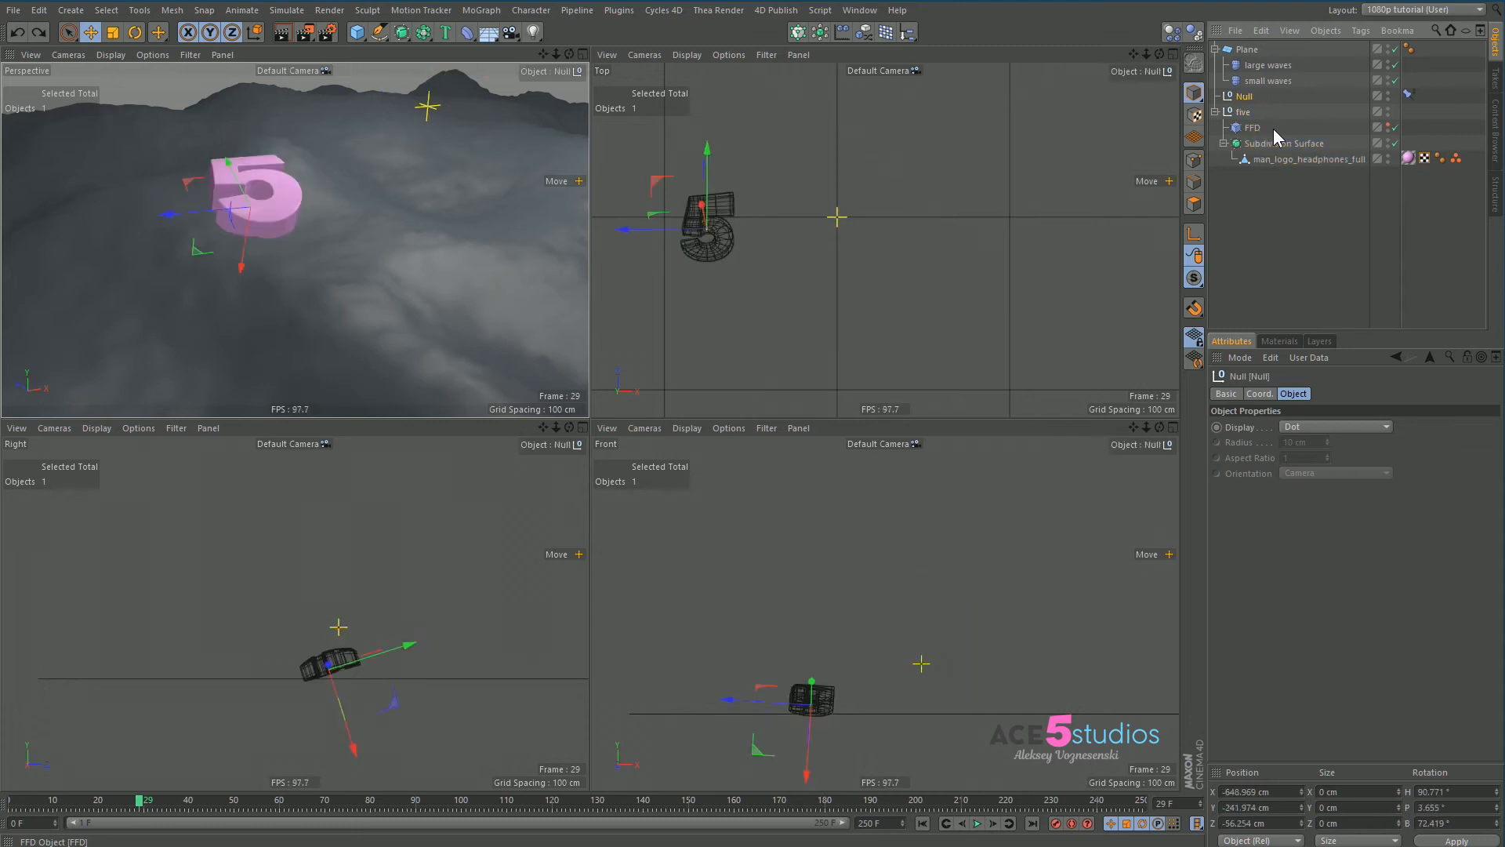
pyautogui.click(1254, 128)
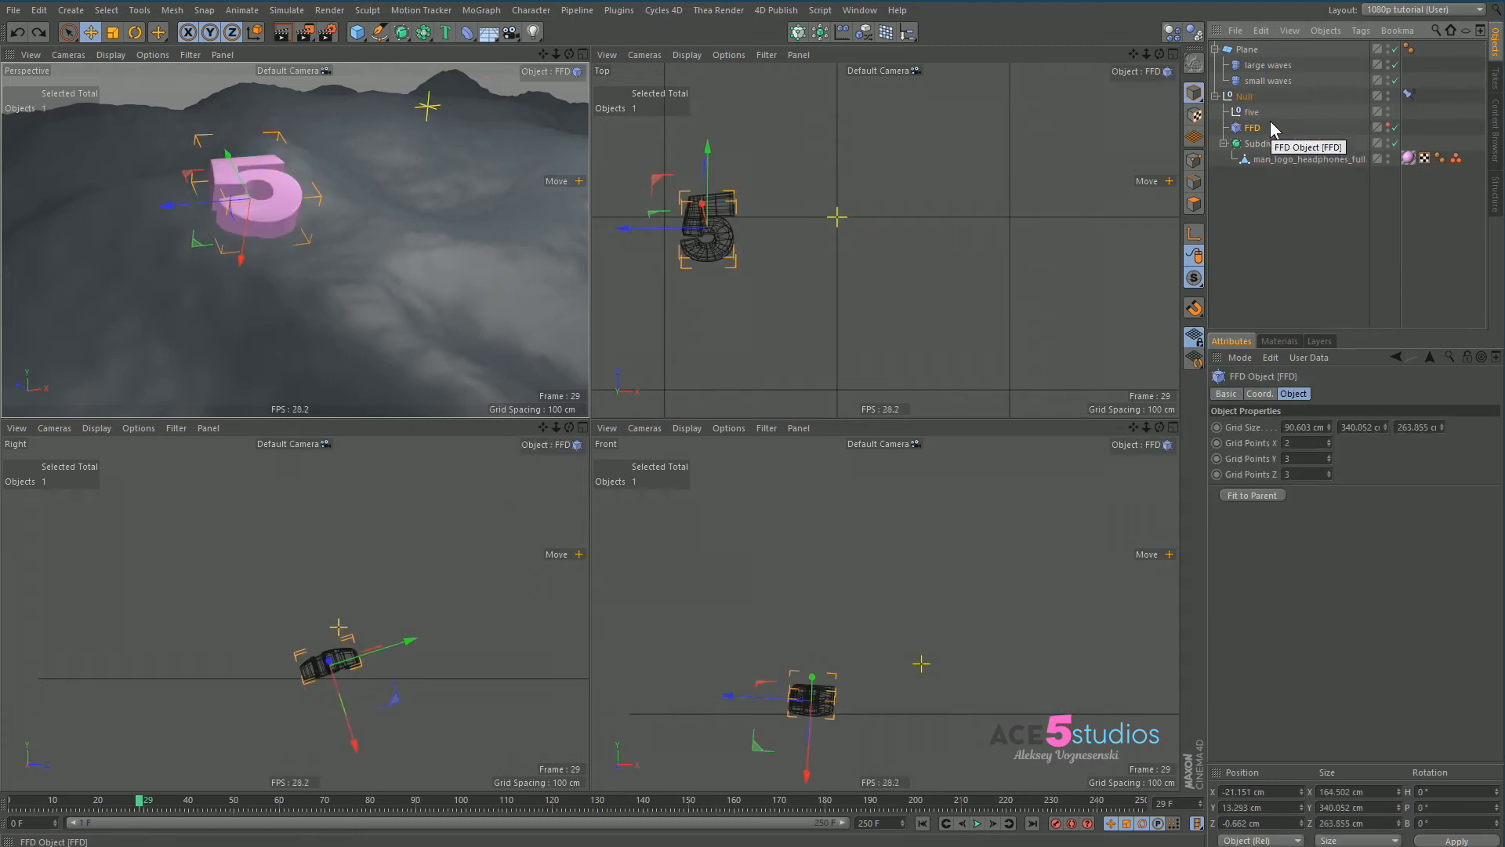
pyautogui.click(1251, 111)
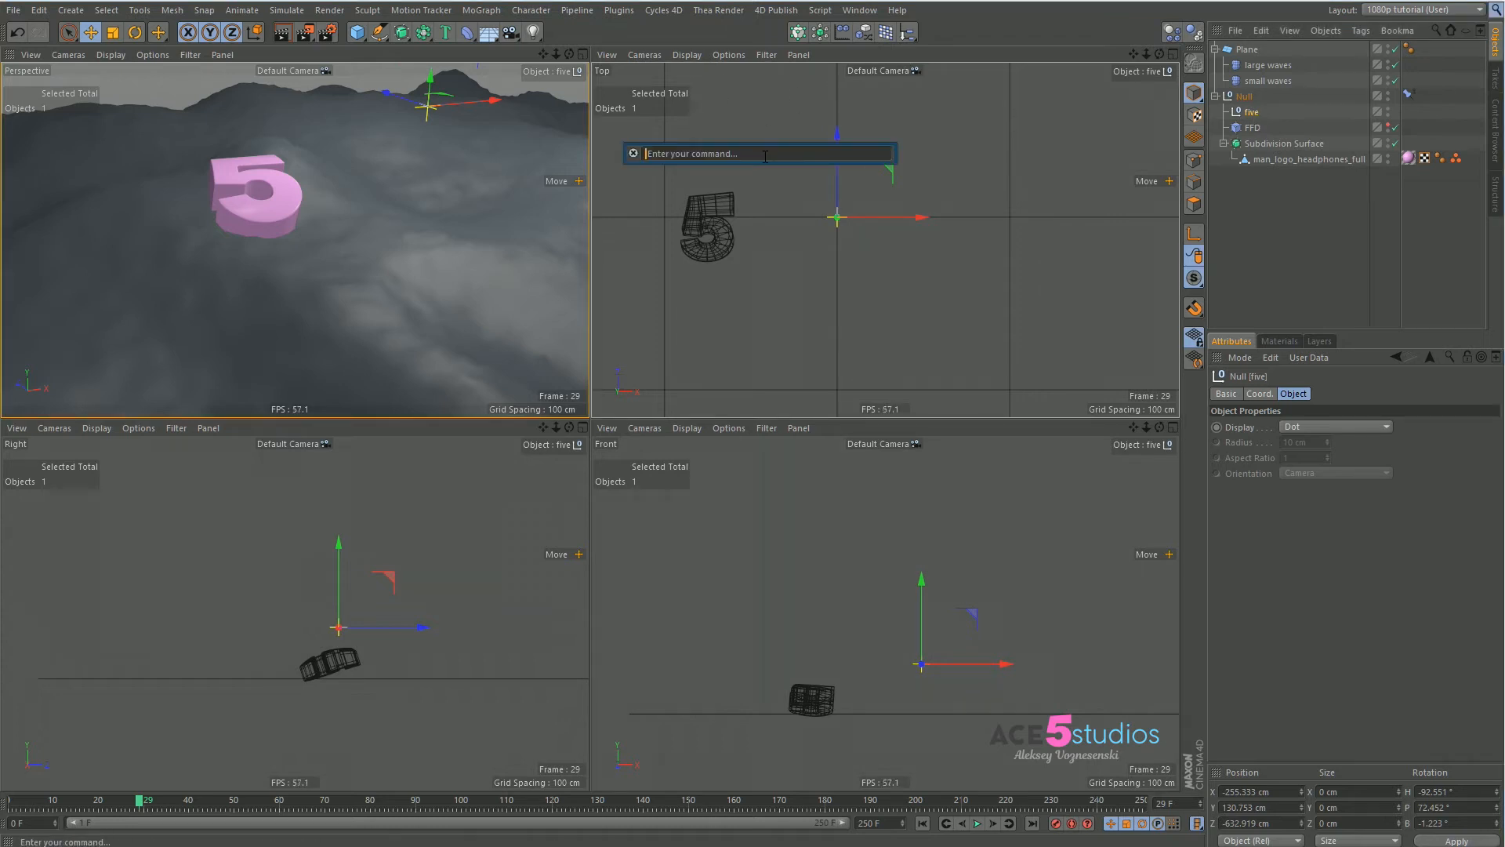
# Run Reset PSR on five and rename the constrained null to locator.
pyautogui.write('reset psr')
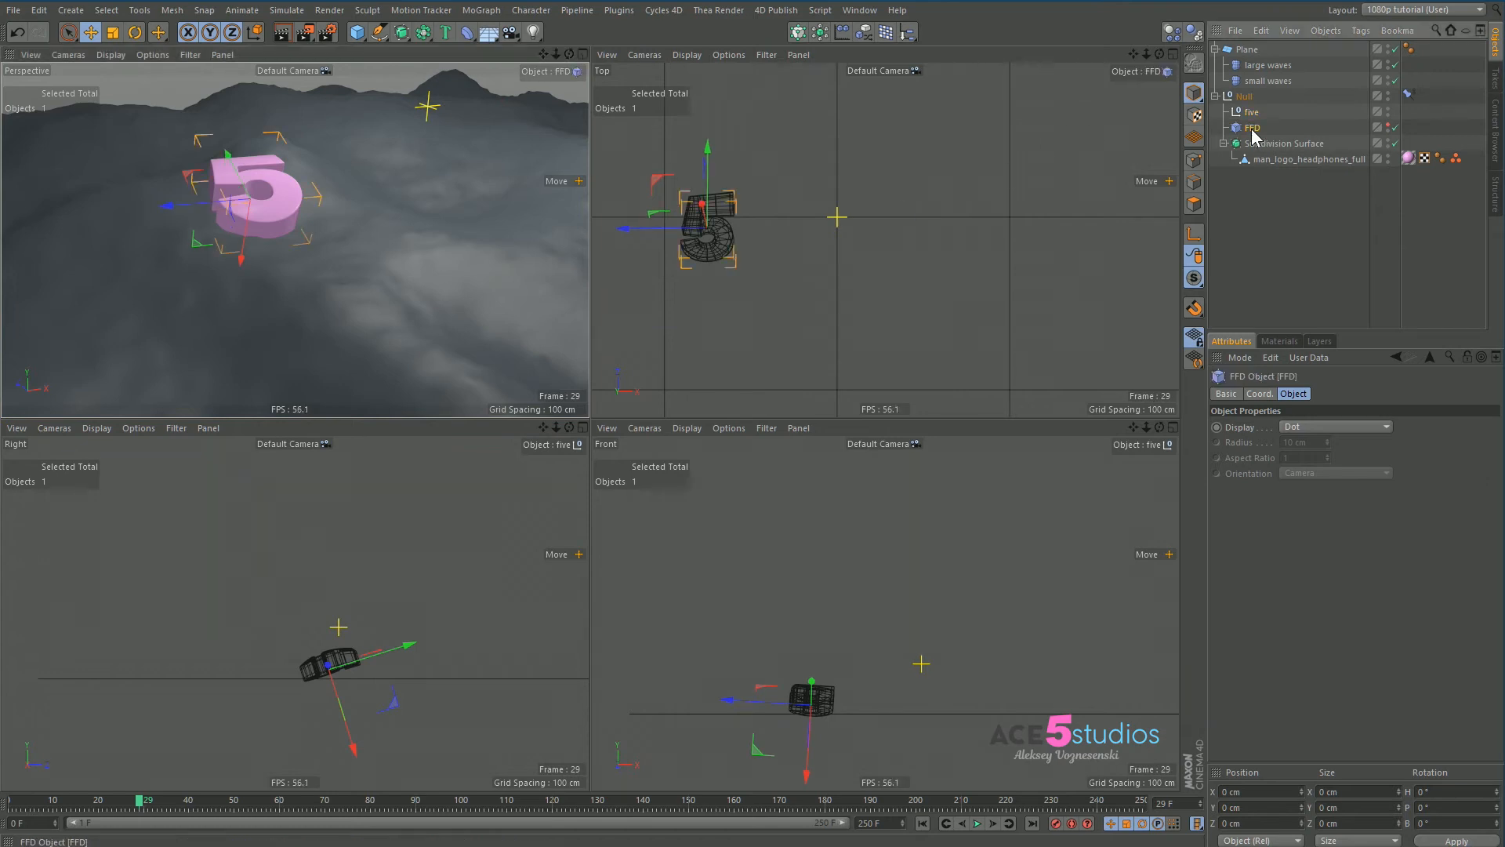
pyautogui.click(1251, 112)
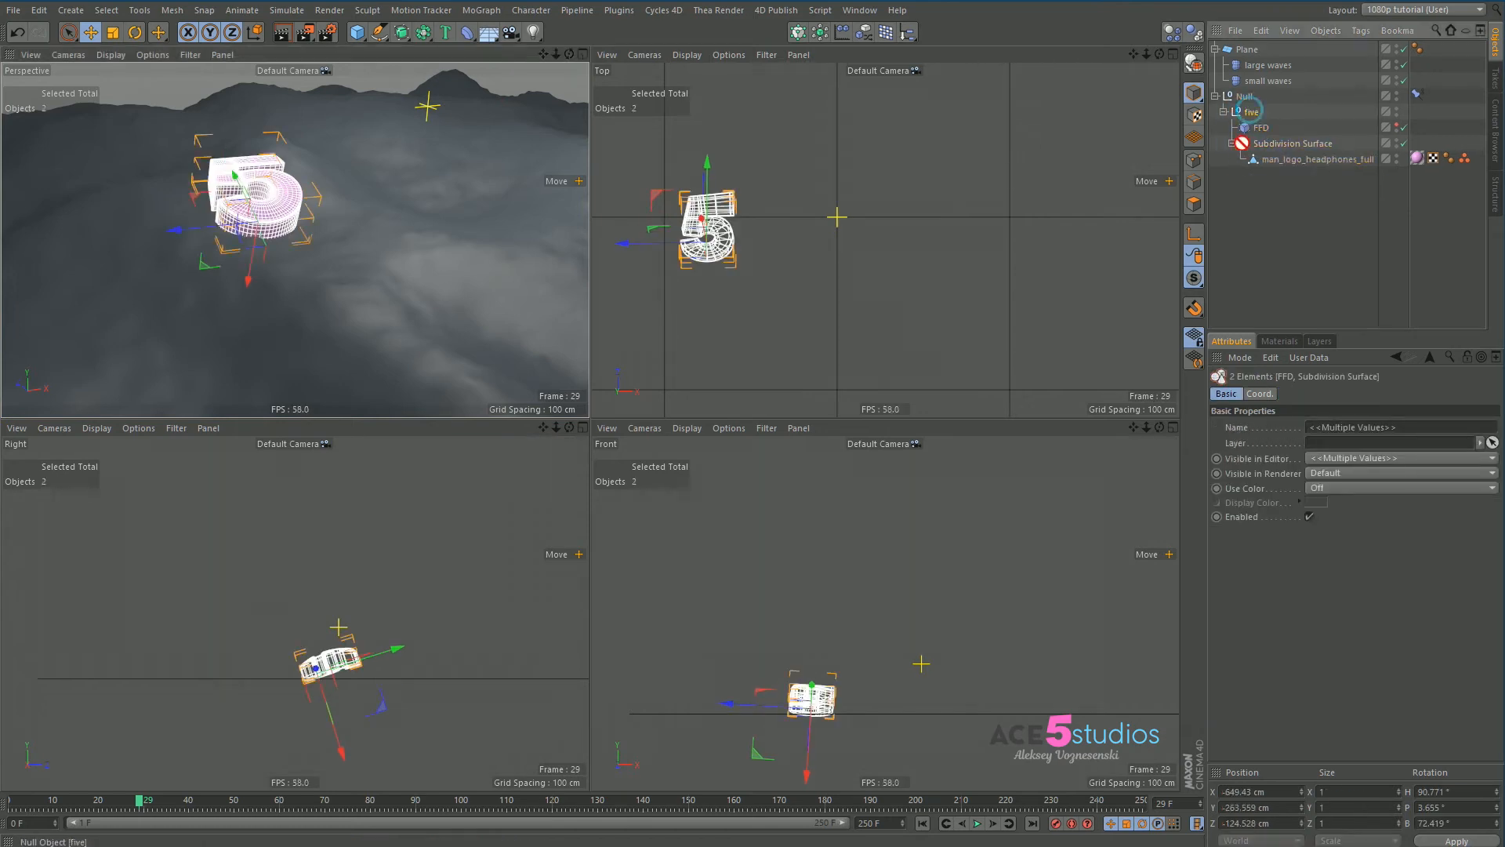
pyautogui.click(1251, 112)
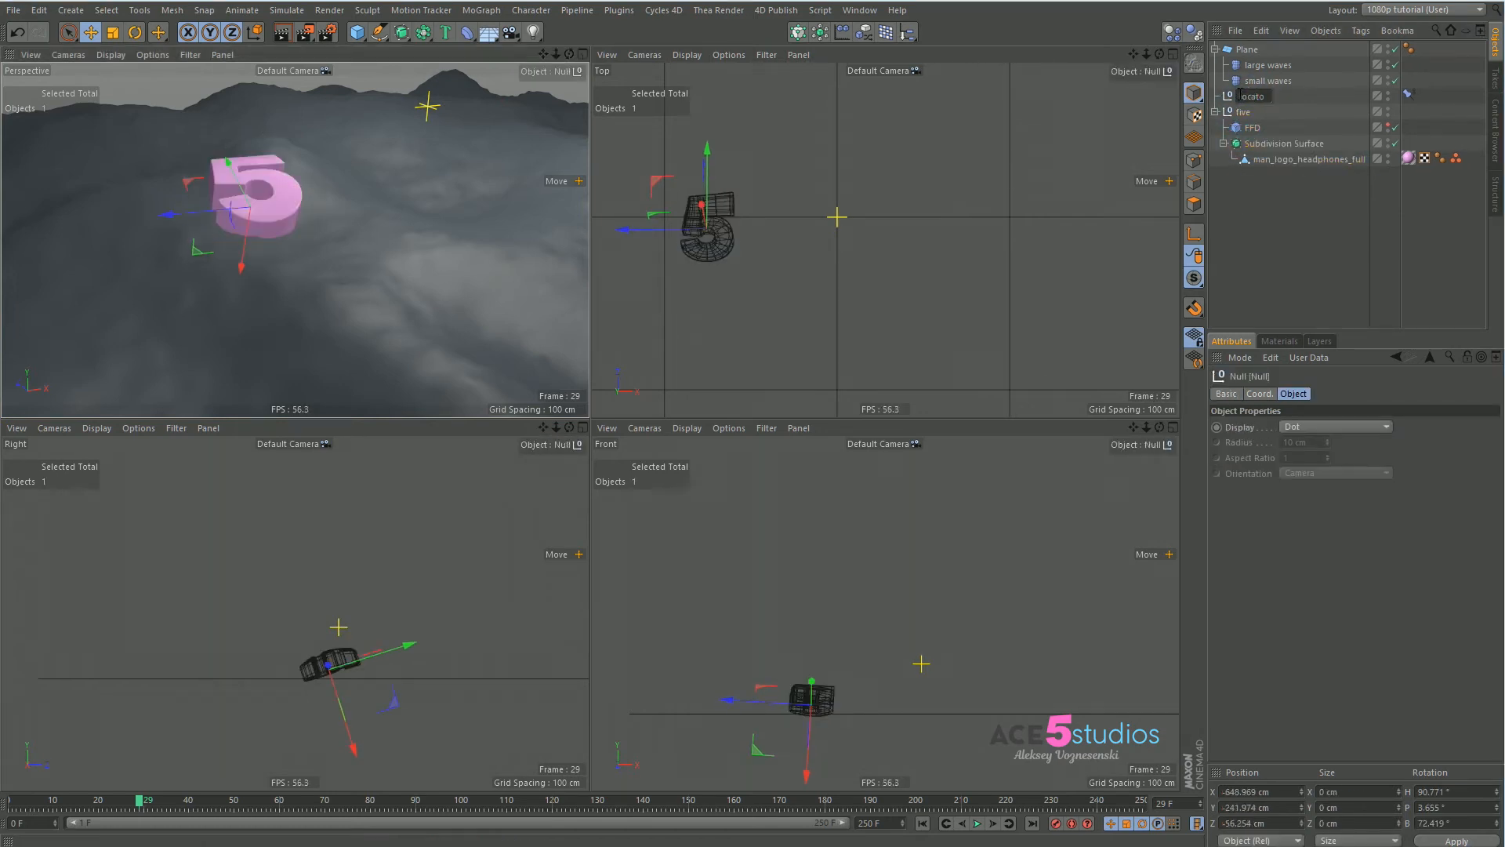
pyautogui.click(1244, 111)
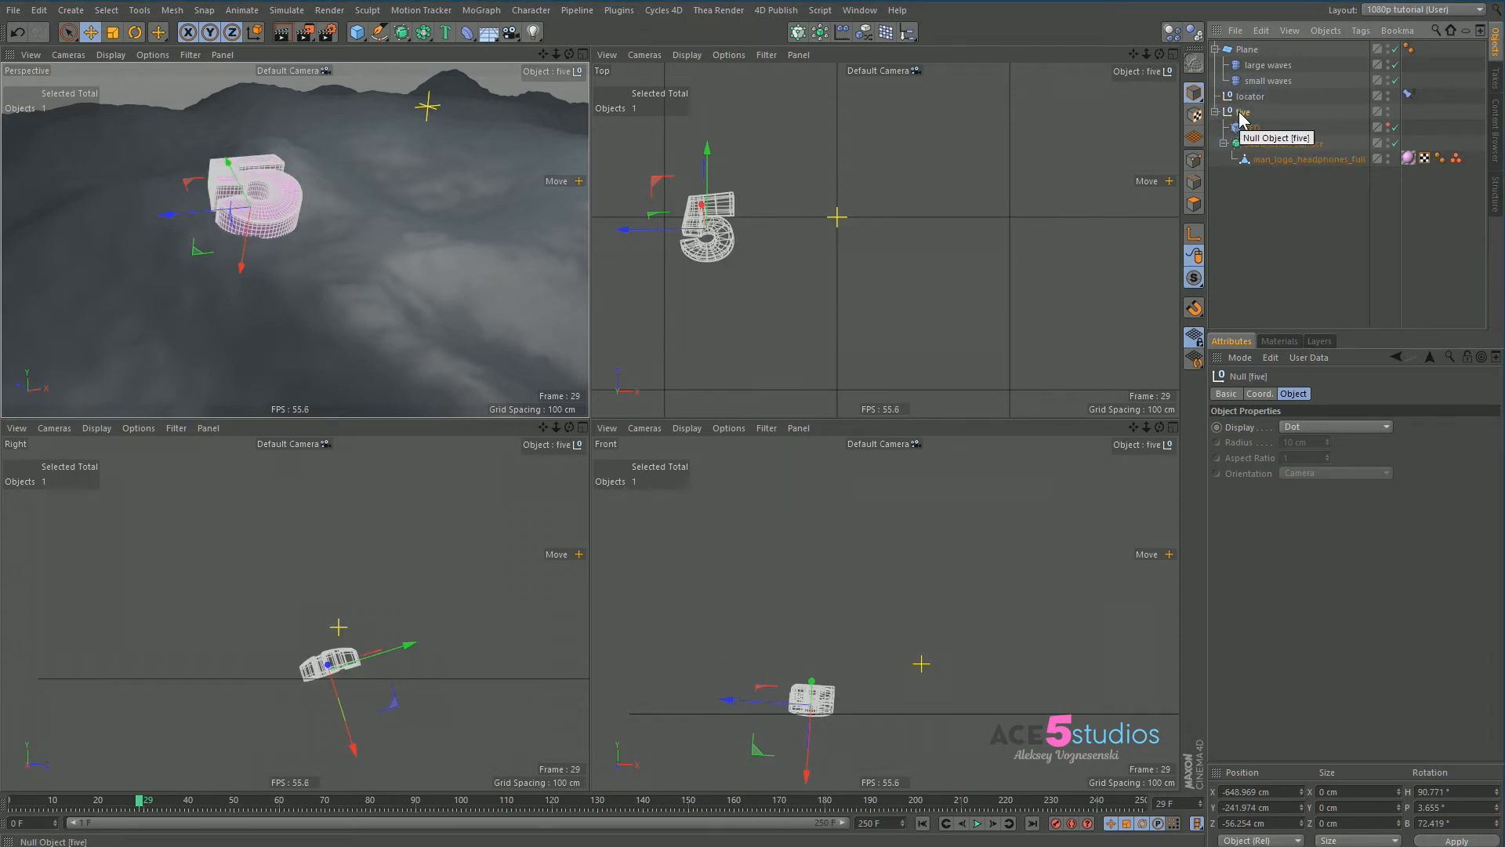
# Add a spring Constraint to five following locator with zero length and low stiffness.
pyautogui.rightClick(1244, 112)
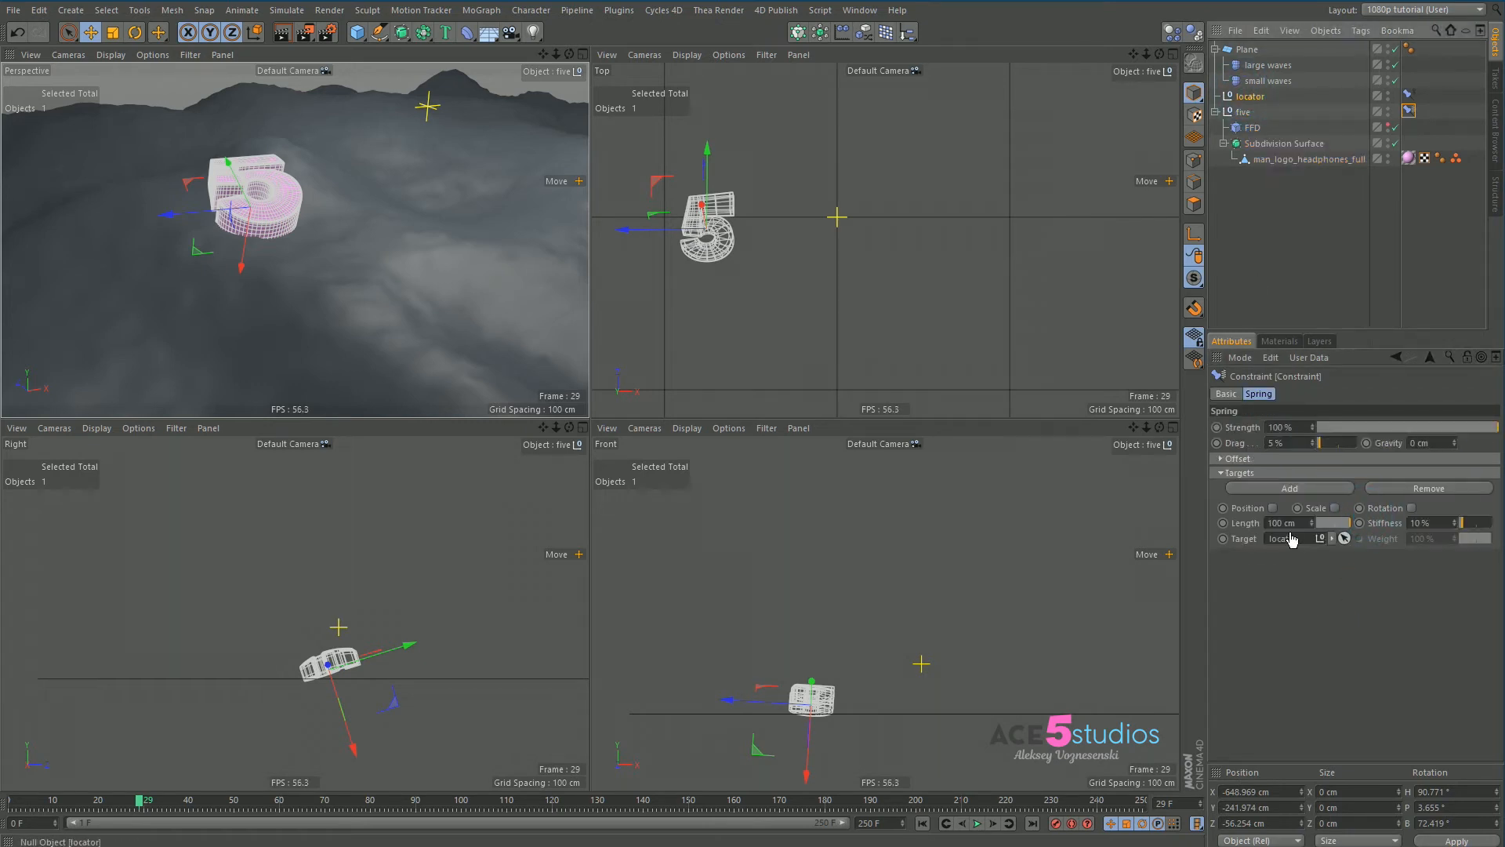
pyautogui.click(1271, 507)
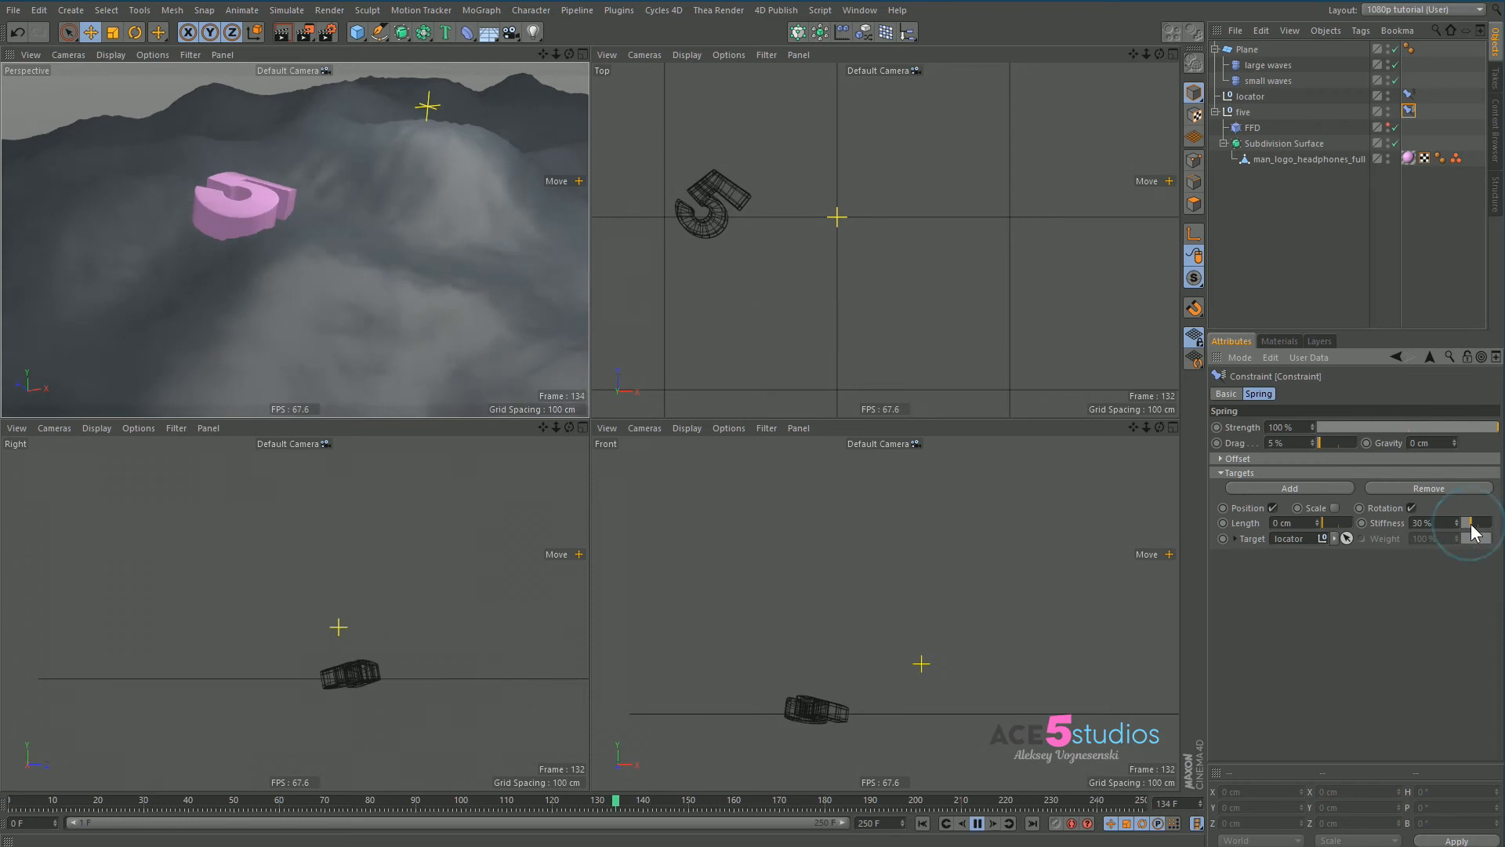
pyautogui.click(1269, 65)
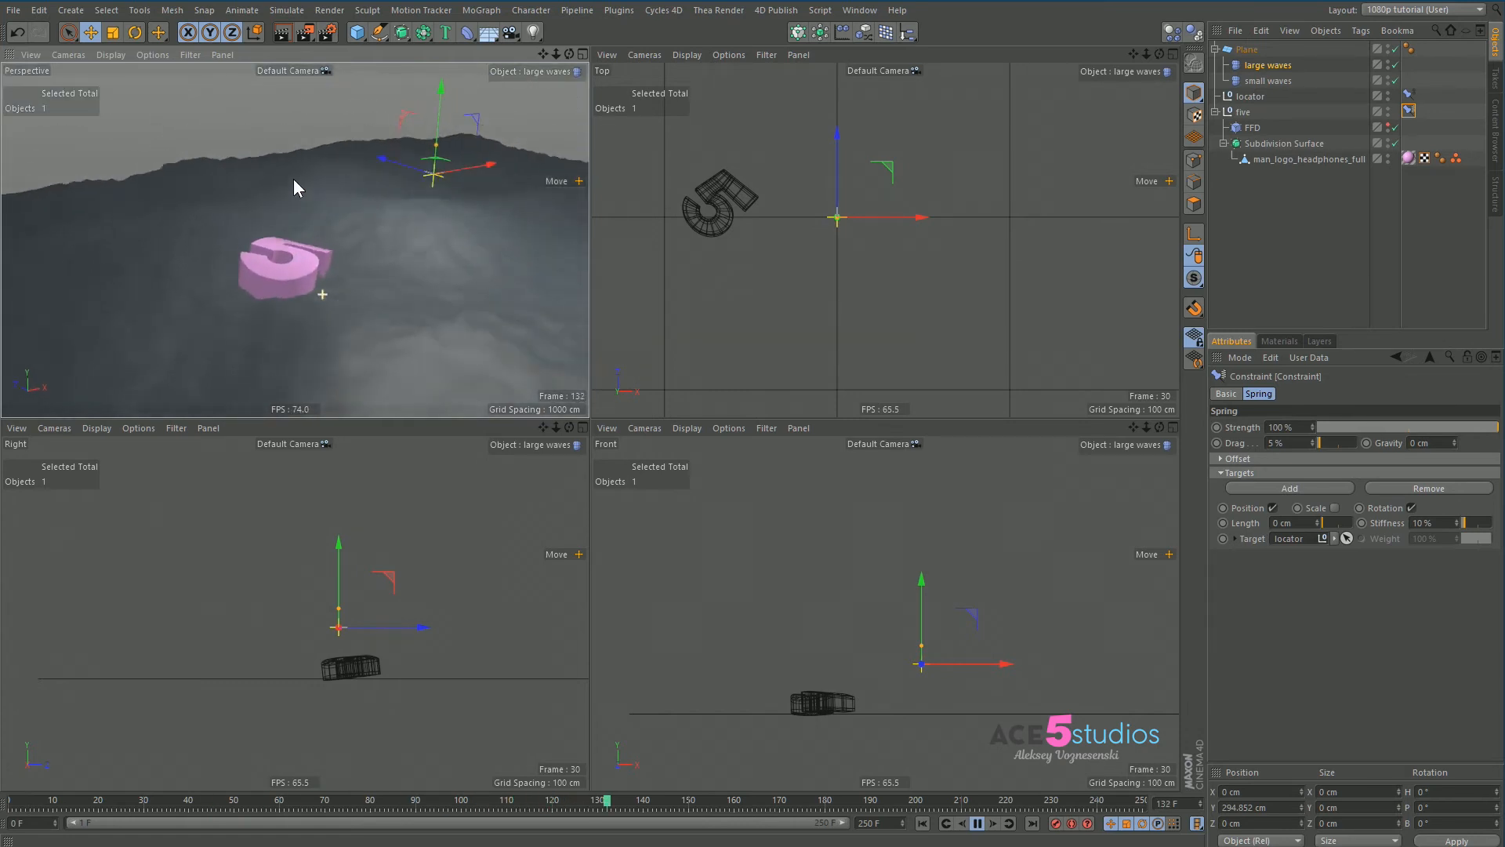
pyautogui.click(1269, 65)
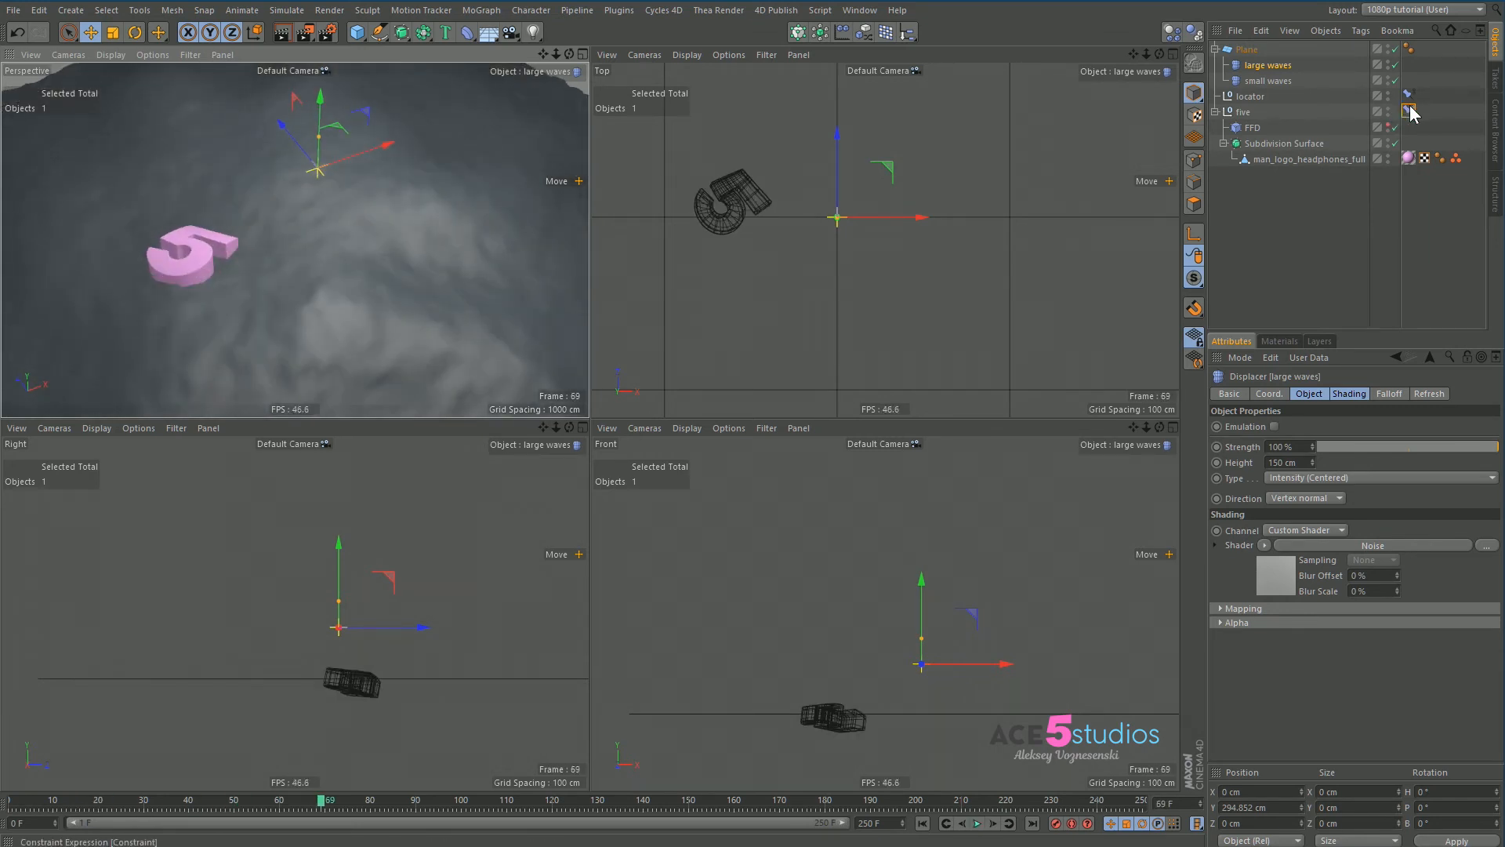
# Collapse the five null and wrap it in a MoGraph Cloner making three linear copies.
pyautogui.click(1243, 112)
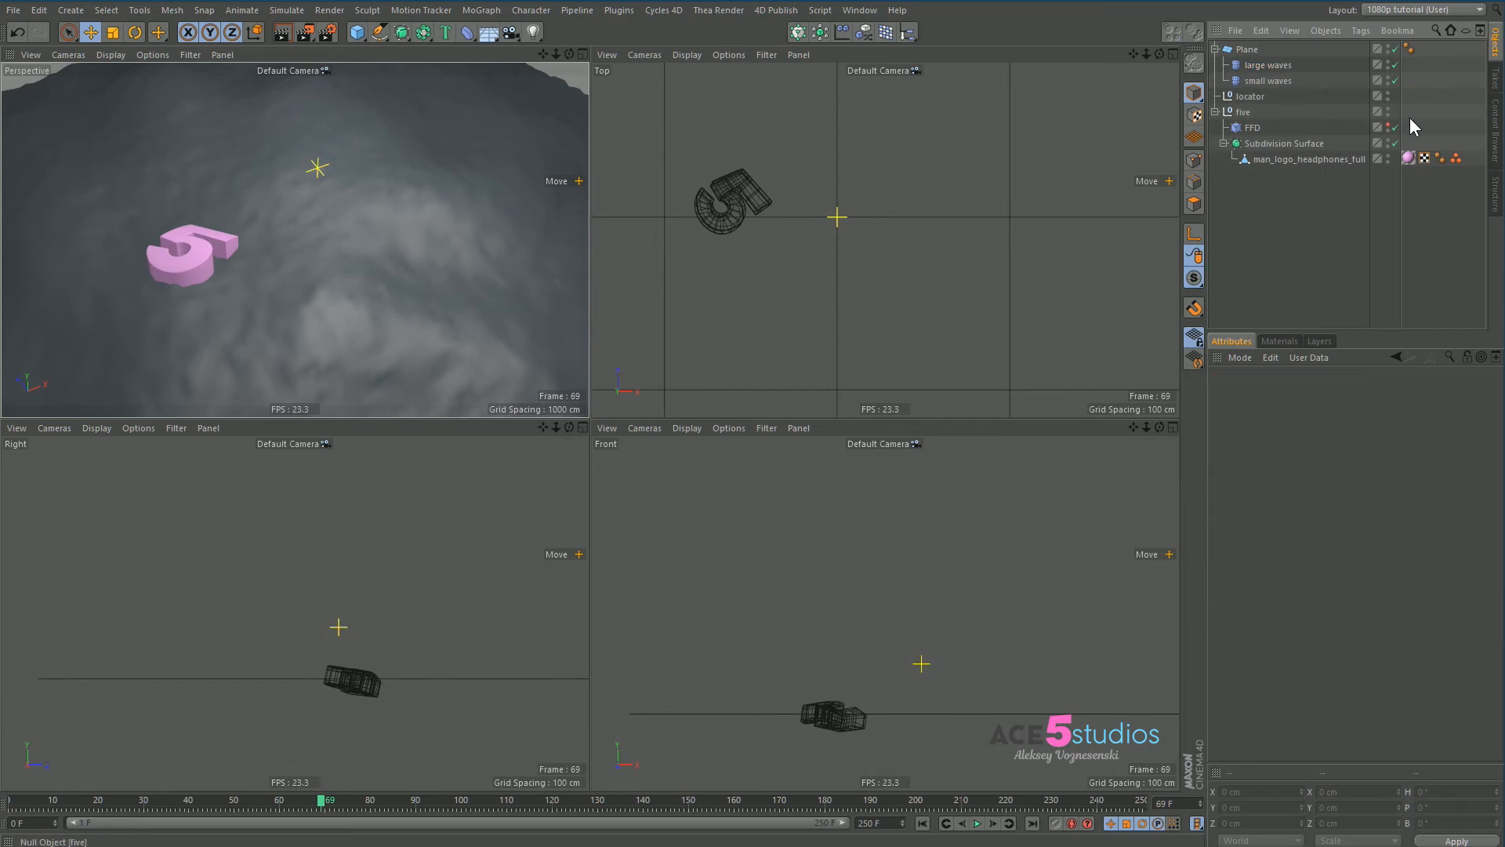
pyautogui.click(1217, 112)
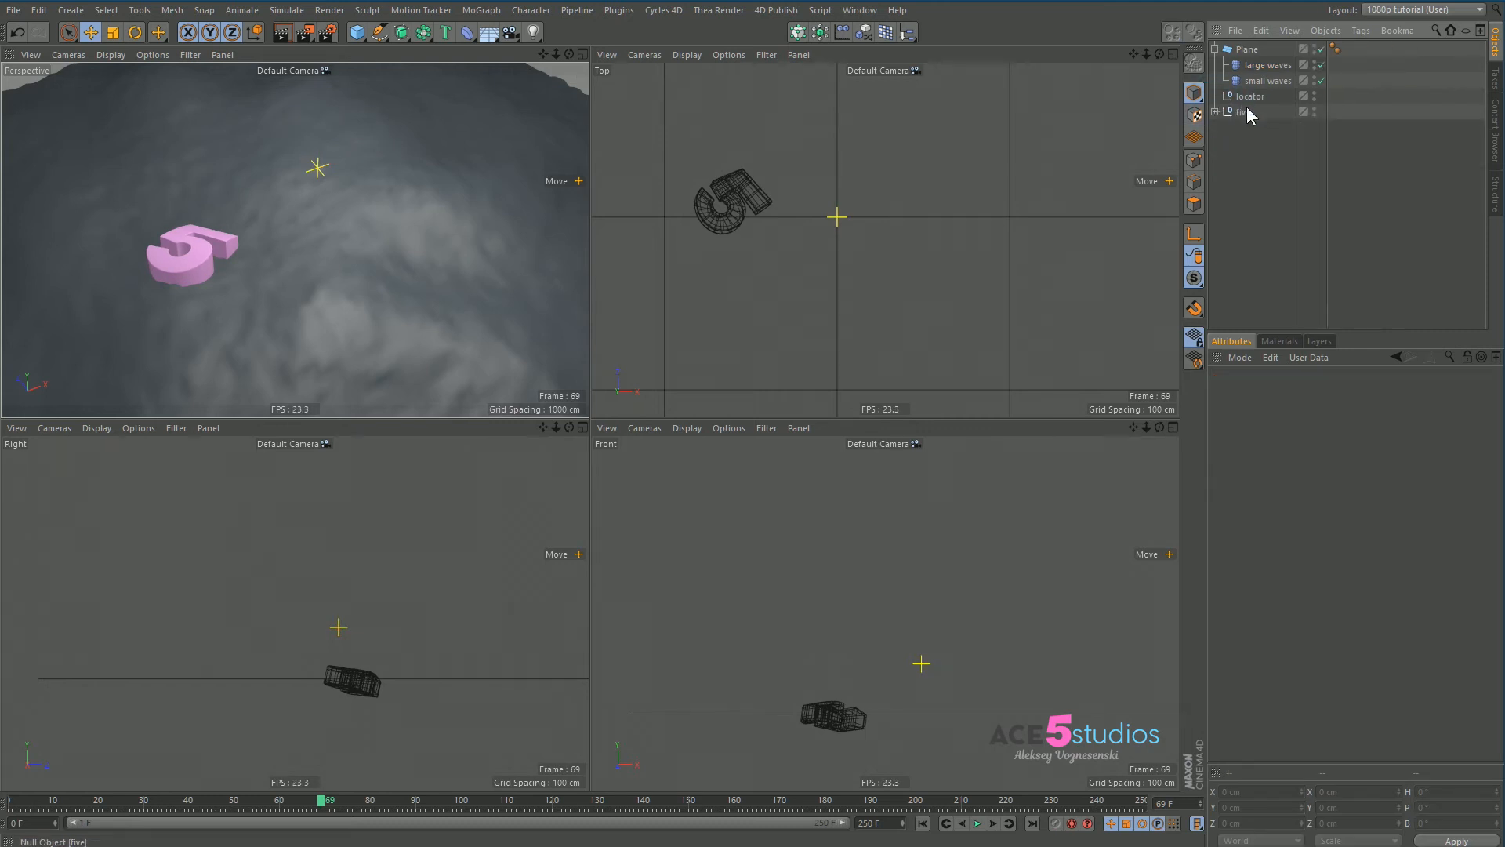
pyautogui.click(1244, 111)
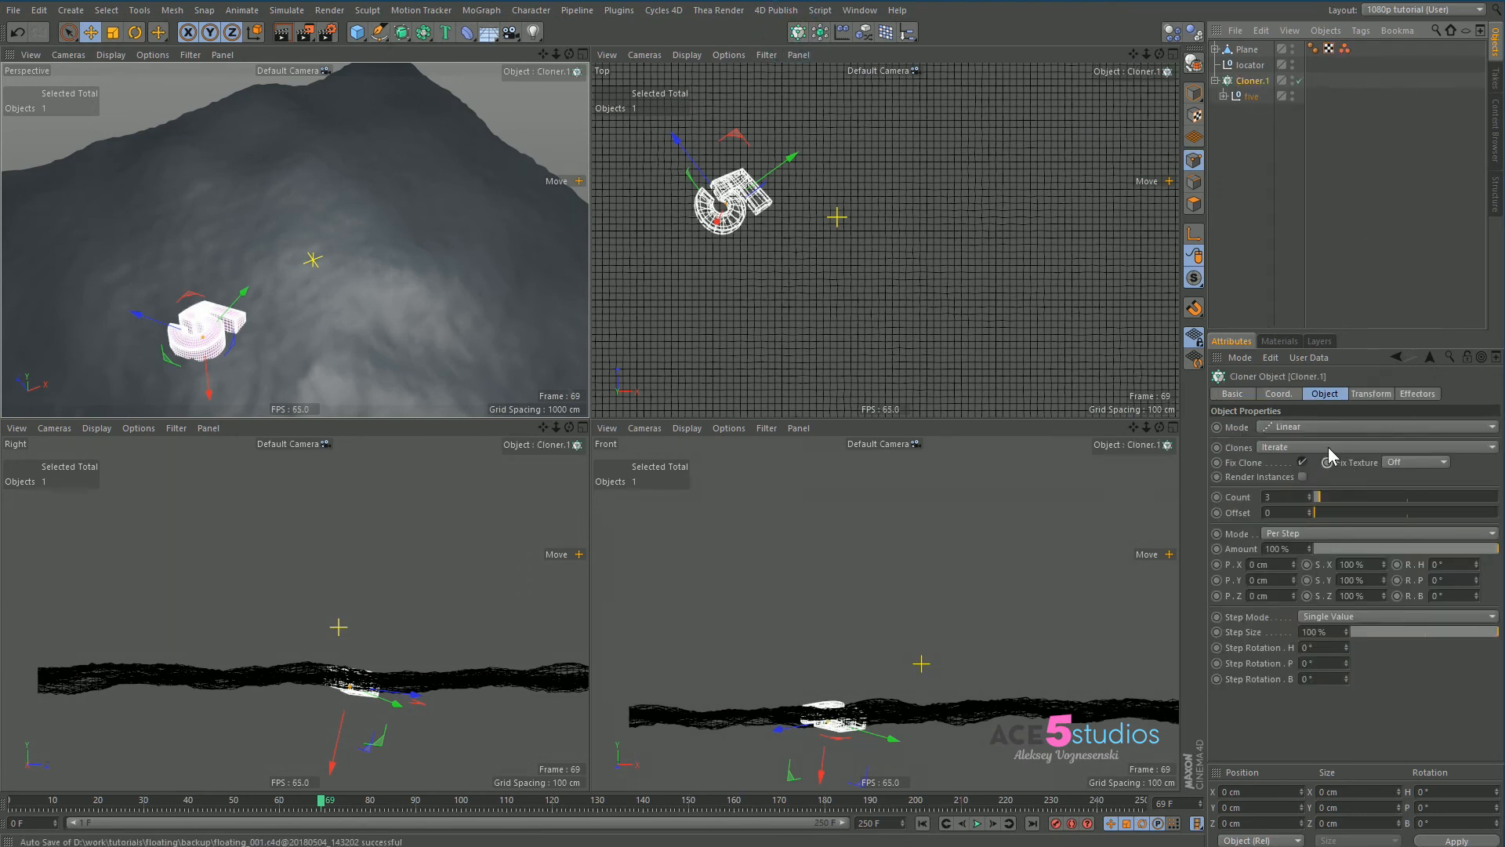
# Clone the five in Object mode onto the Plane's point selection, rotated -89° heading.
pyautogui.click(1344, 448)
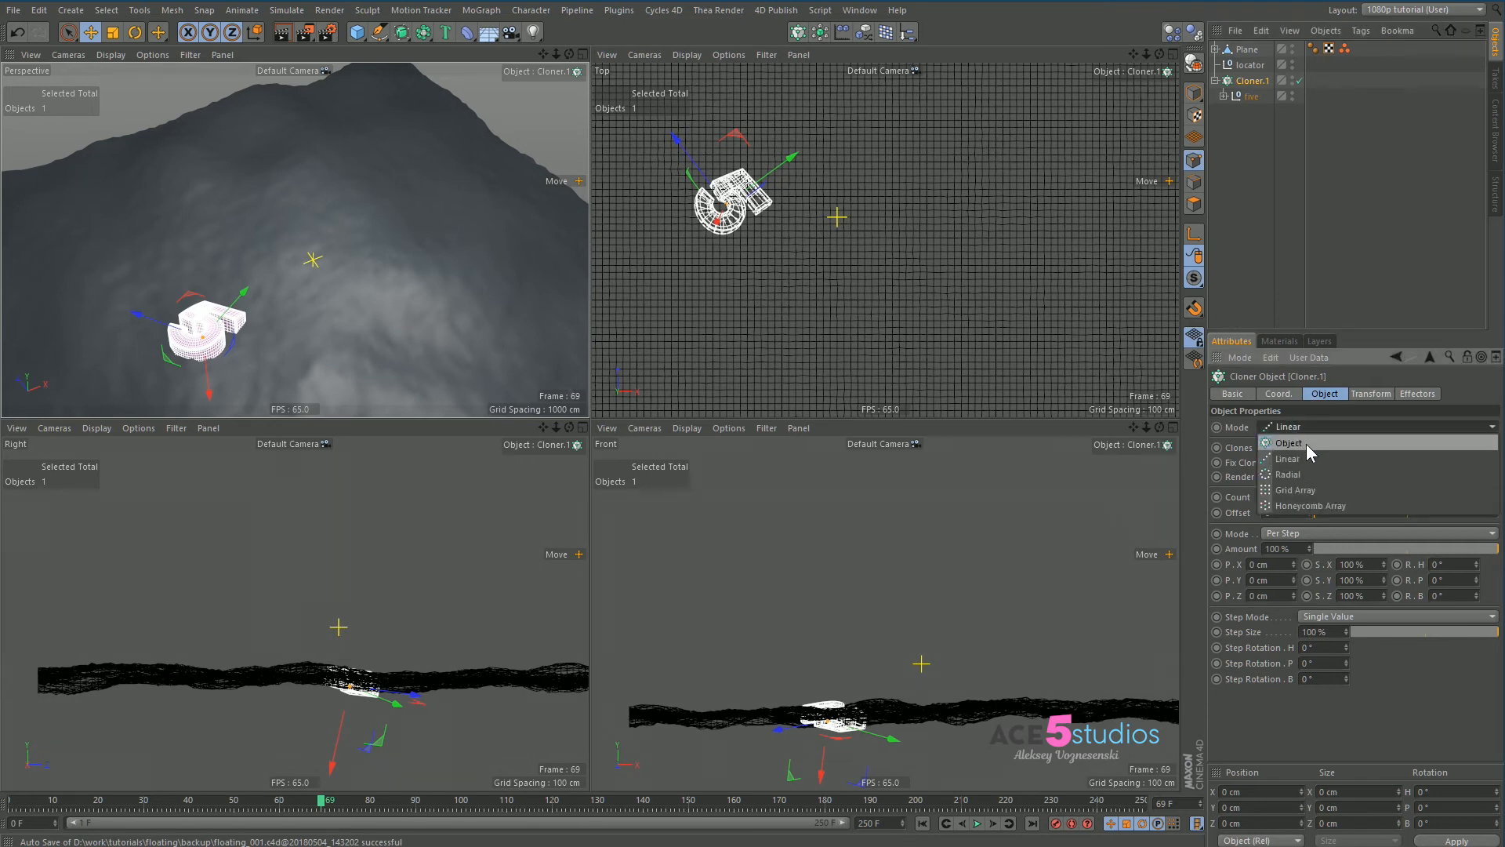
pyautogui.click(1289, 443)
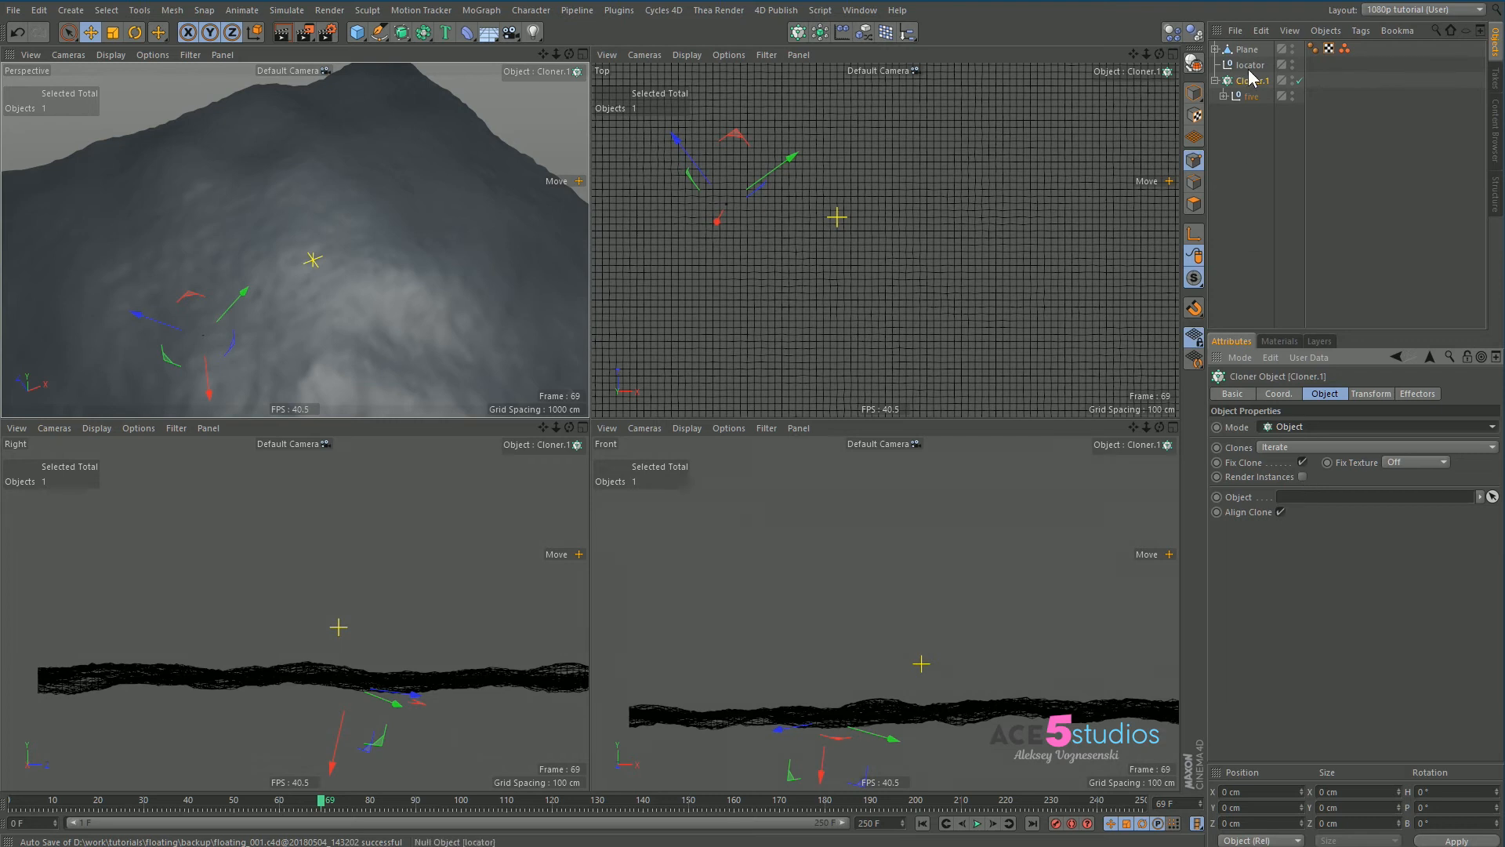
pyautogui.click(1303, 81)
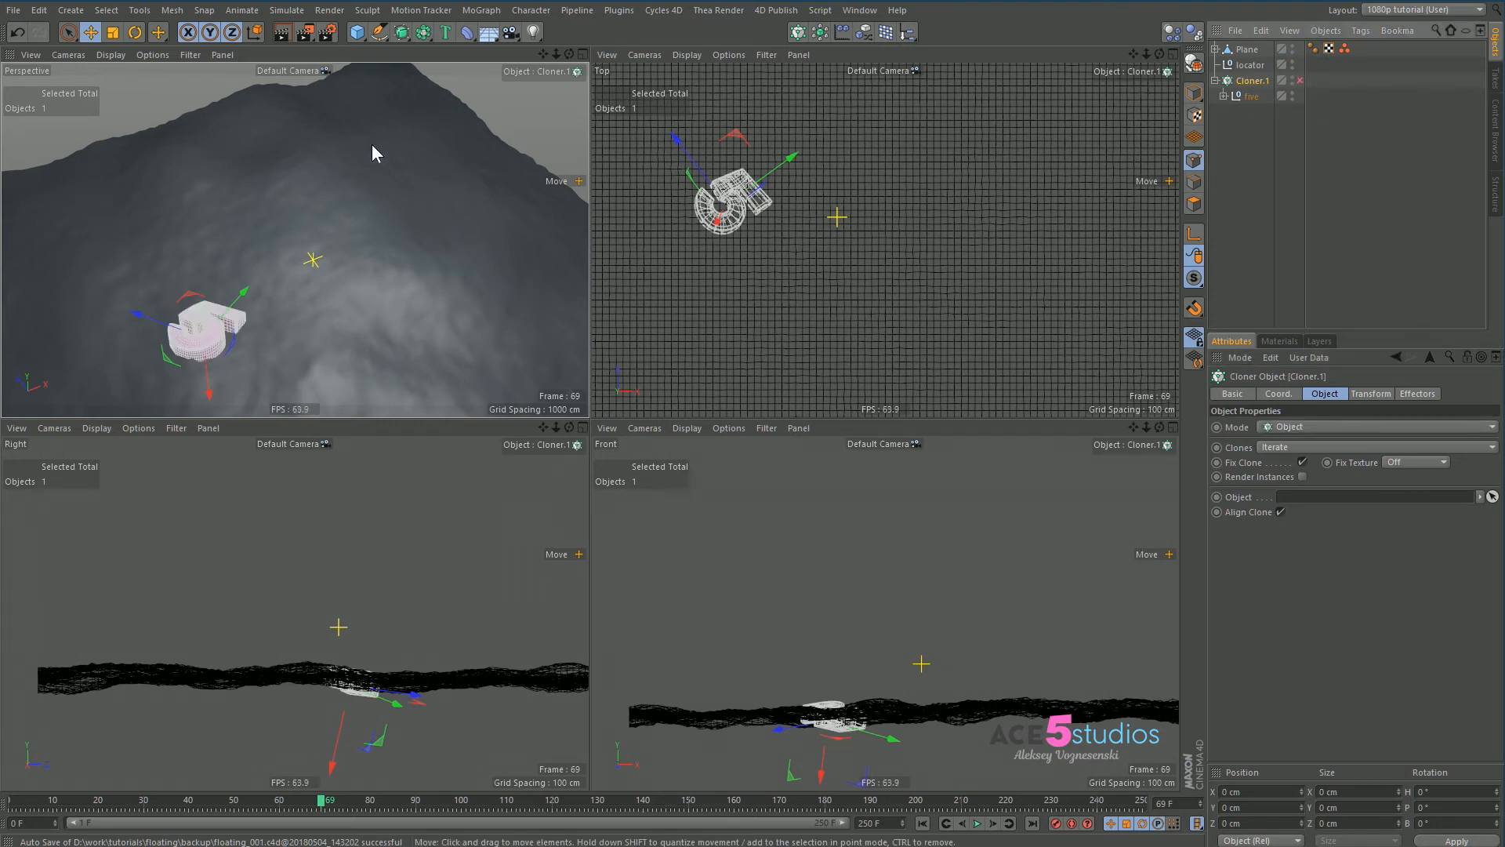
pyautogui.moveTo(330, 203)
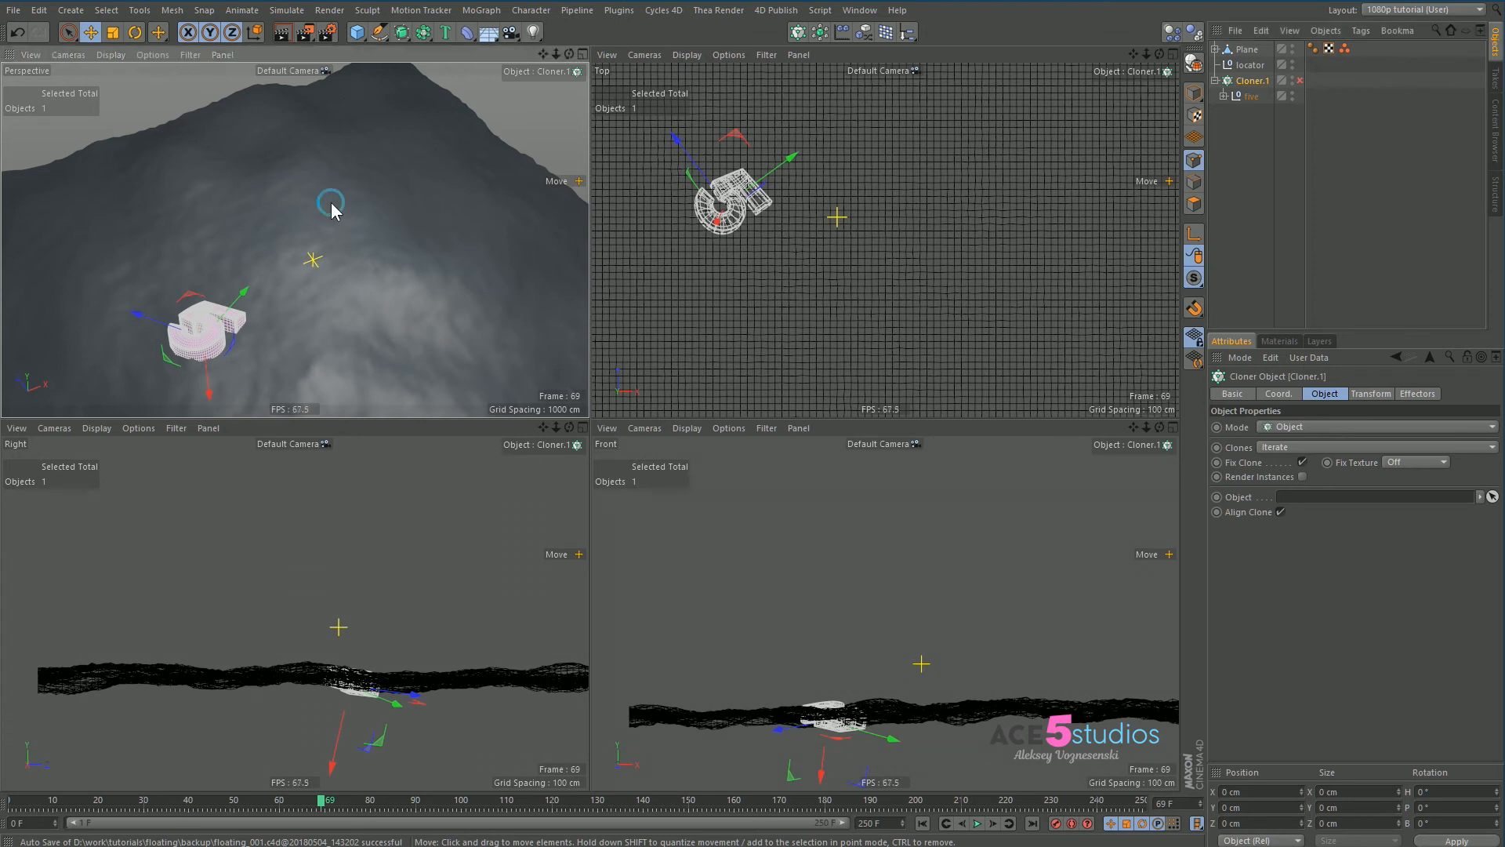
pyautogui.moveTo(1272, 123)
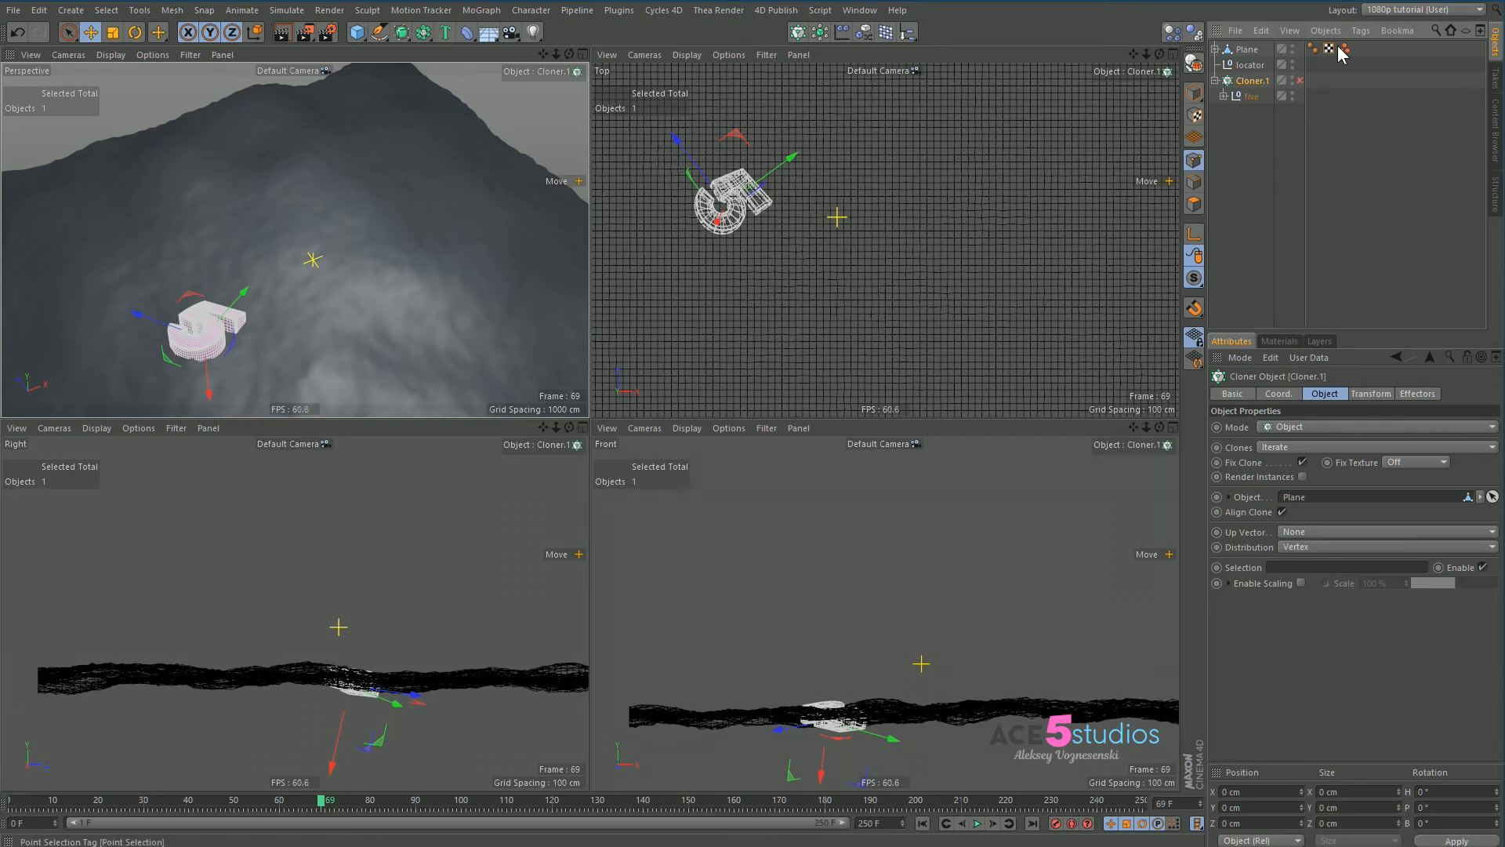
pyautogui.click(1328, 81)
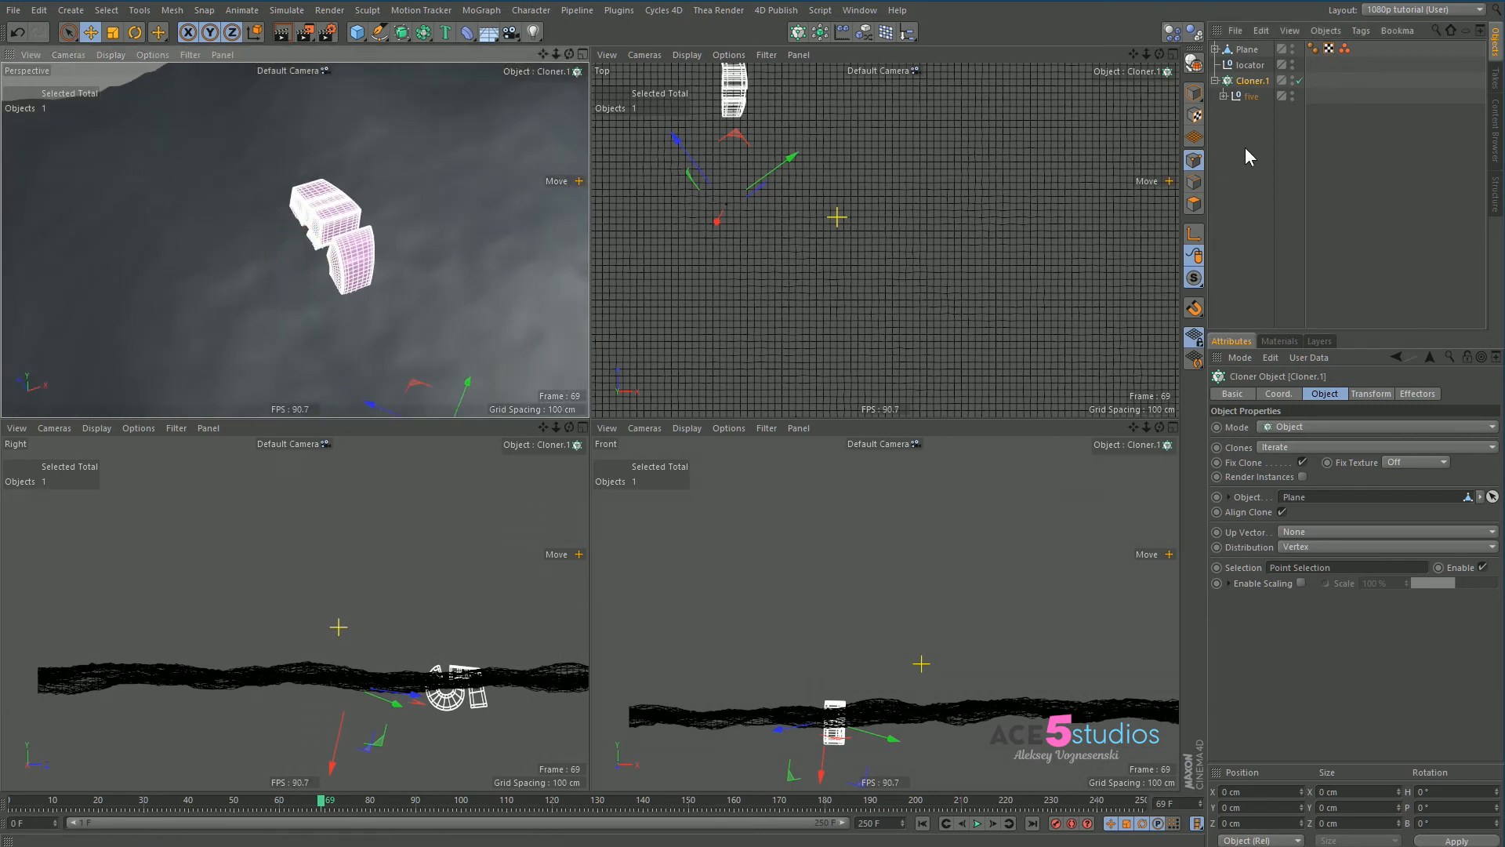
pyautogui.click(1370, 393)
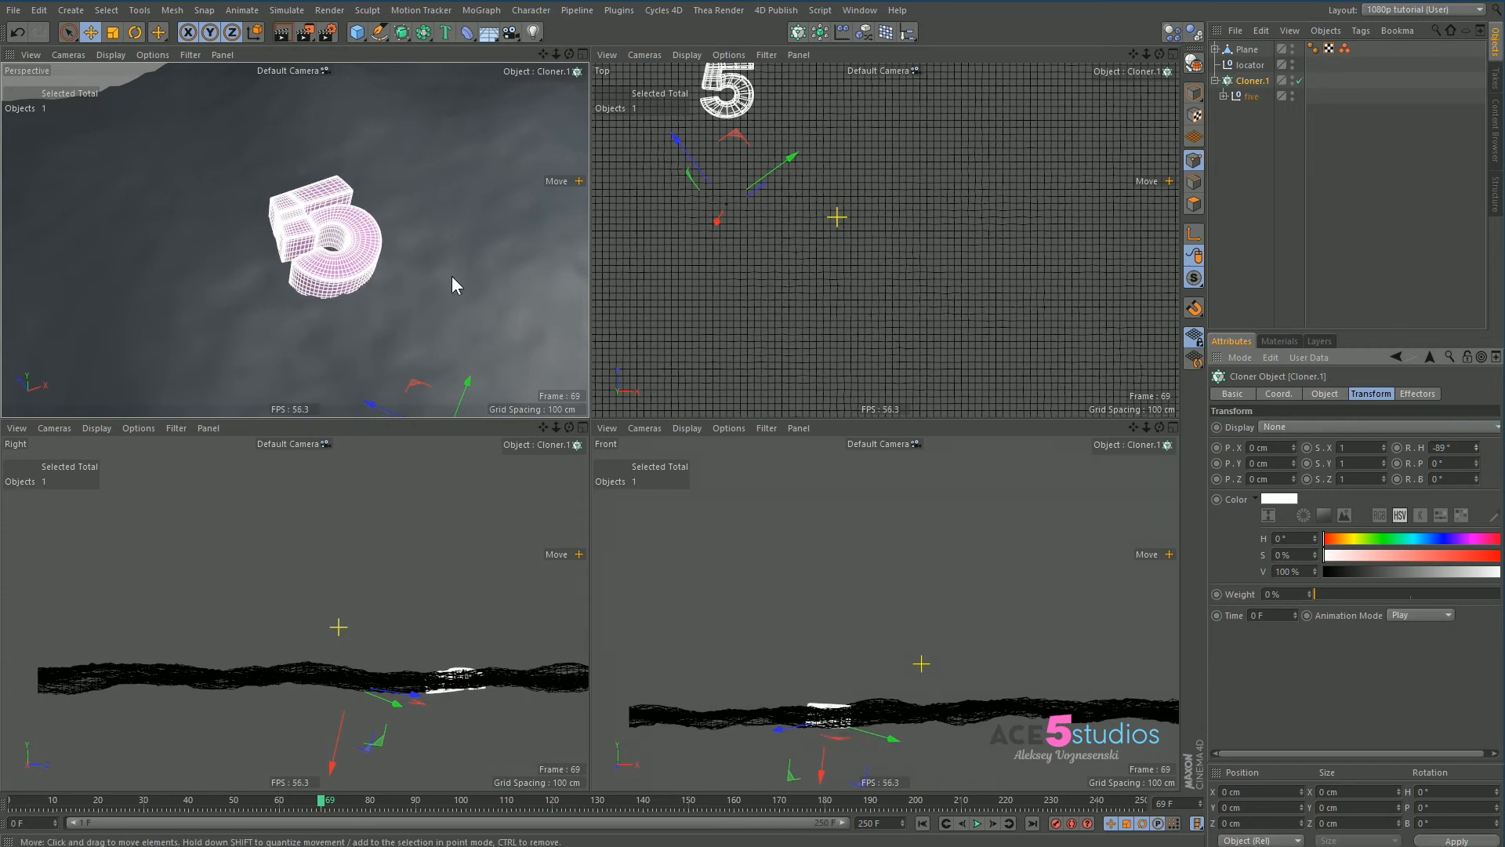
pyautogui.click(975, 823)
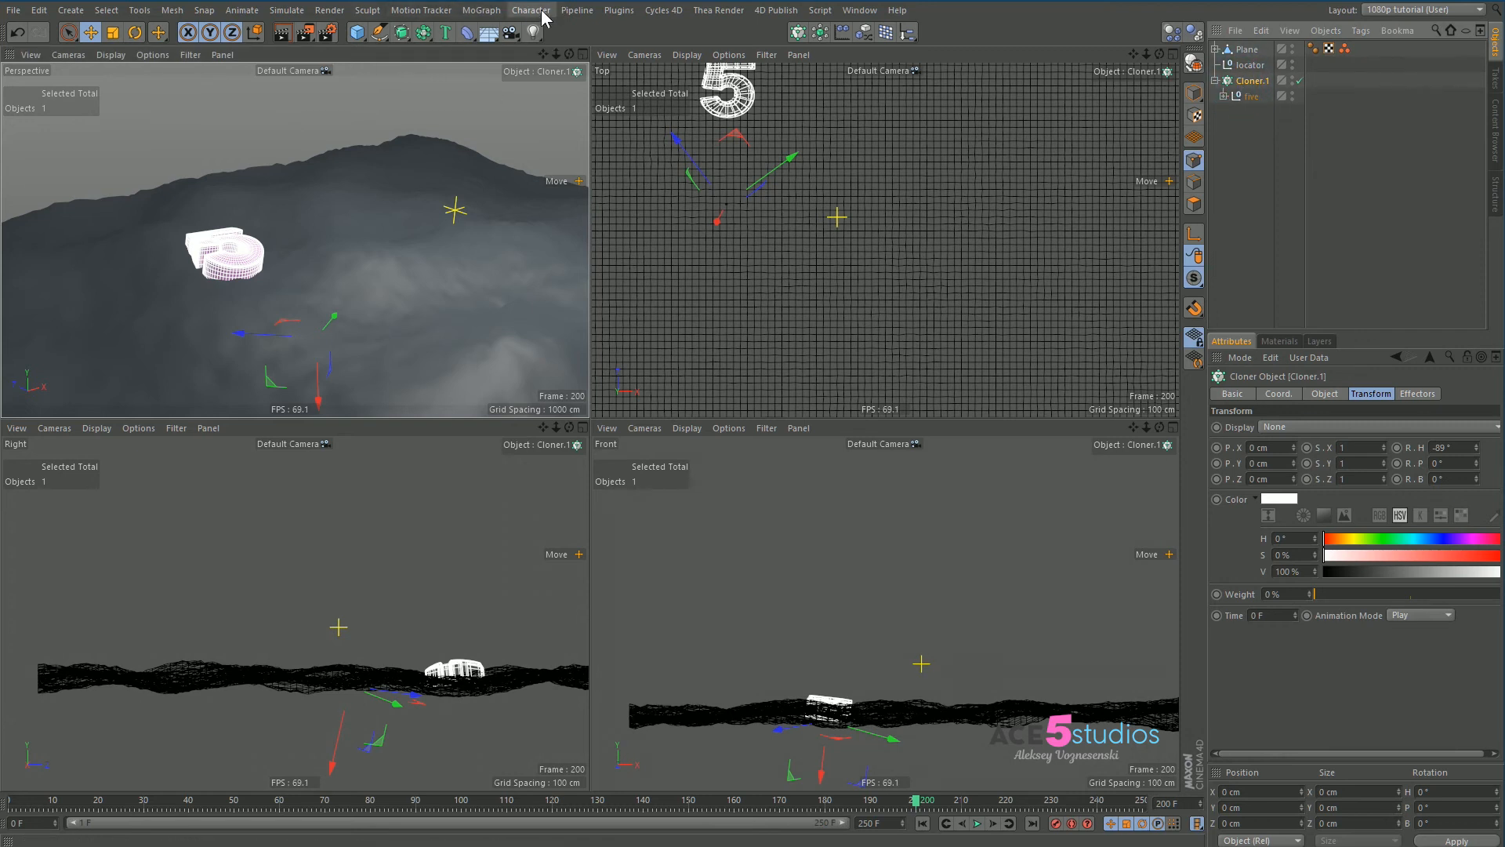
# Add a Delay effector to the cloner in Spring mode with 94% strength.
pyautogui.click(480, 9)
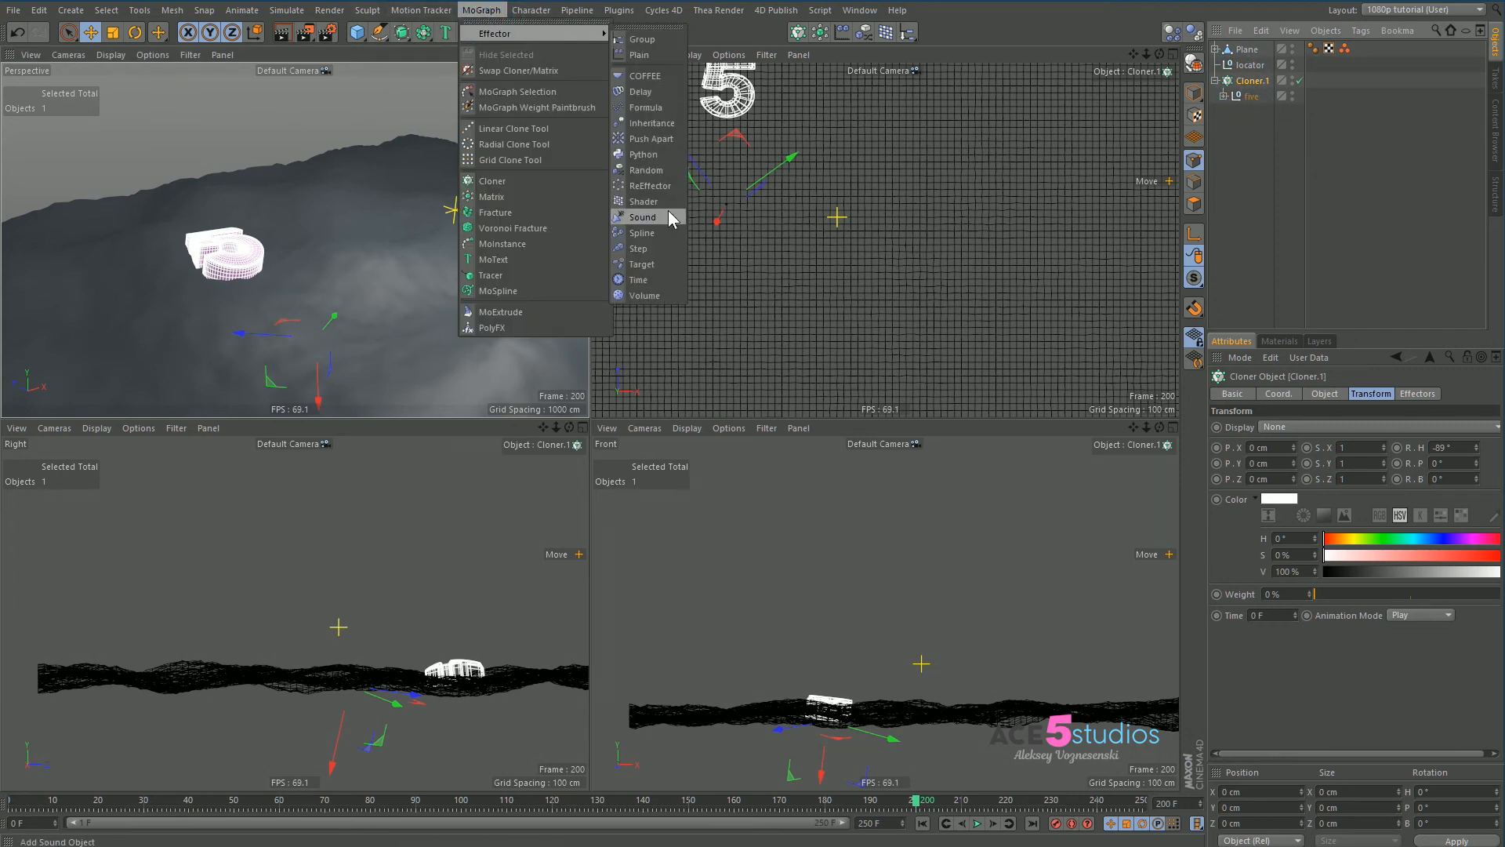
pyautogui.click(640, 91)
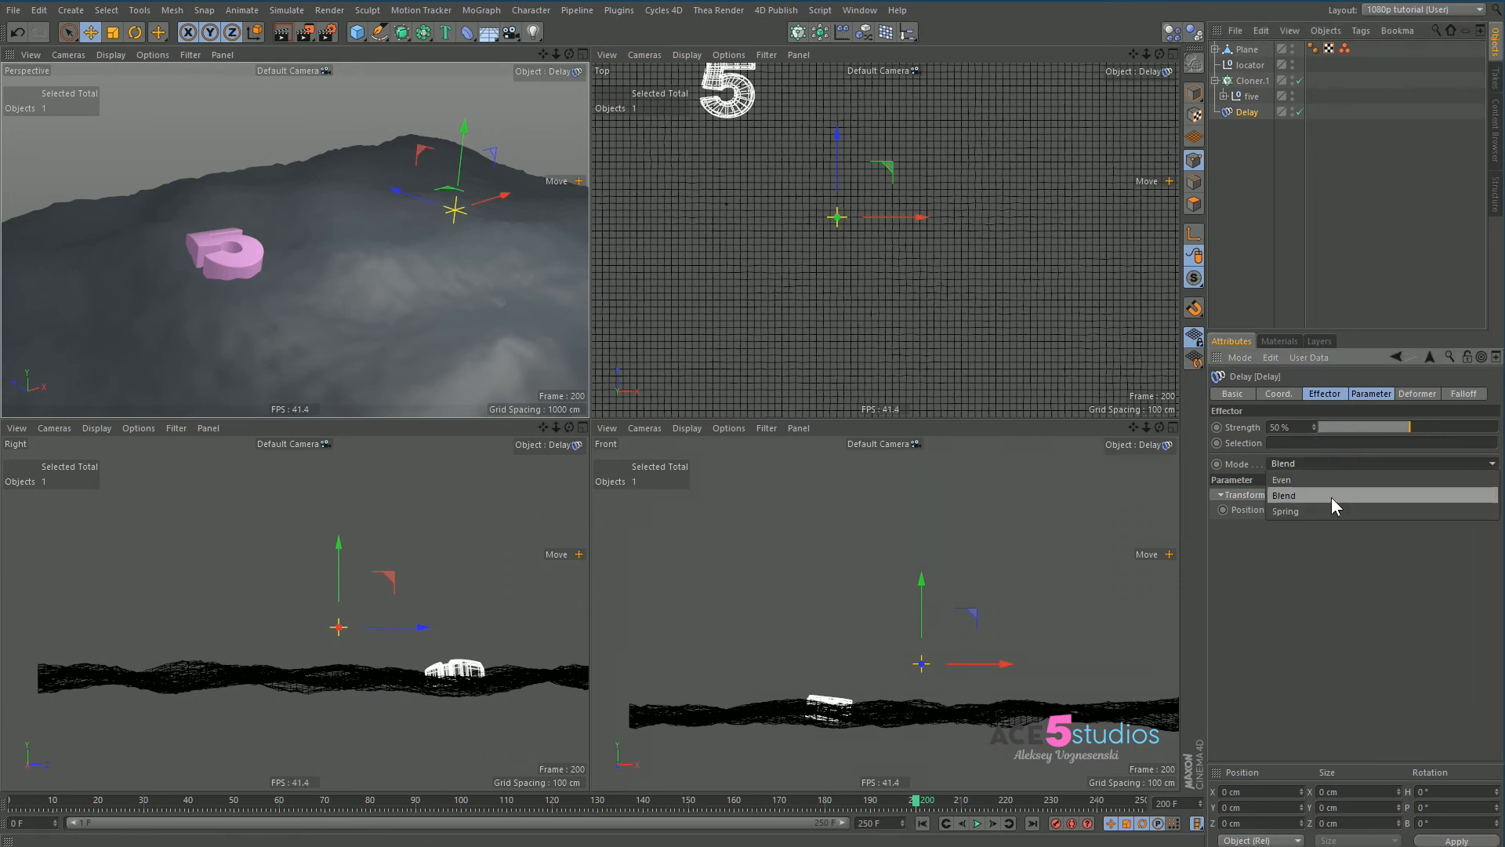
pyautogui.click(1286, 510)
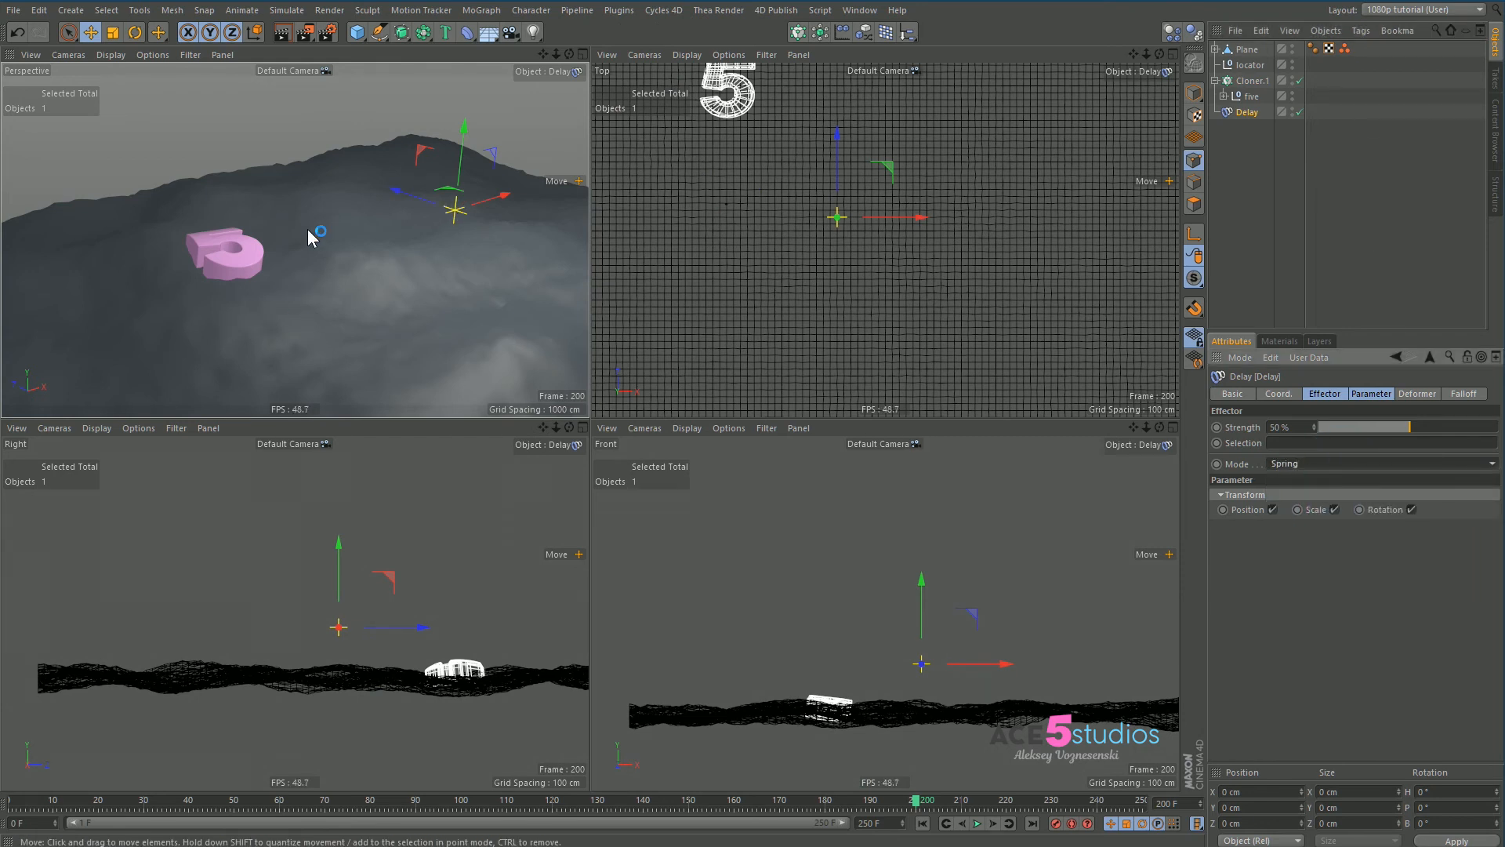
pyautogui.click(976, 824)
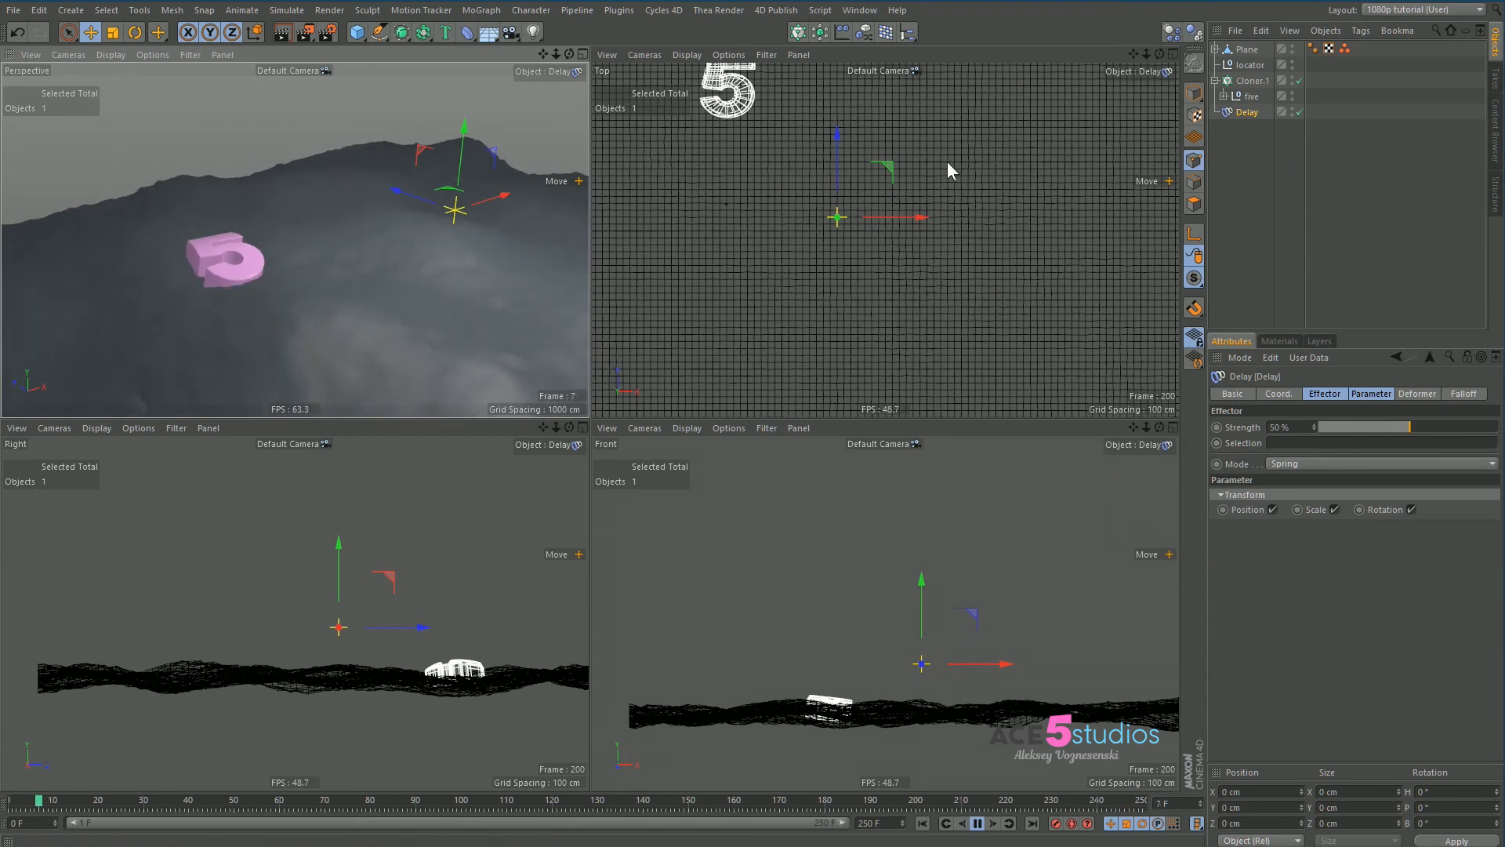
pyautogui.click(1253, 81)
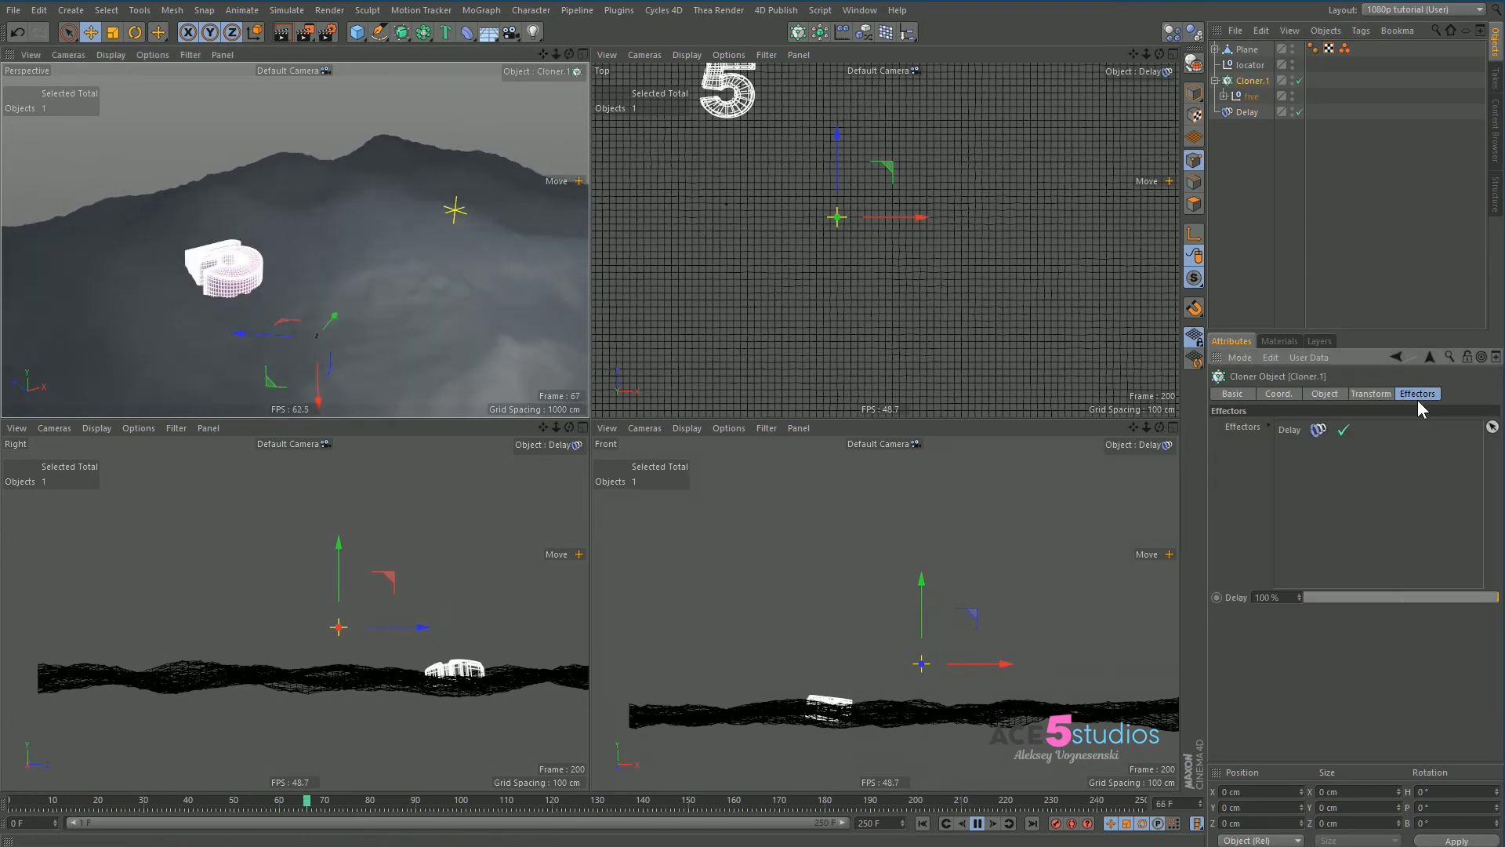
pyautogui.click(1248, 111)
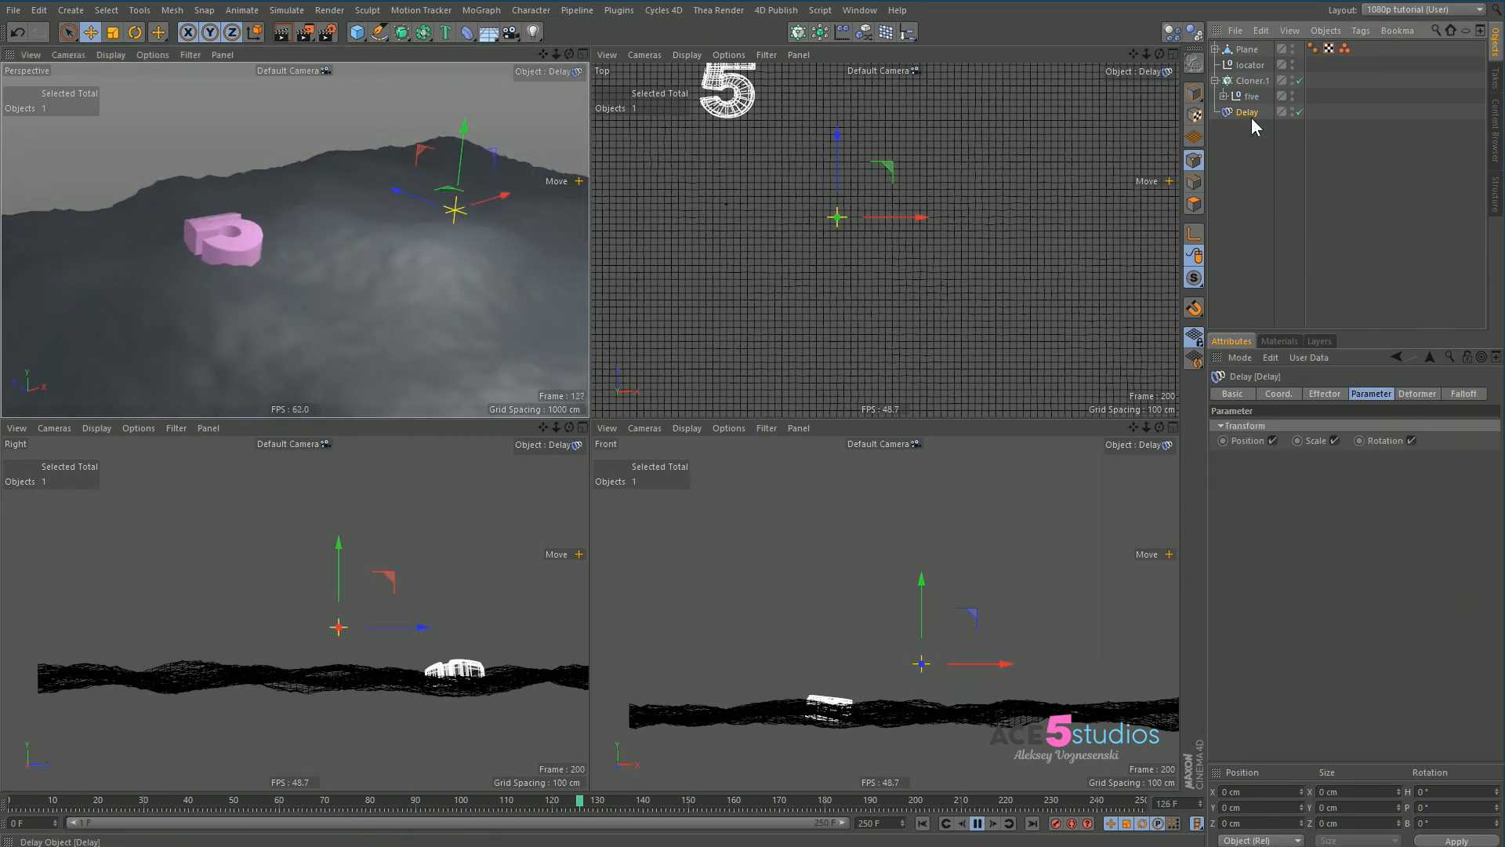
pyautogui.click(1324, 394)
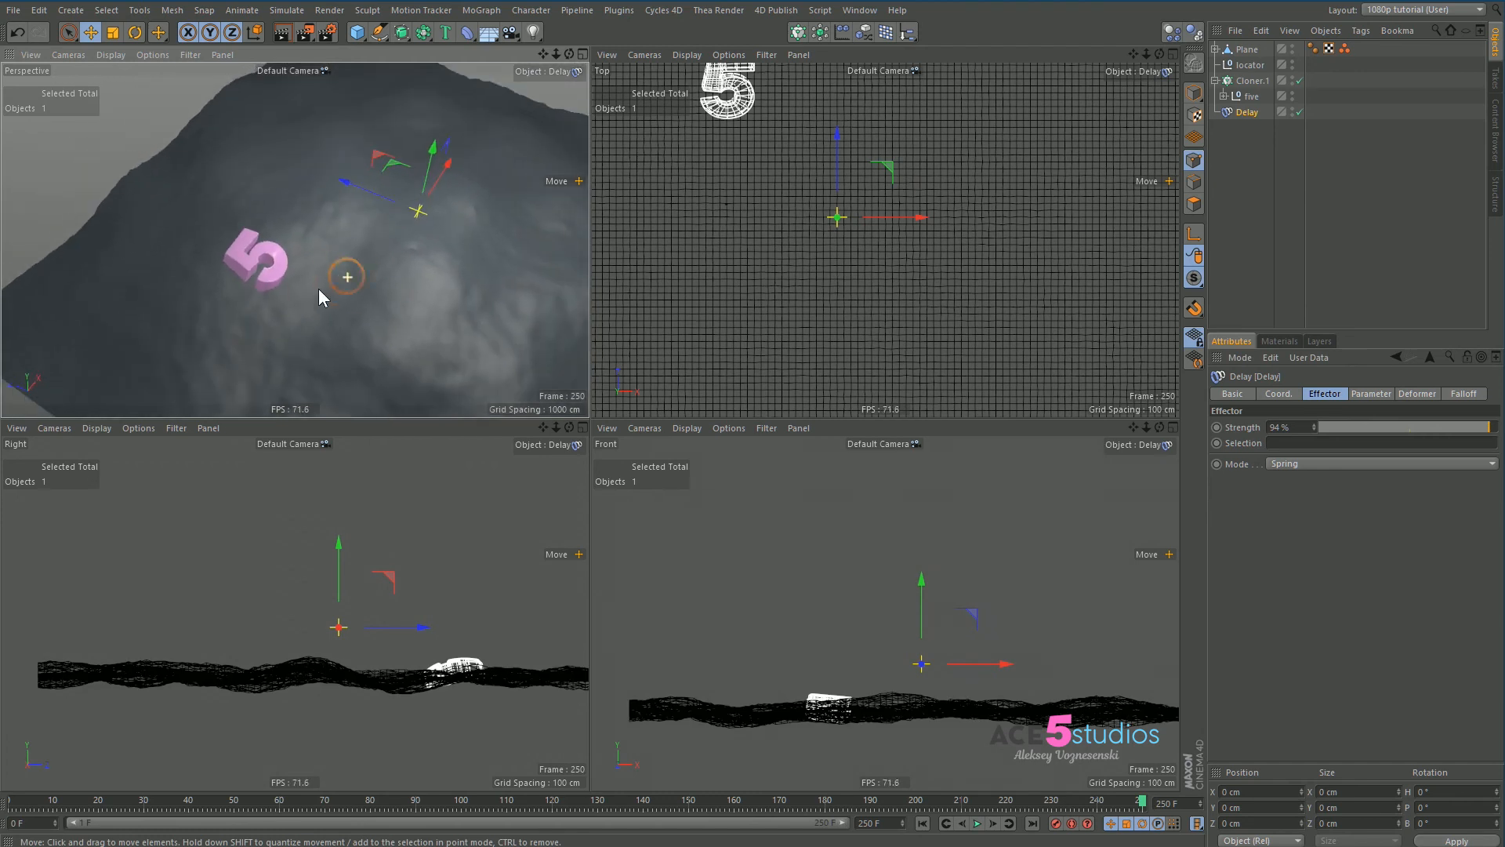
# Set the cloner distribution to Surface and clear the point selection, keeping 20 clones.
pyautogui.click(1251, 81)
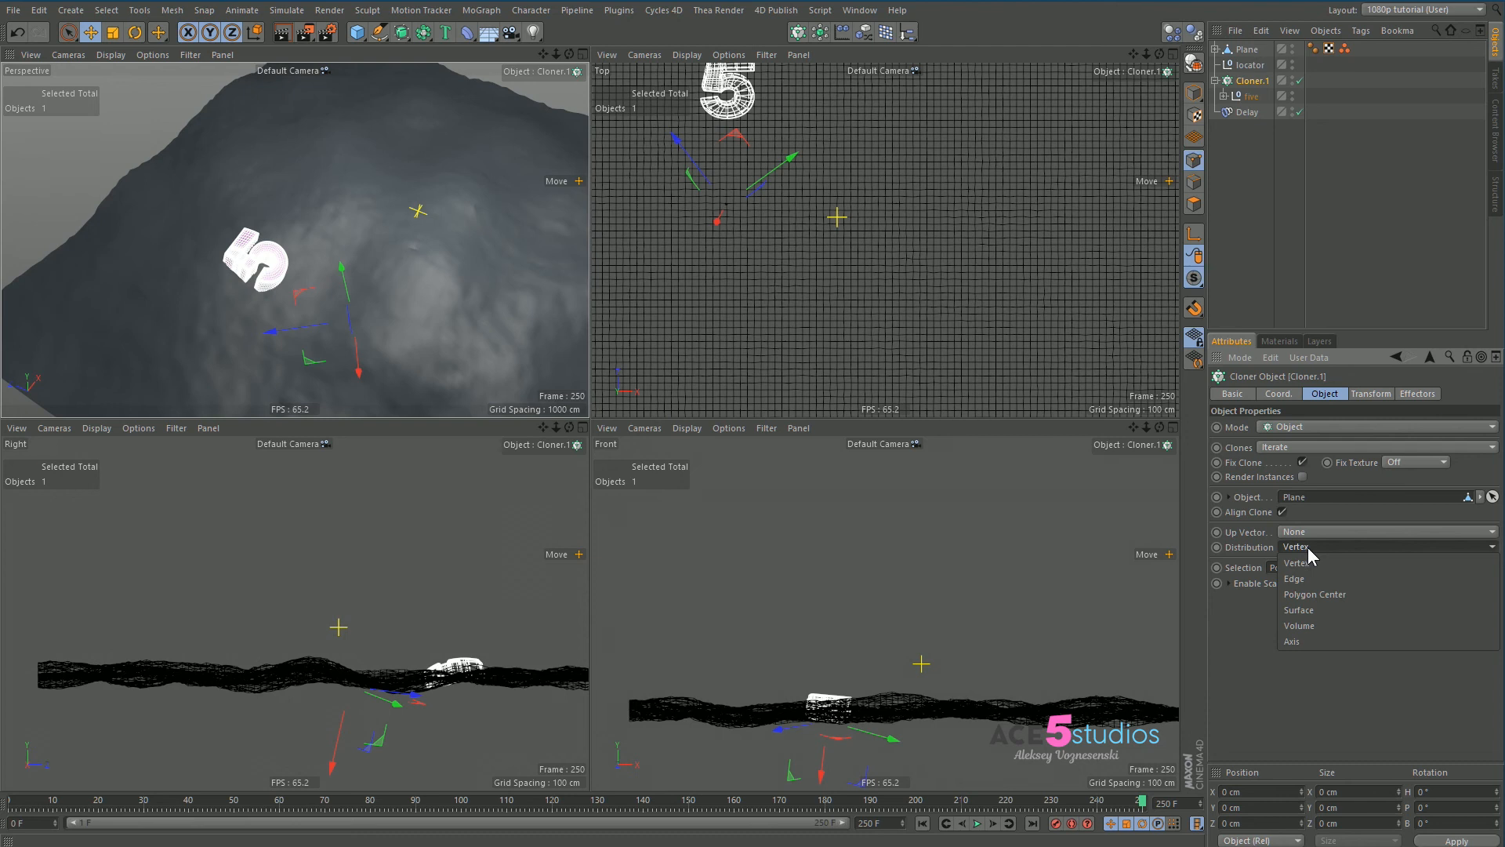
pyautogui.click(1299, 610)
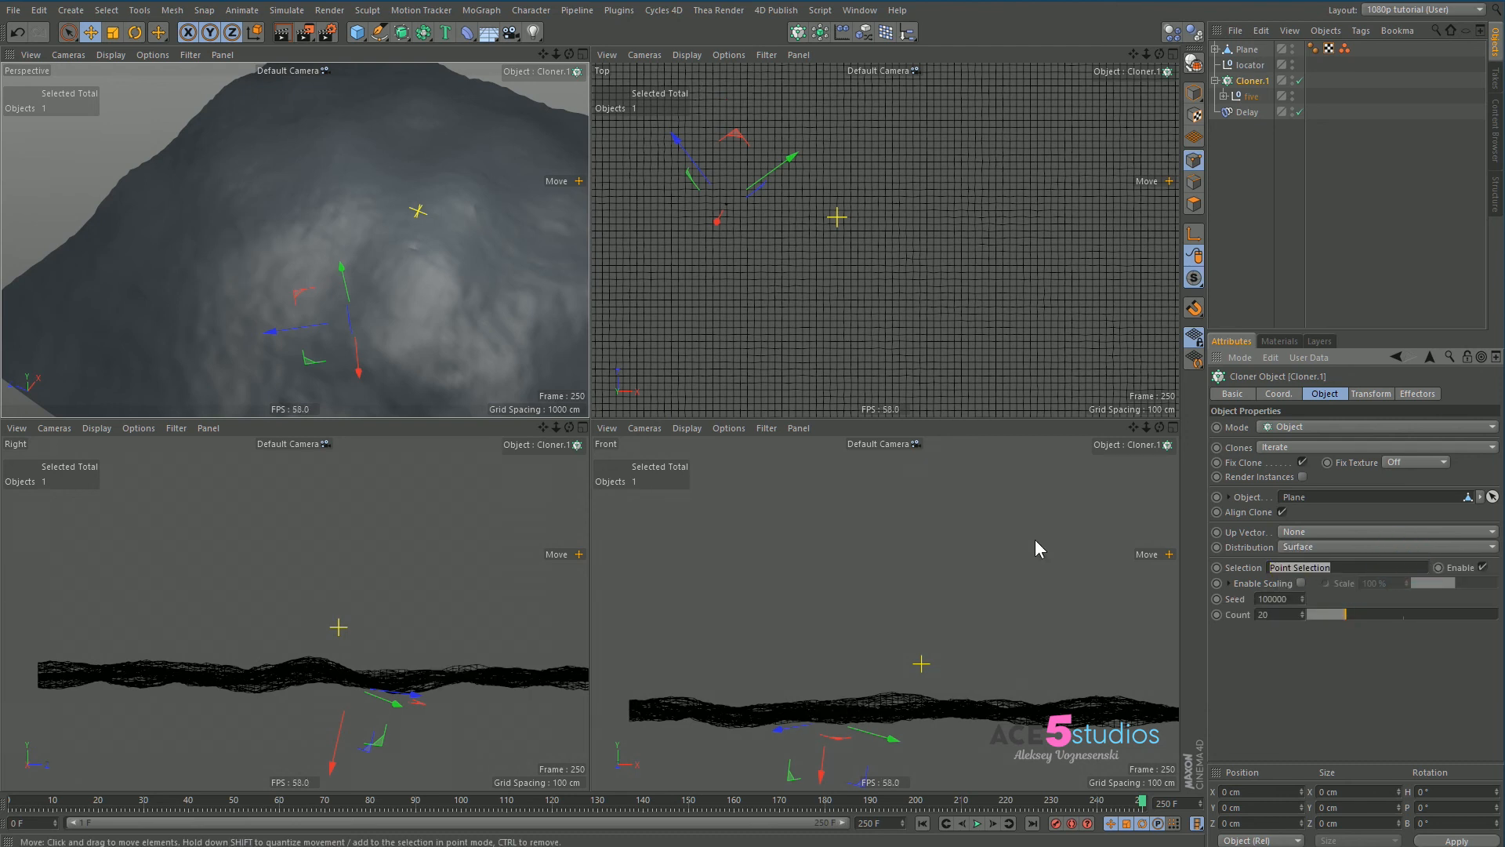
pyautogui.click(973, 822)
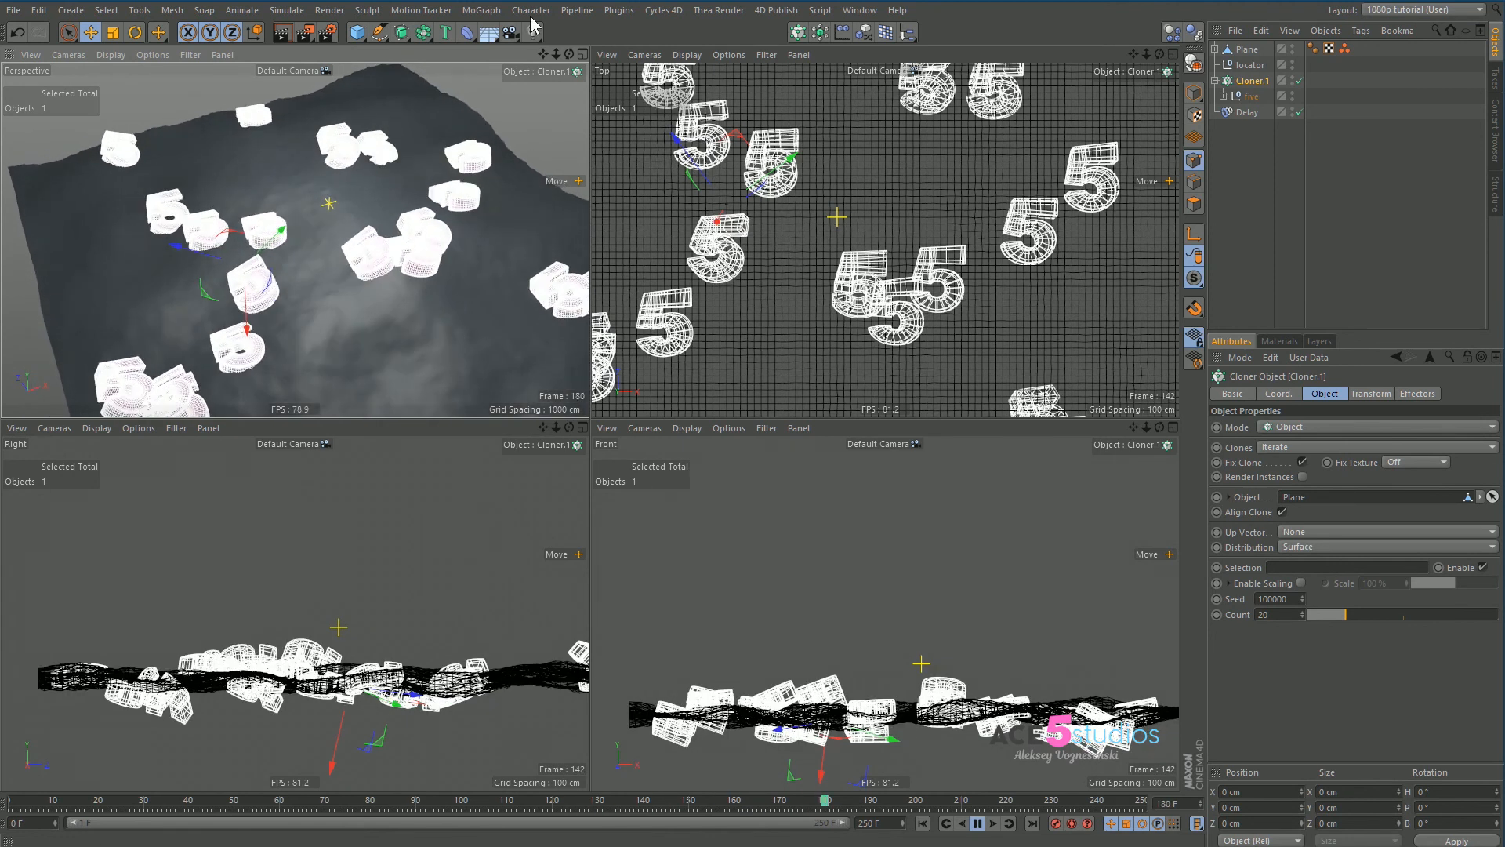
# Add a Push Apart effector in Scale Apart mode with a 227 cm radius.
pyautogui.click(480, 9)
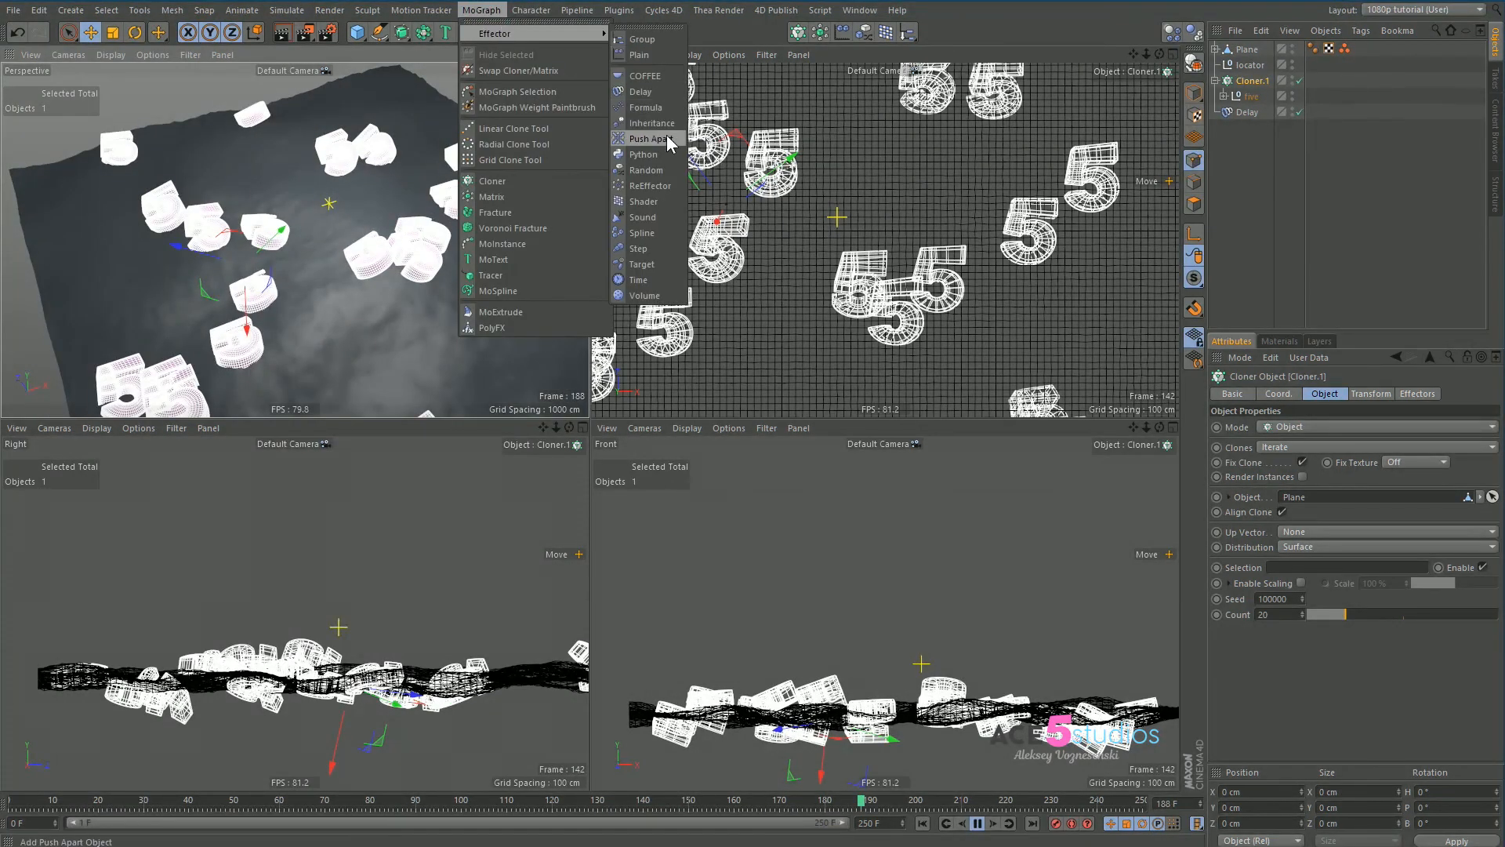
pyautogui.click(654, 138)
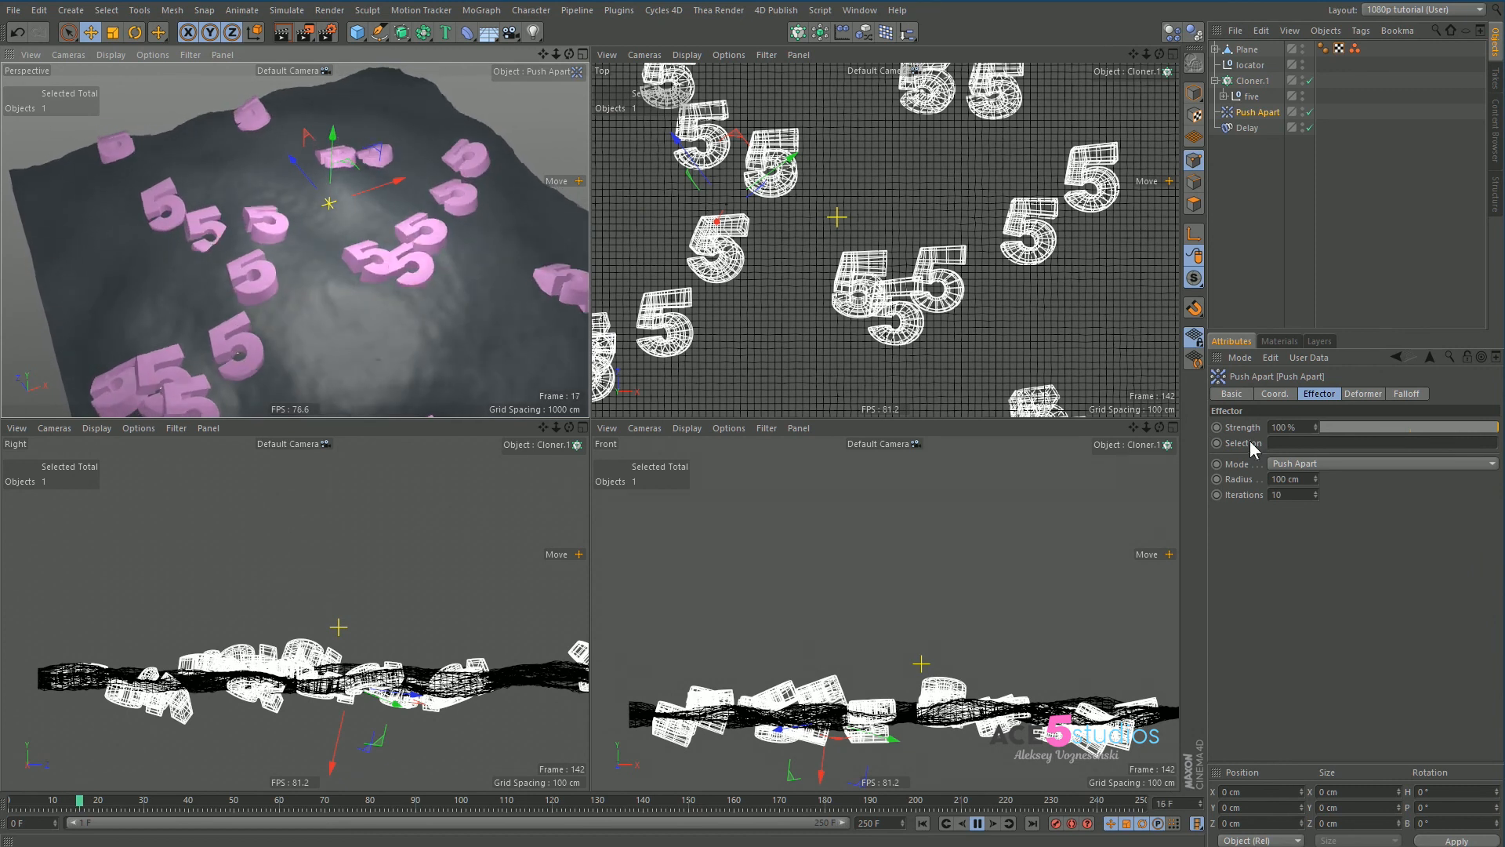
pyautogui.click(1489, 462)
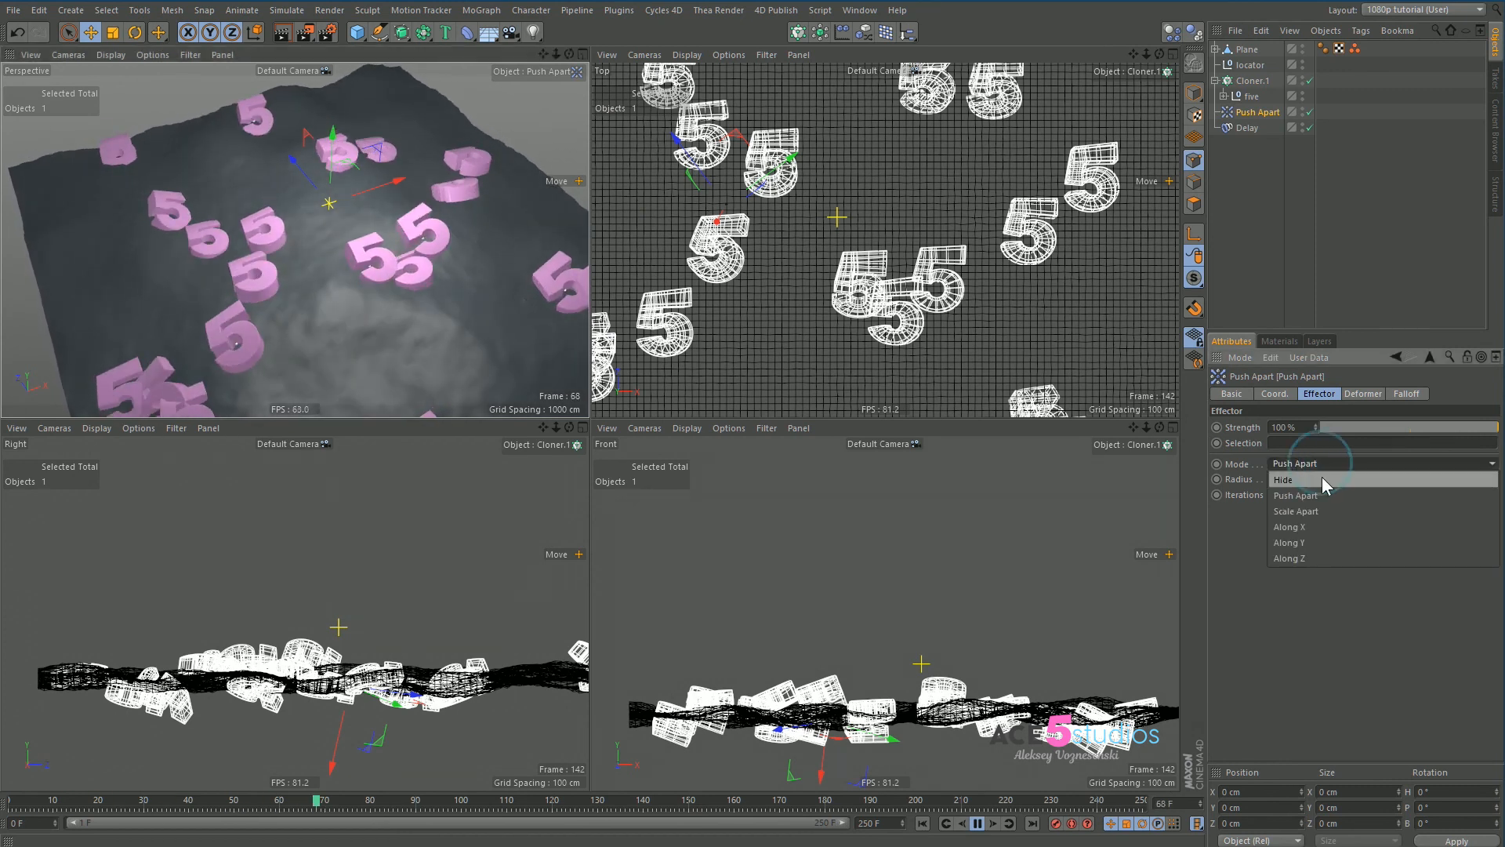
pyautogui.click(1295, 510)
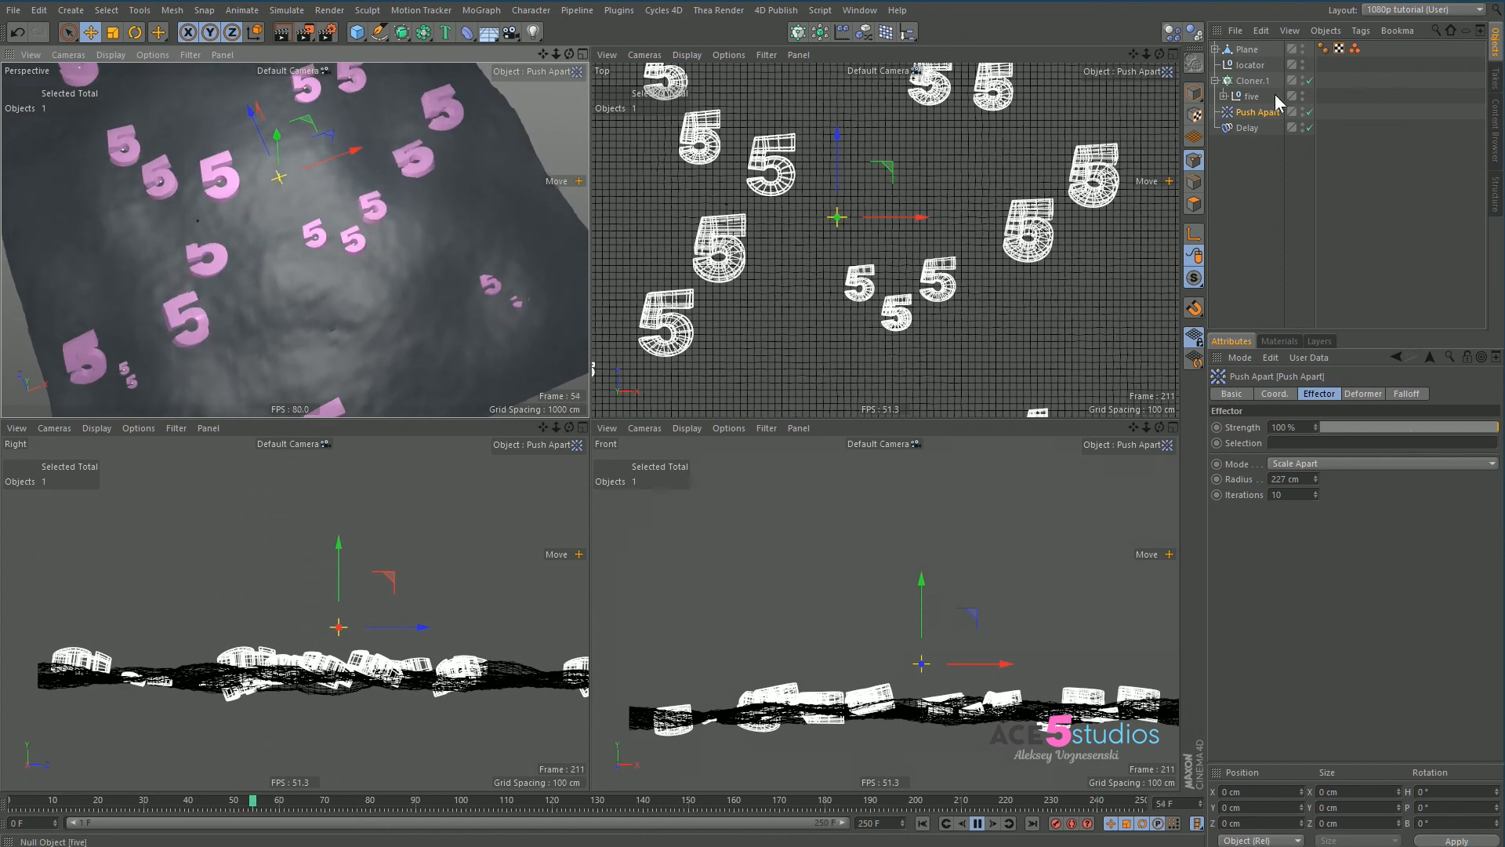
pyautogui.click(1256, 81)
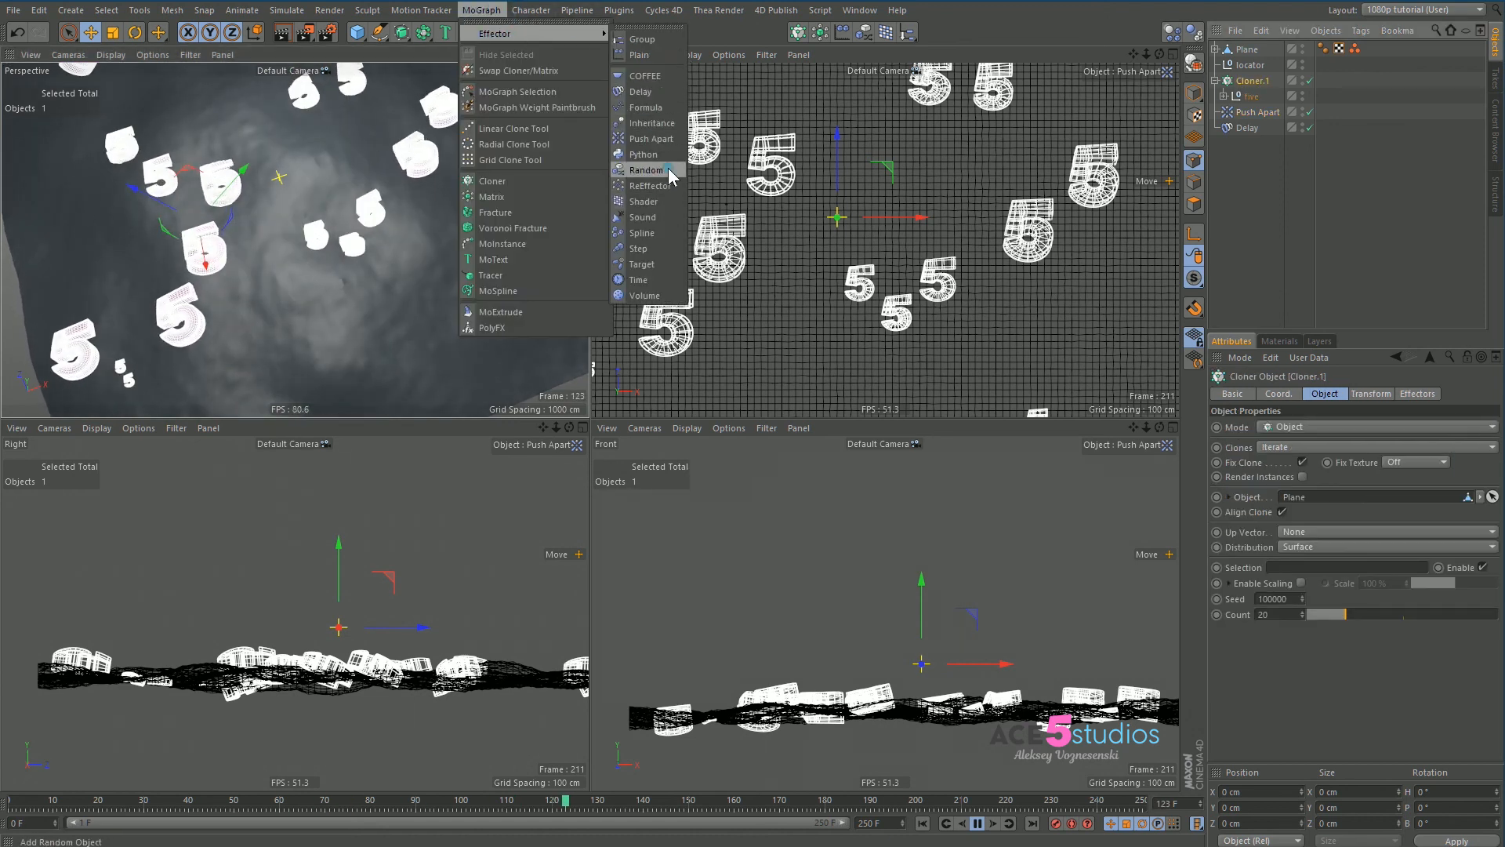
# Add a Random effector with uniform scale 0.57 and rotation, then maximize the Perspective view.
pyautogui.click(646, 170)
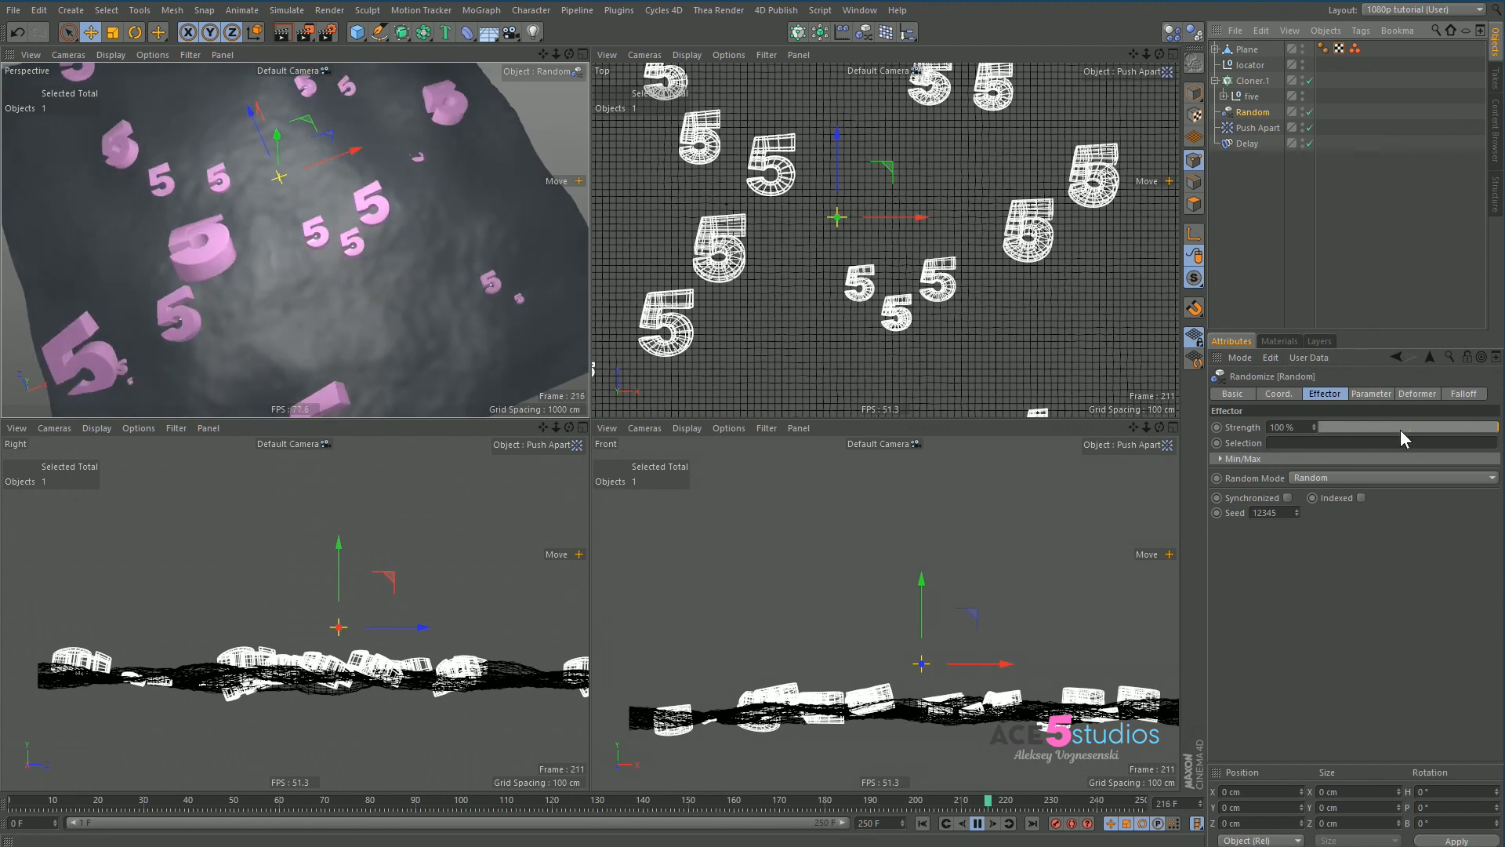
pyautogui.click(1371, 393)
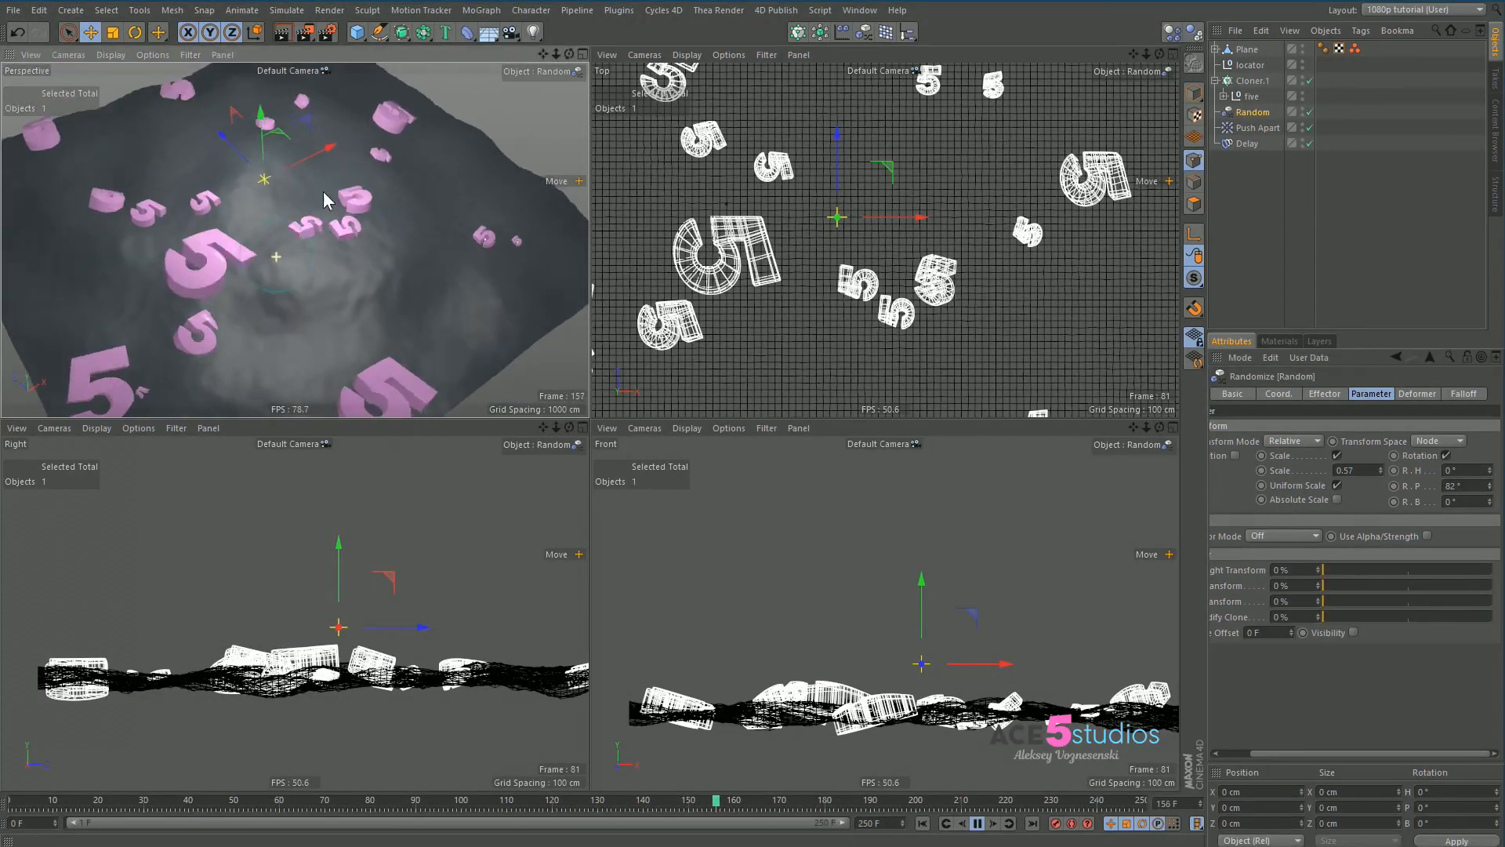
pyautogui.click(580, 55)
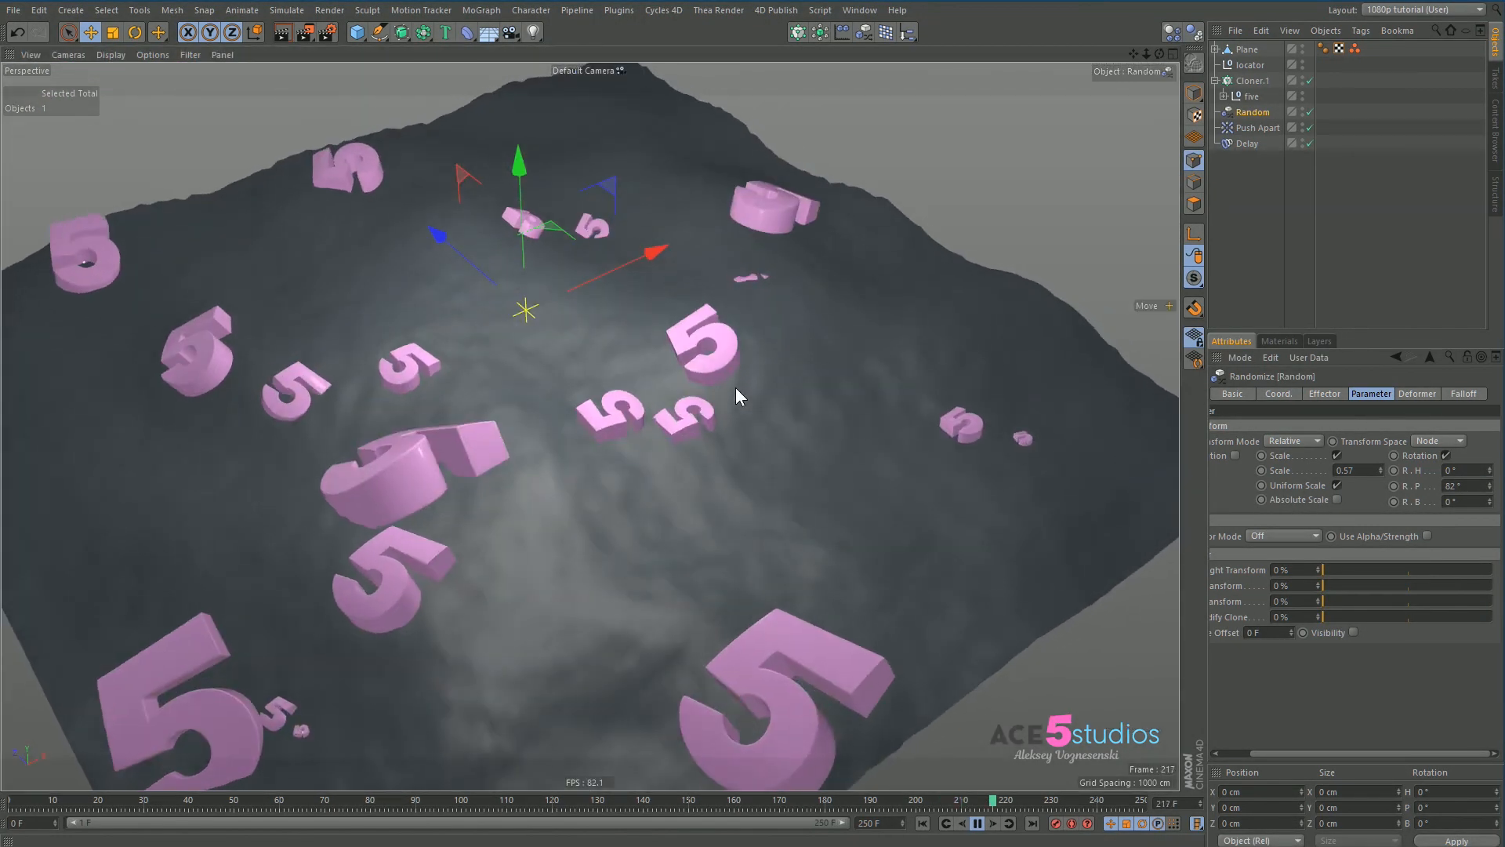